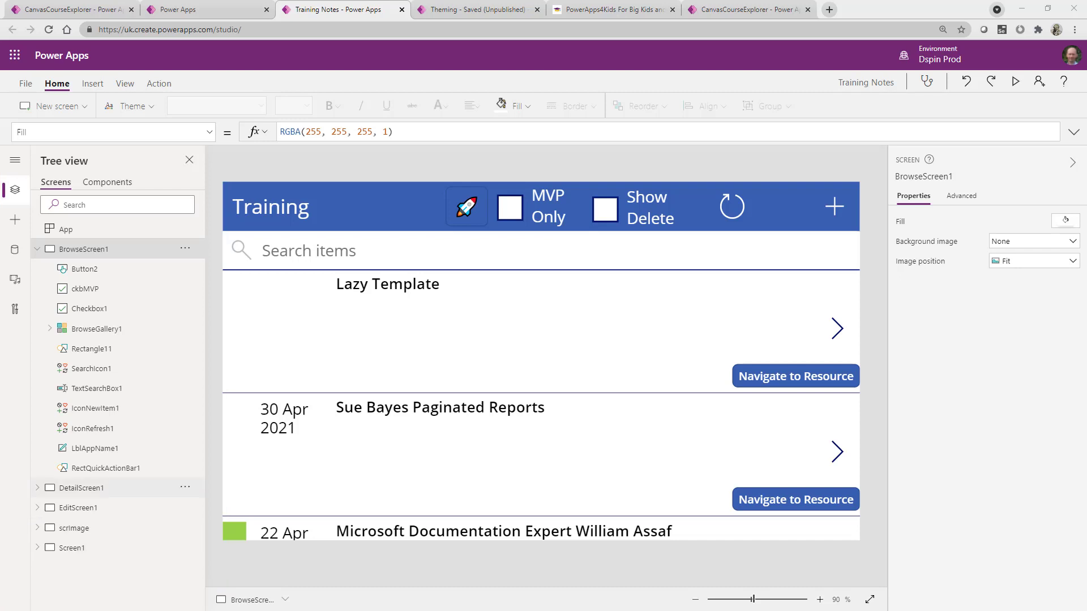
Step: Expand BrowseGallery1 to view its labels, then collapse BrowseScreen1 in the tree
{"action": "left_click", "coordinate": [49, 328]}
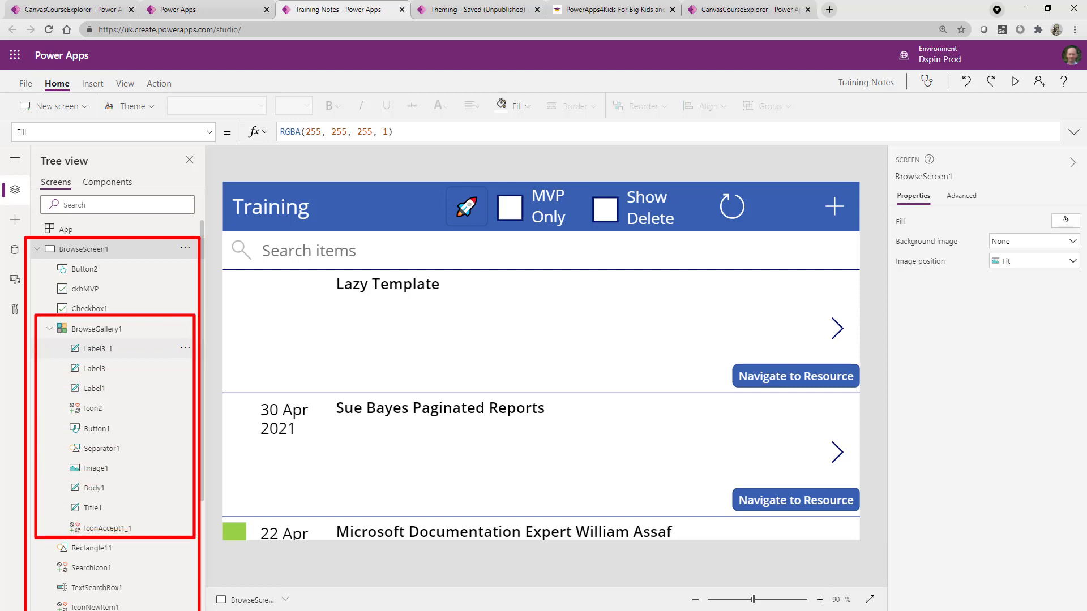
{"action": "left_click", "coordinate": [94, 368]}
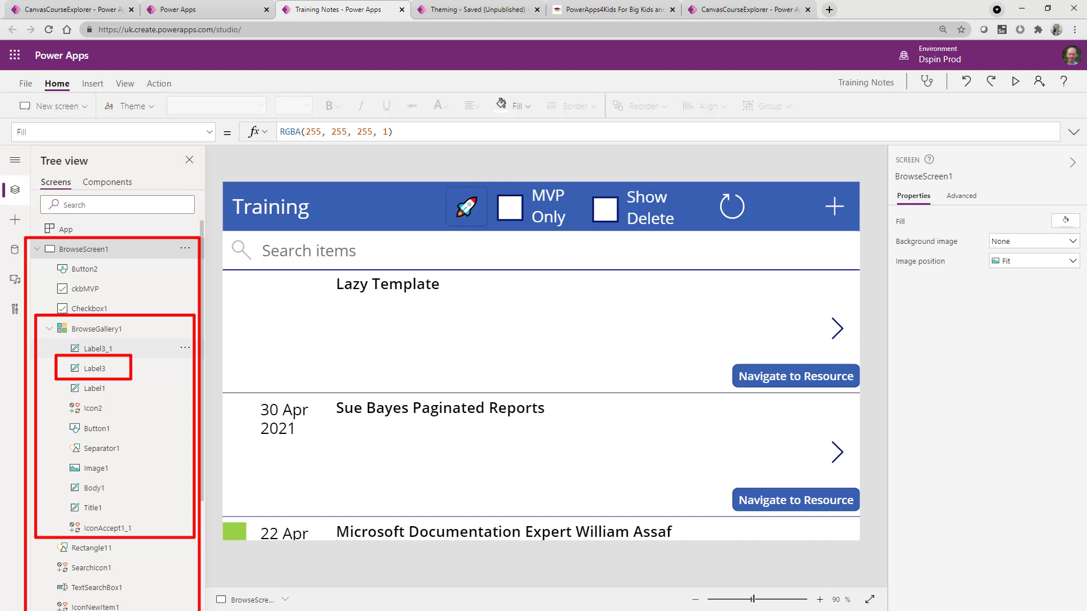
{"action": "left_click", "coordinate": [37, 249]}
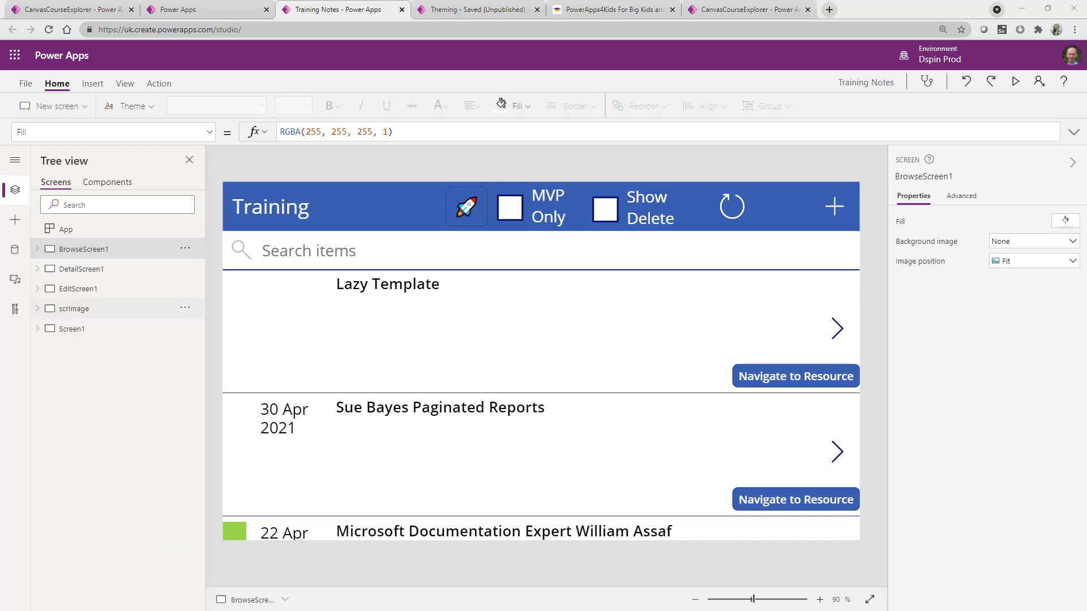
Step: Add a blank screen, Screen2, dismissing the 'Error adding screen' dialog
{"action": "left_click", "coordinate": [52, 105]}
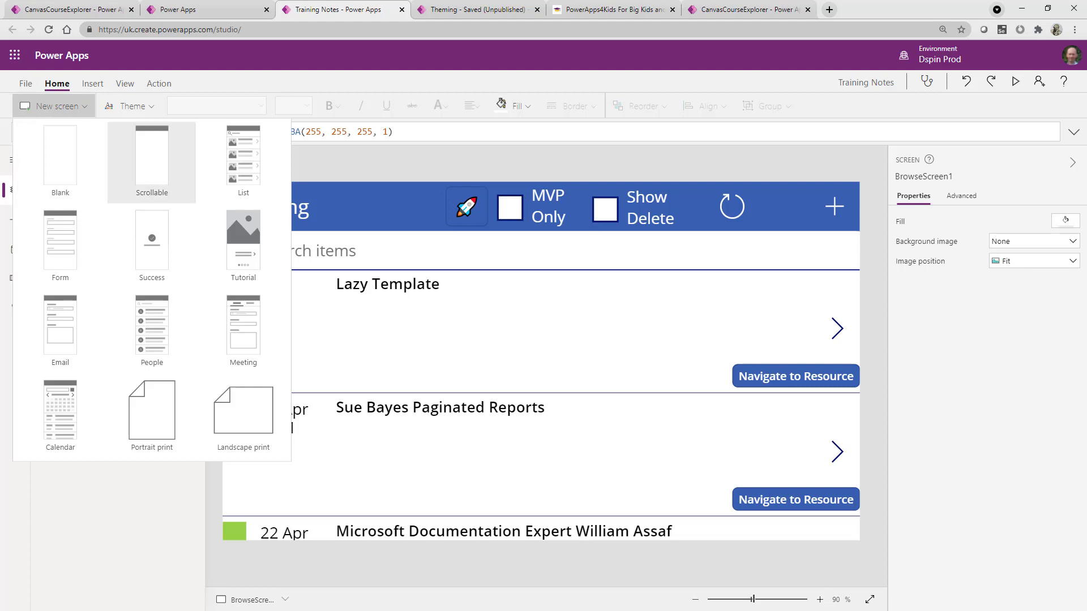
{"action": "mouse_move", "coordinate": [60, 156]}
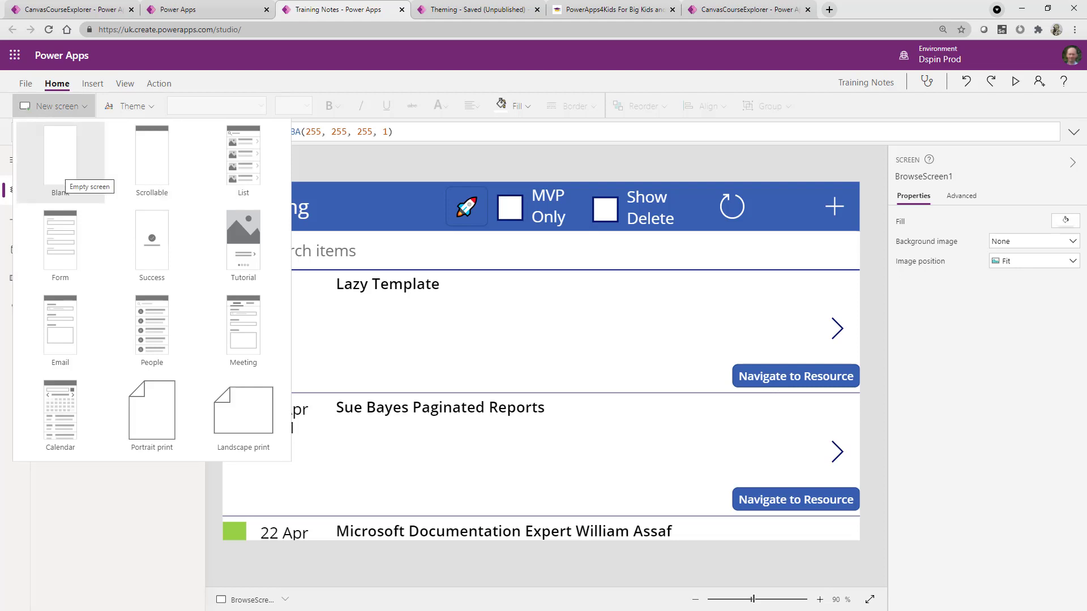
{"action": "left_click", "coordinate": [60, 154]}
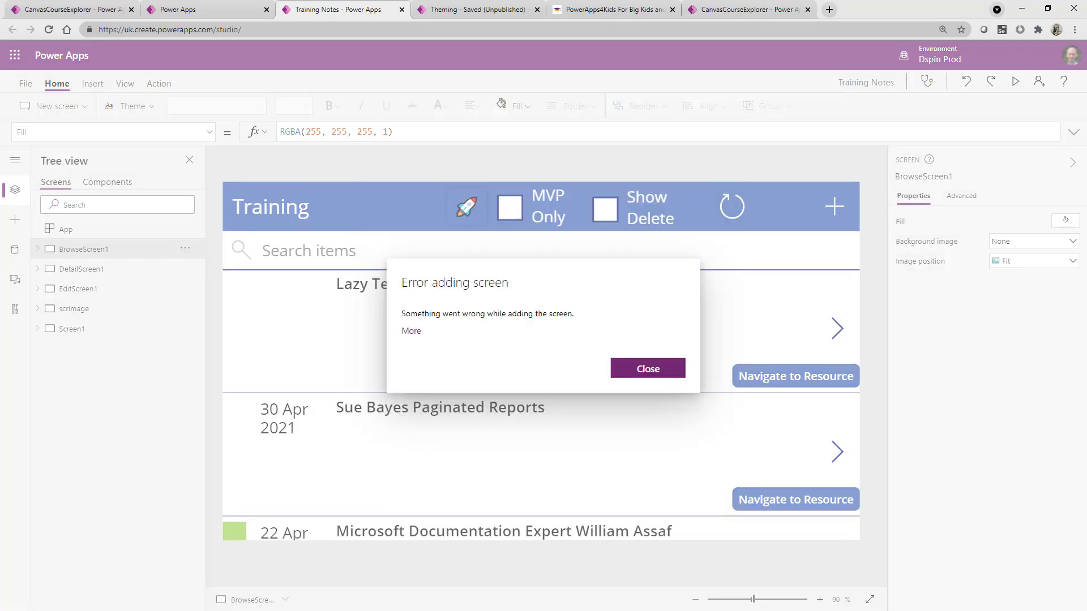
{"action": "left_click", "coordinate": [646, 368]}
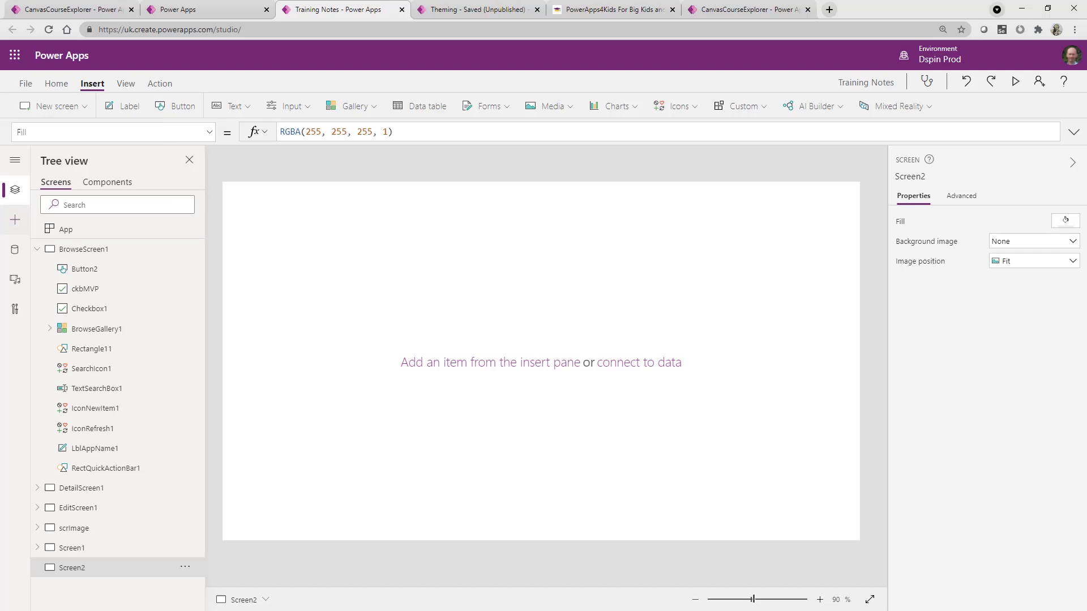
Step: Insert Label4 on Screen2 with Width = Parent.Width and X = 0
{"action": "left_click", "coordinate": [15, 219]}
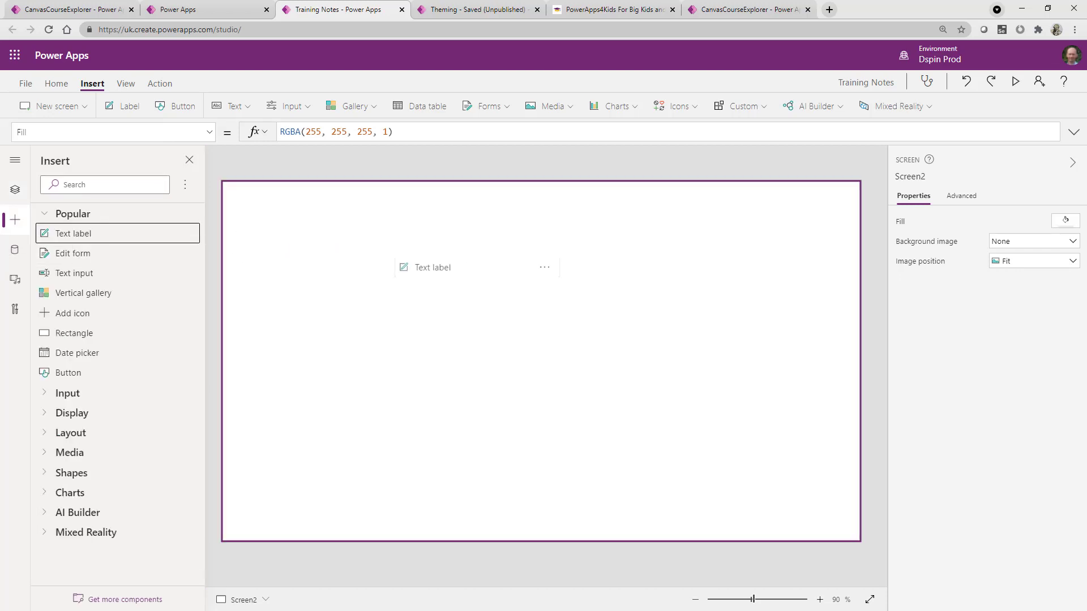
{"action": "left_click", "coordinate": [72, 233]}
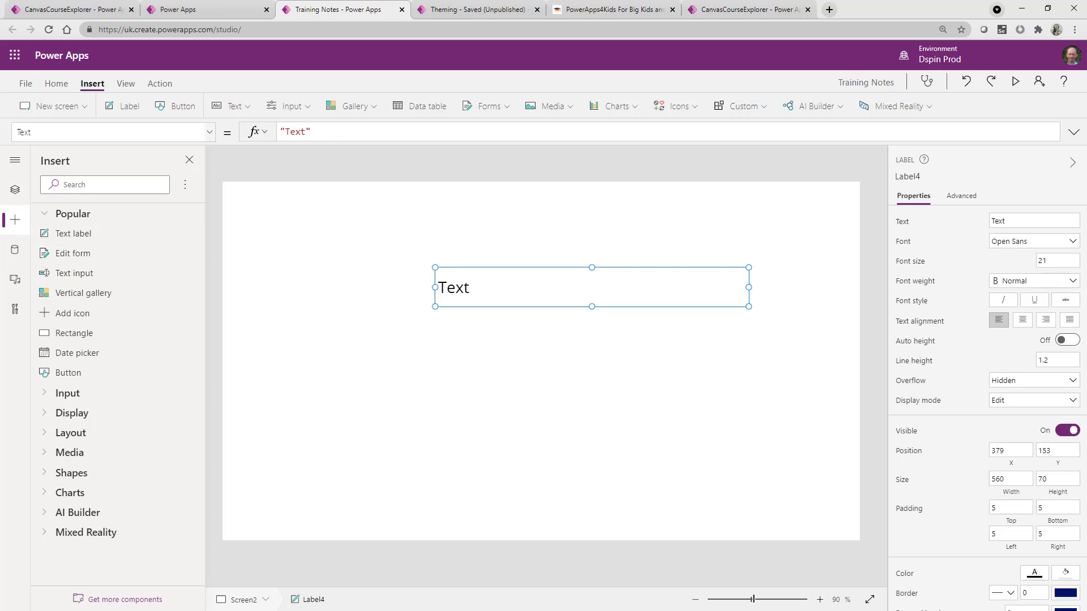
{"action": "left_click", "coordinate": [112, 132]}
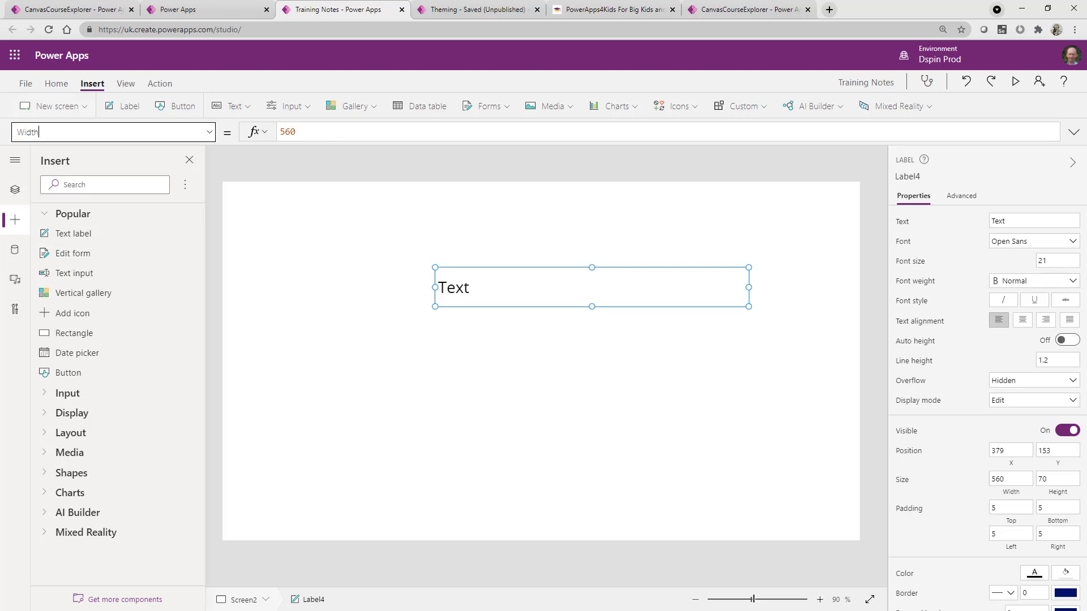
{"action": "type", "text": "par"}
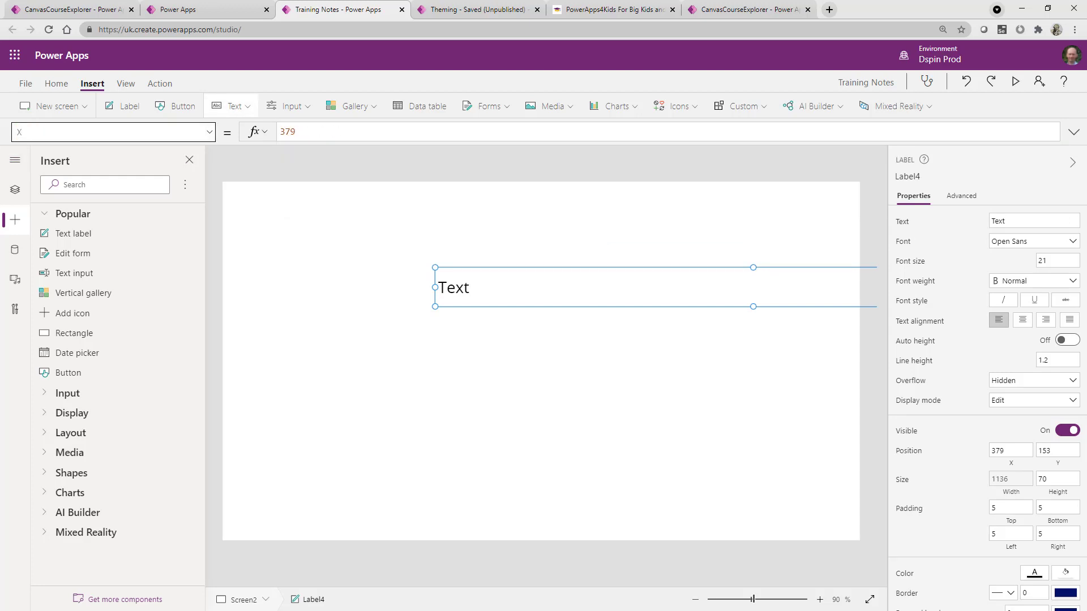
{"action": "type", "text": "0"}
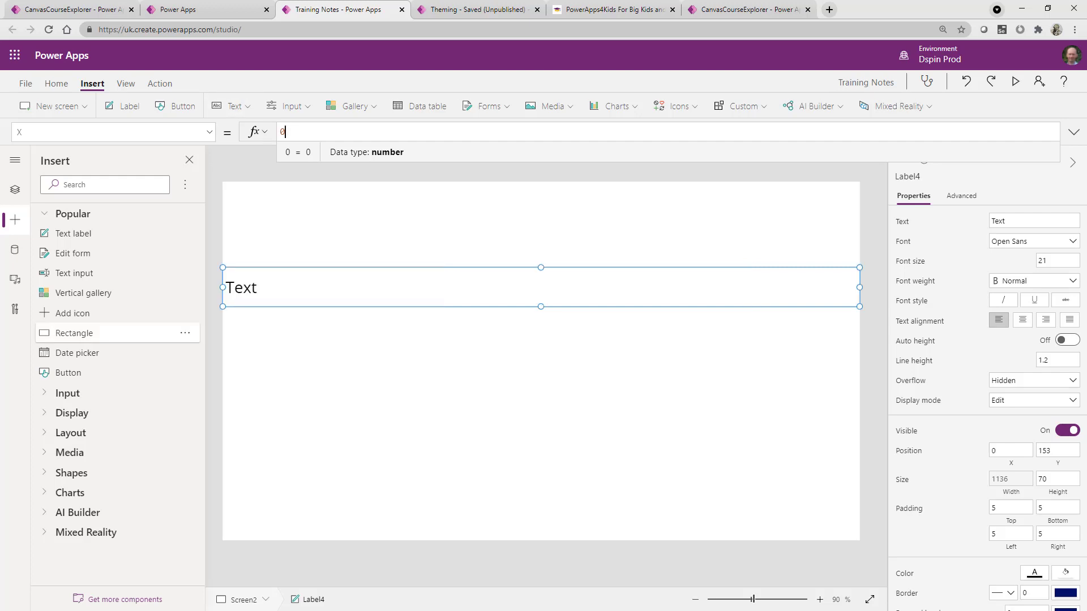
{"action": "left_click", "coordinate": [14, 189]}
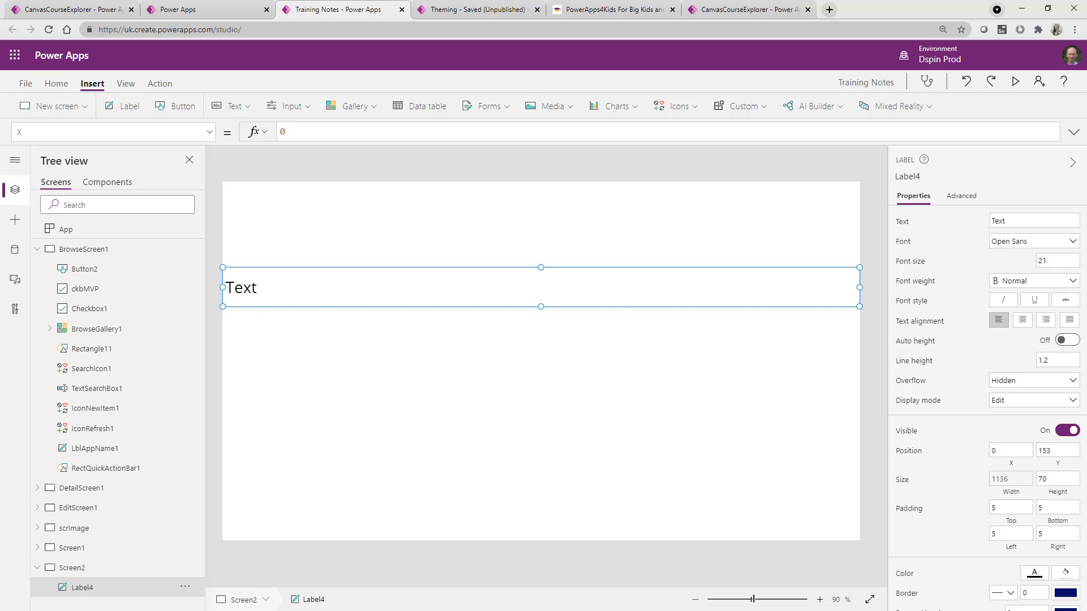
Step: Set Label4's Fill to Parent.Fill so it follows the screen colour
{"action": "left_click", "coordinate": [111, 132]}
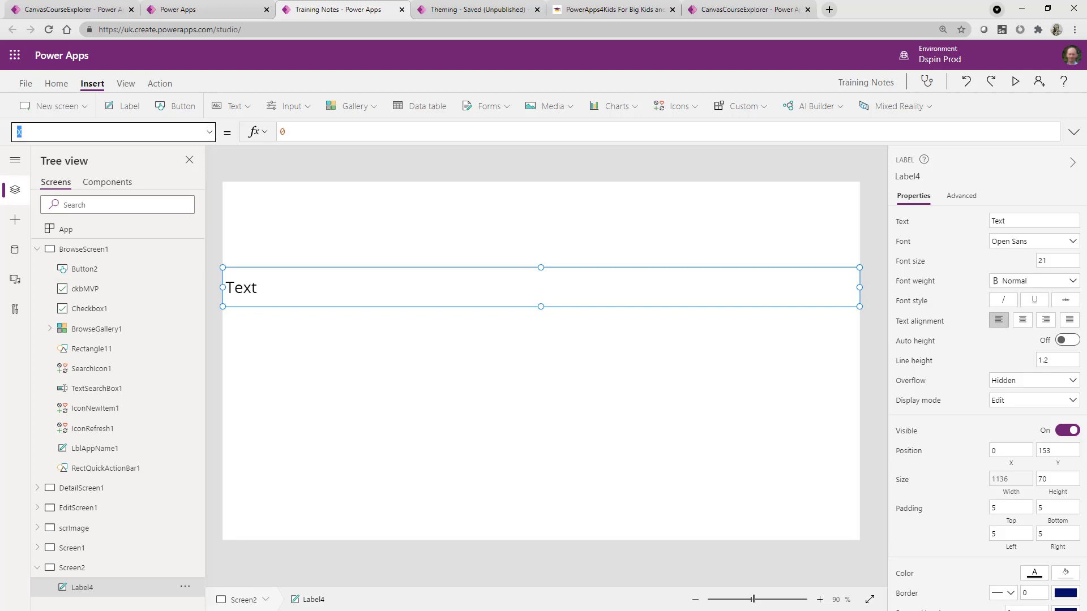
{"action": "type", "text": "Fil"}
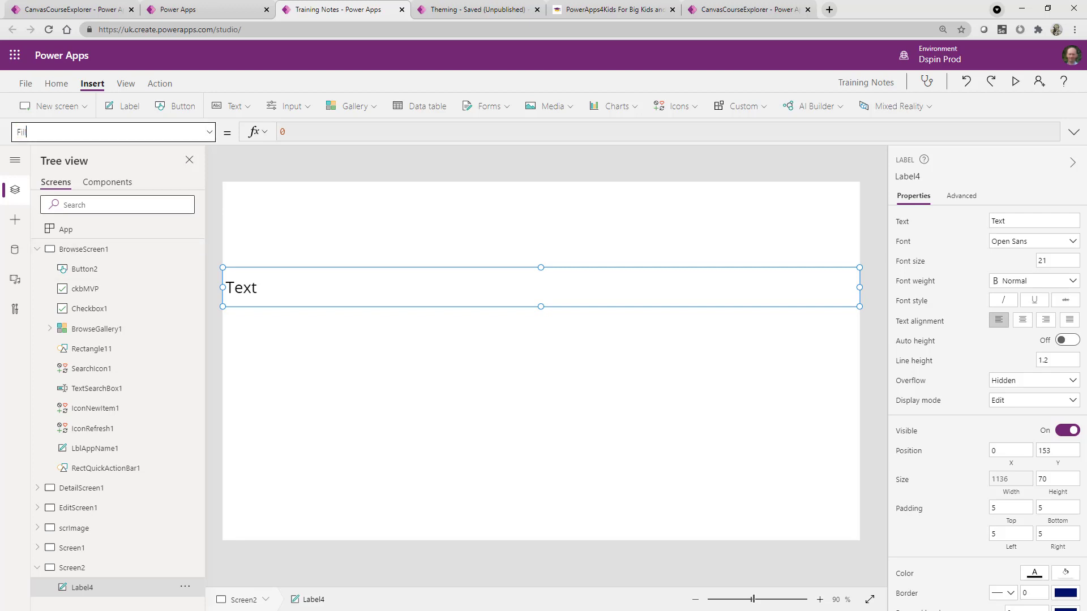
{"action": "left_click", "coordinate": [111, 132]}
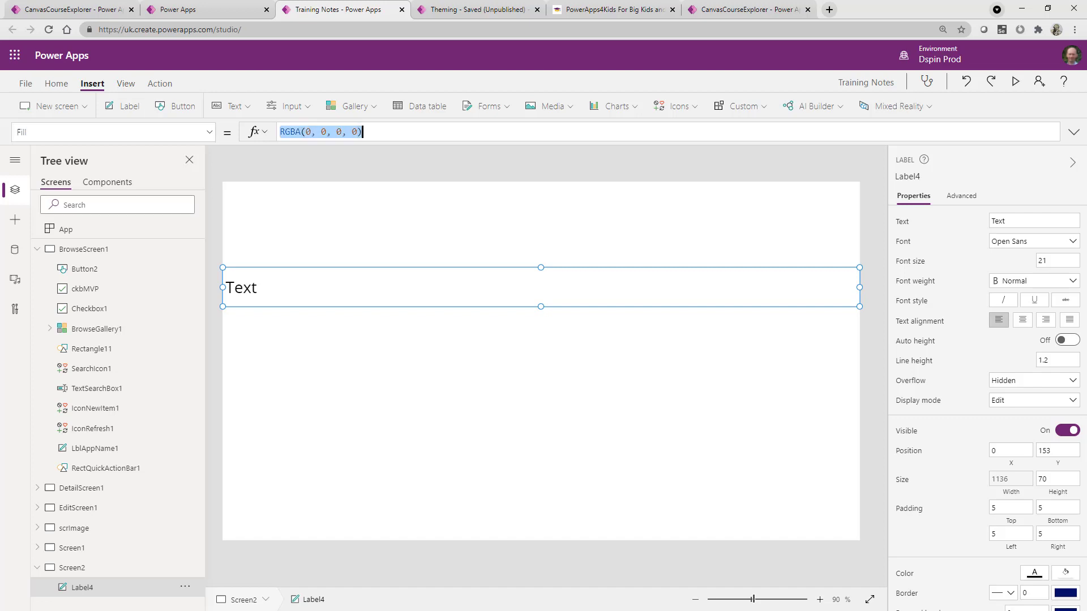
{"action": "type", "text": "pare"}
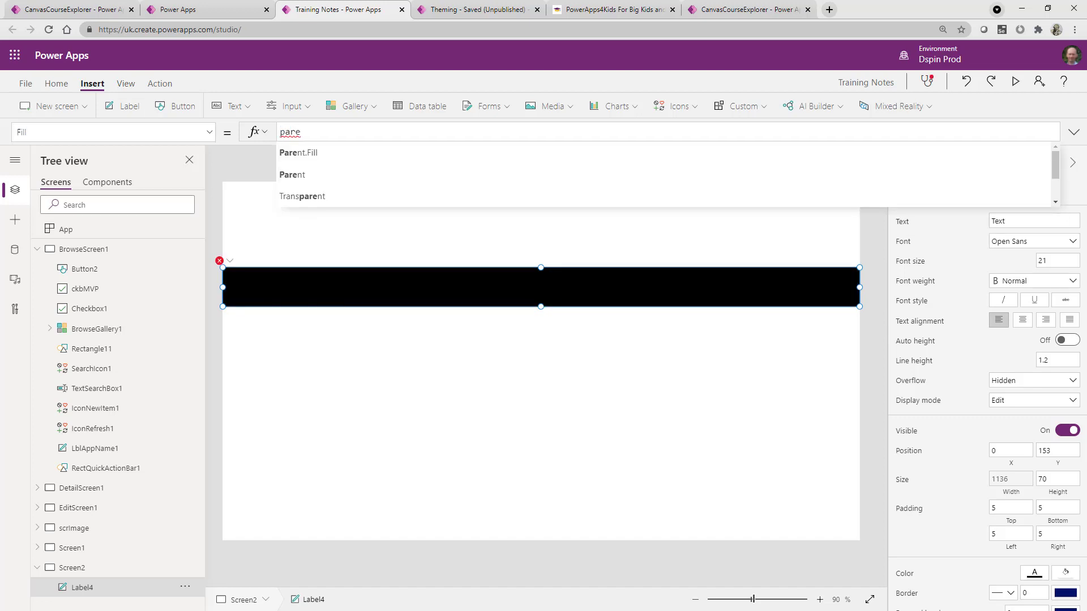
{"action": "left_click", "coordinate": [299, 152]}
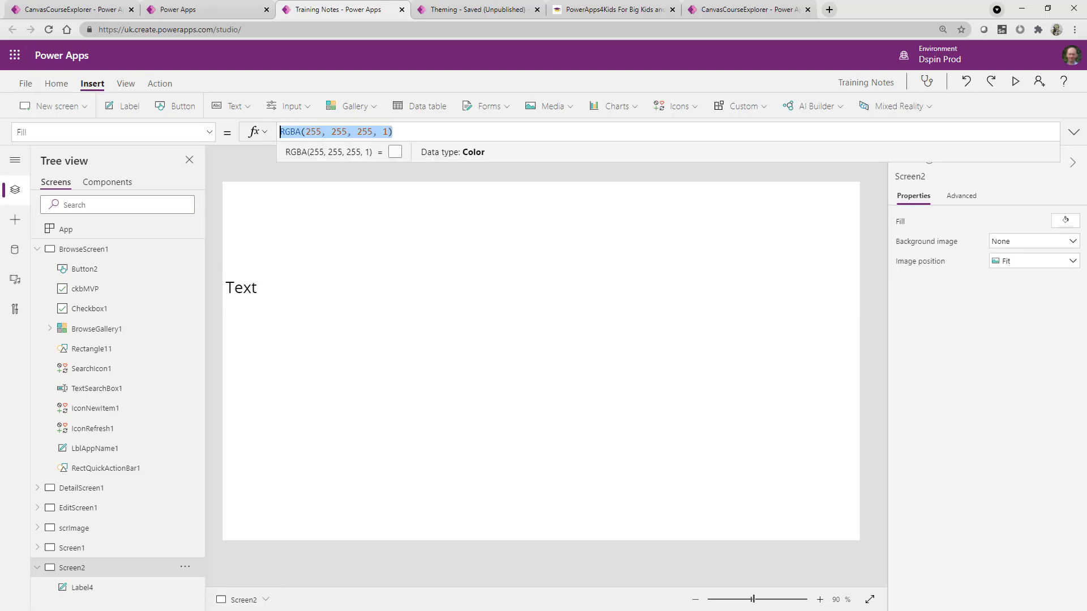
Step: Set Screen2's Fill to Blue in the formula bar
{"action": "type", "text": "Blu"}
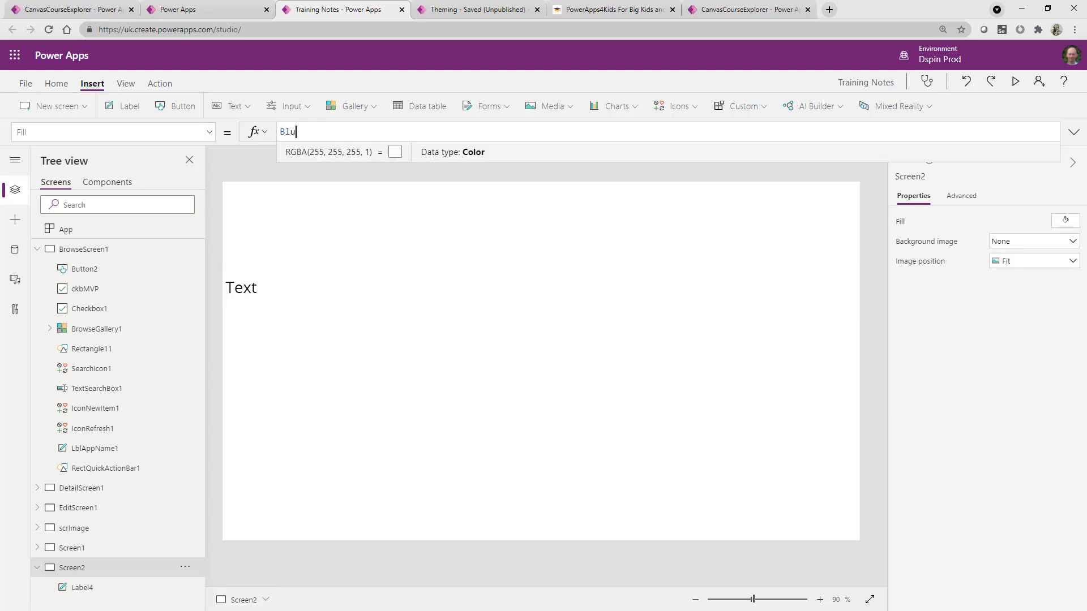
{"action": "type", "text": "e"}
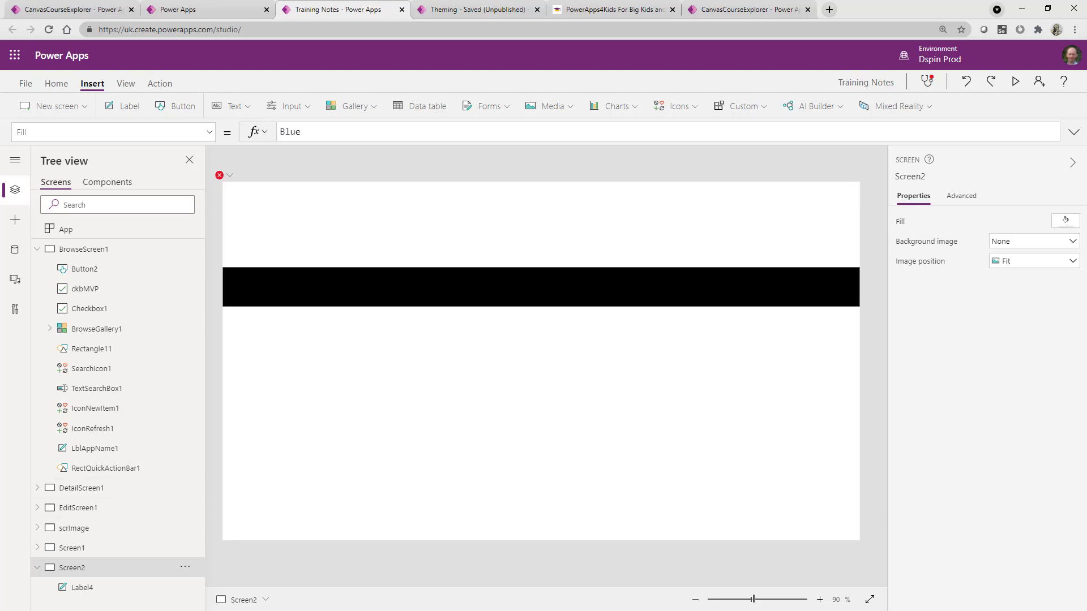
{"action": "left_click", "coordinate": [289, 131]}
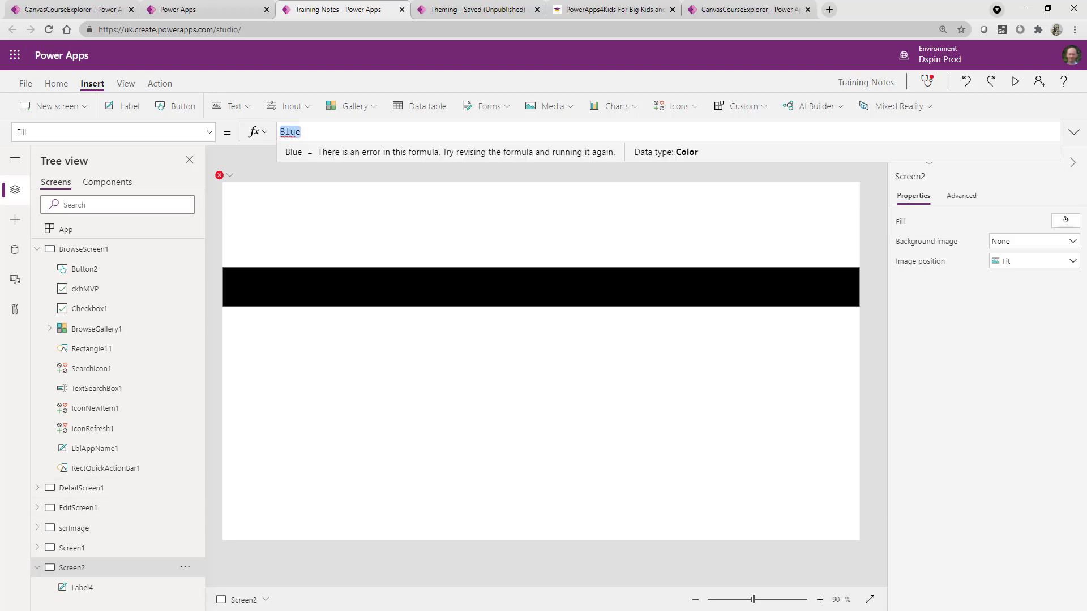
{"action": "type", "text": "blu"}
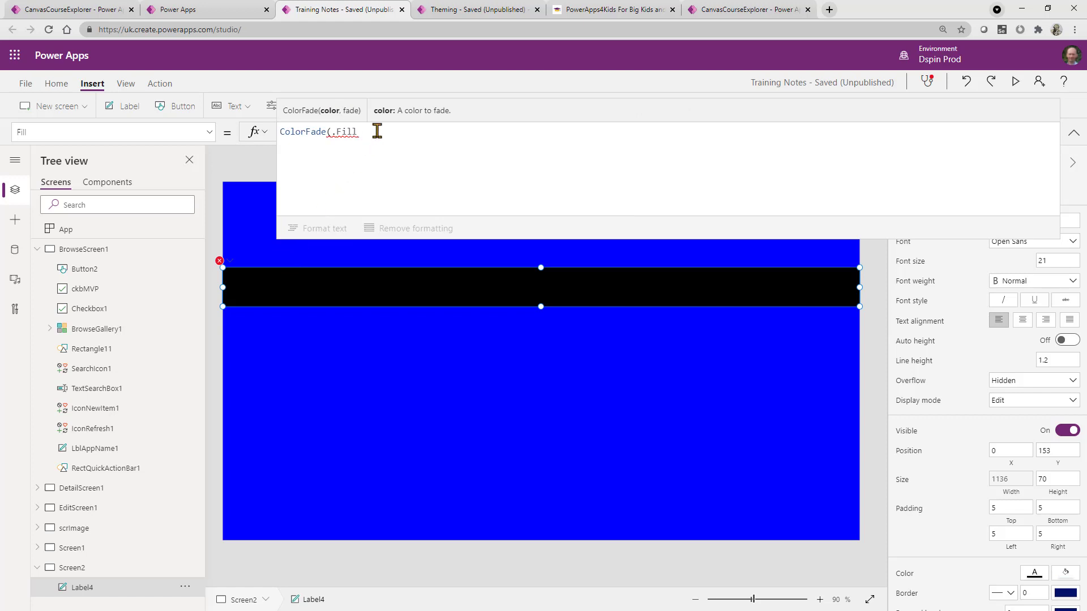
Step: Rewrite Label4's fill as a ColorFade of Parent.Fill faded by 0.8
{"action": "type", "text": "P"}
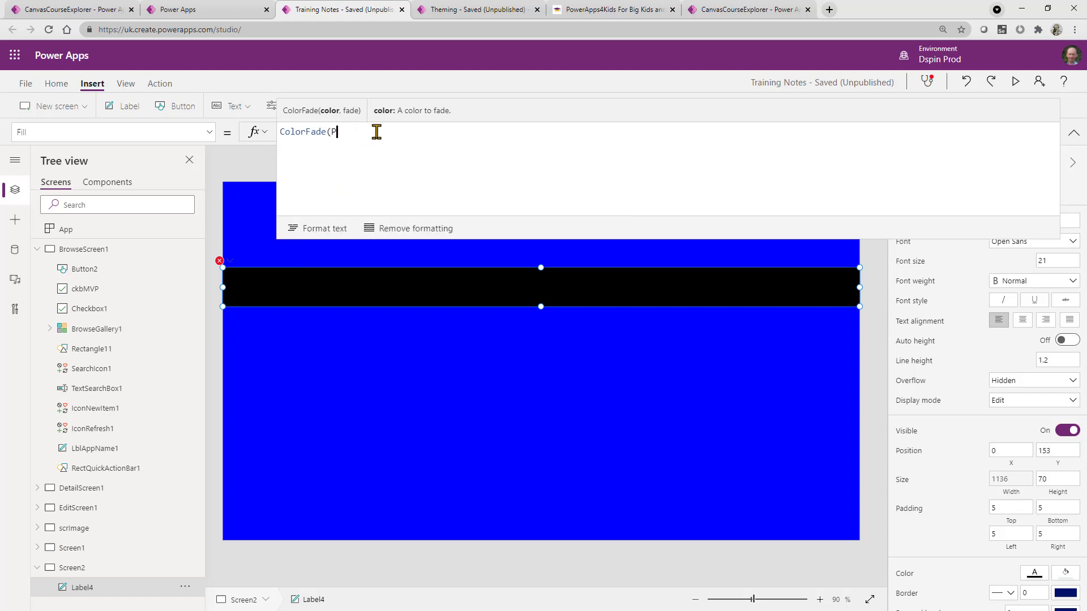
{"action": "type", "text": "arent.Fill,"}
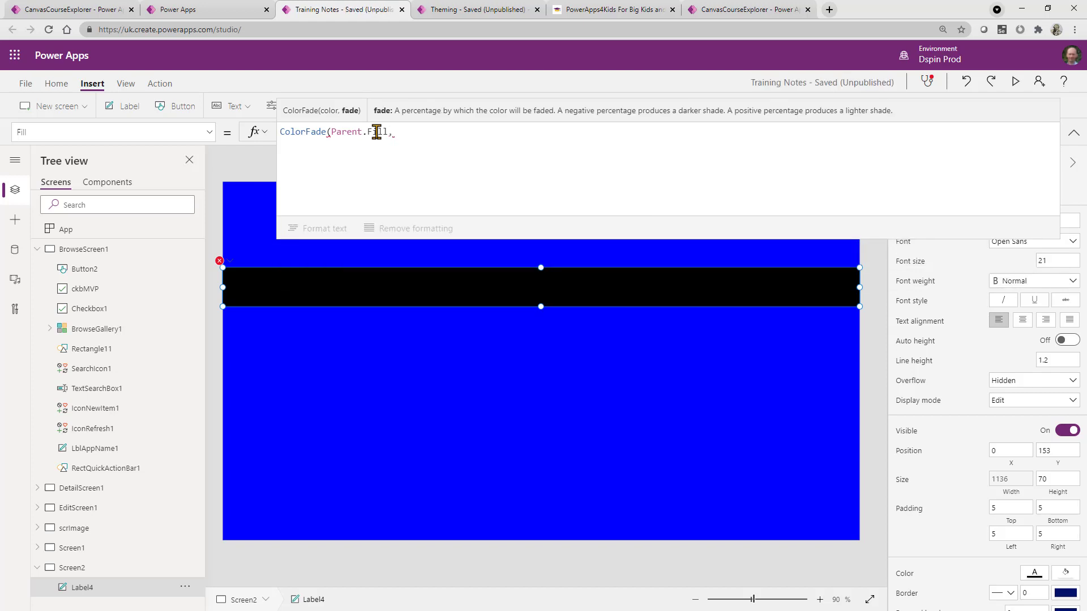
{"action": "type", "text": "0.8"}
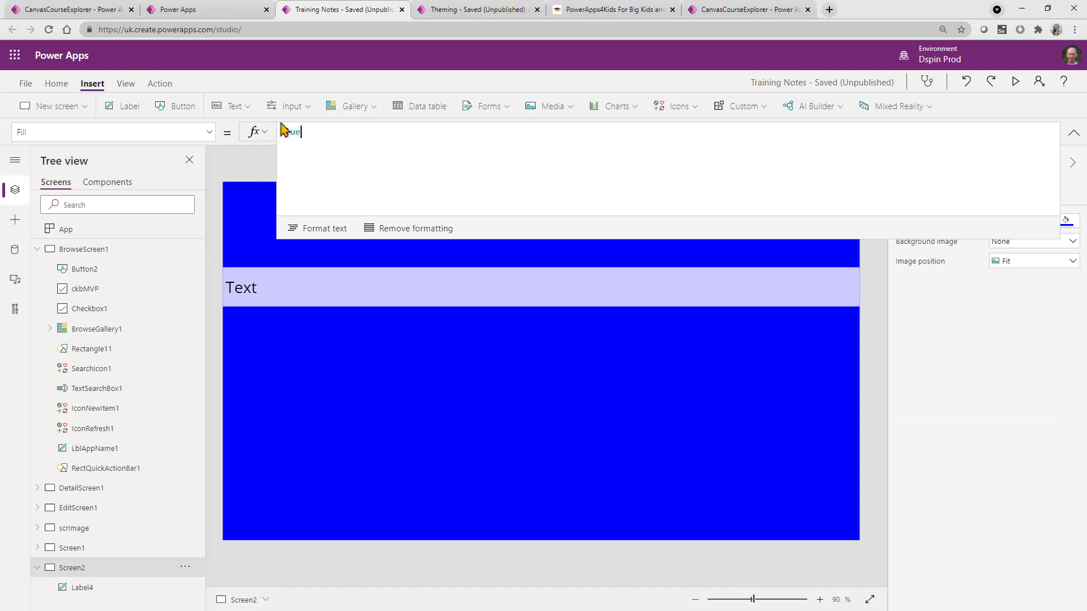
Step: Try Red and Blue for Screen2's fill, then settle on LightGreen
{"action": "type", "text": "Red"}
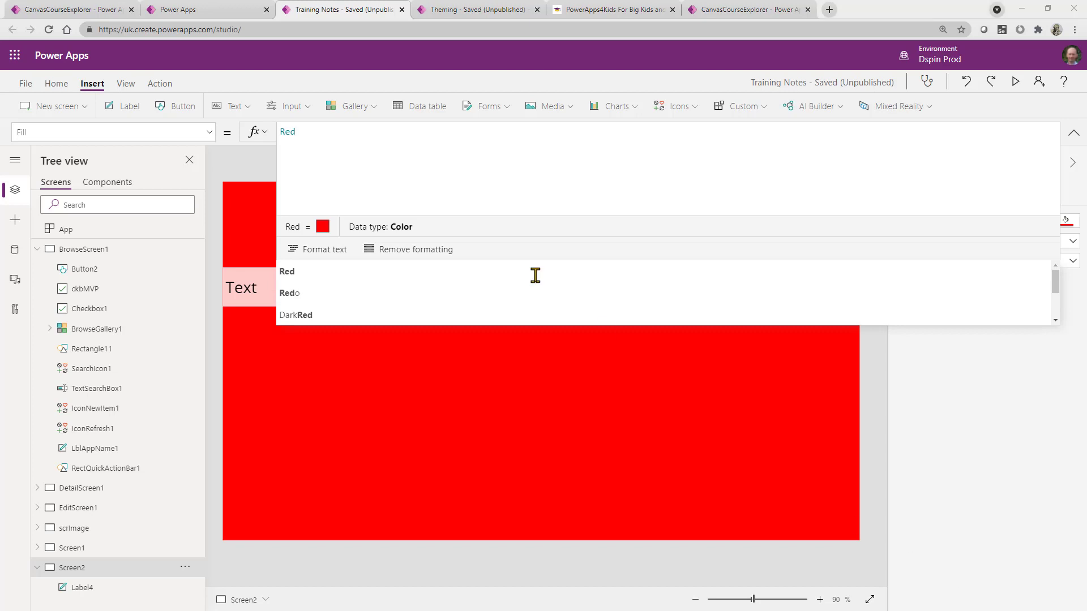
{"action": "type", "text": "Blu"}
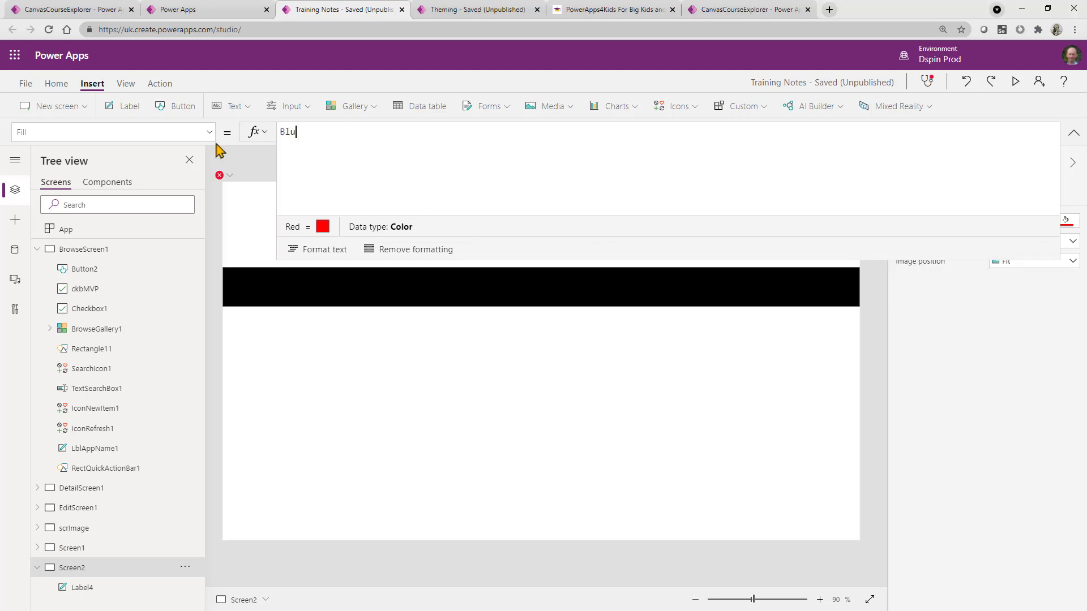
{"action": "type", "text": "G"}
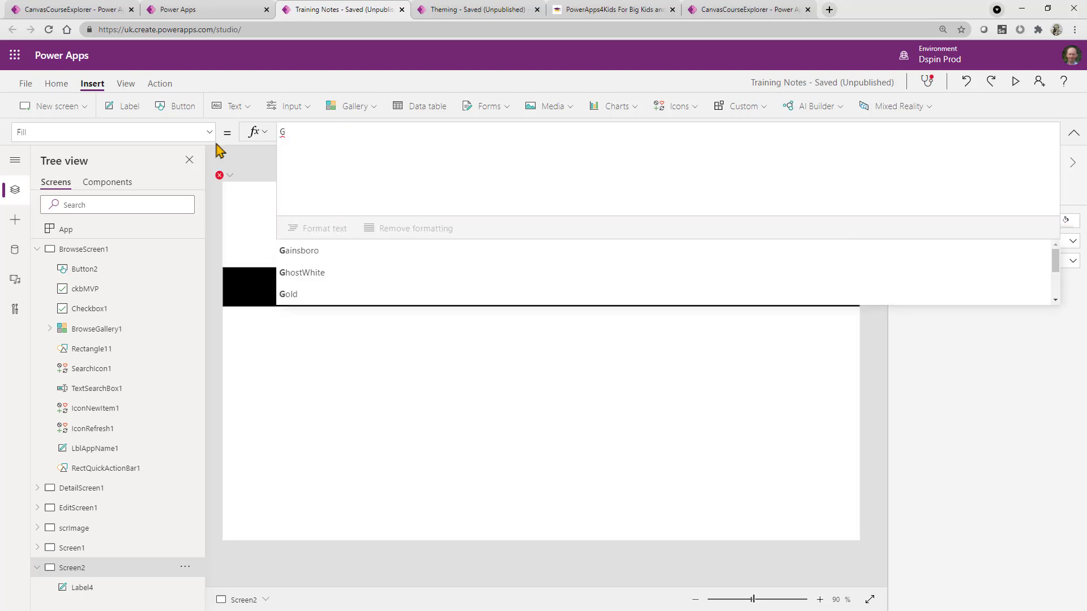
{"action": "type", "text": "Light"}
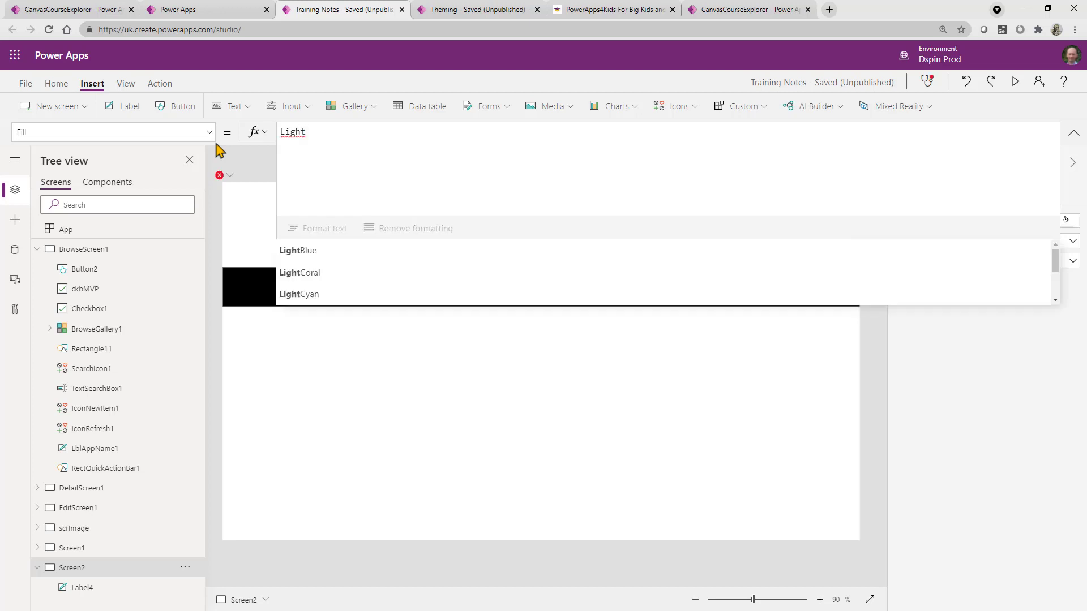
{"action": "type", "text": "g"}
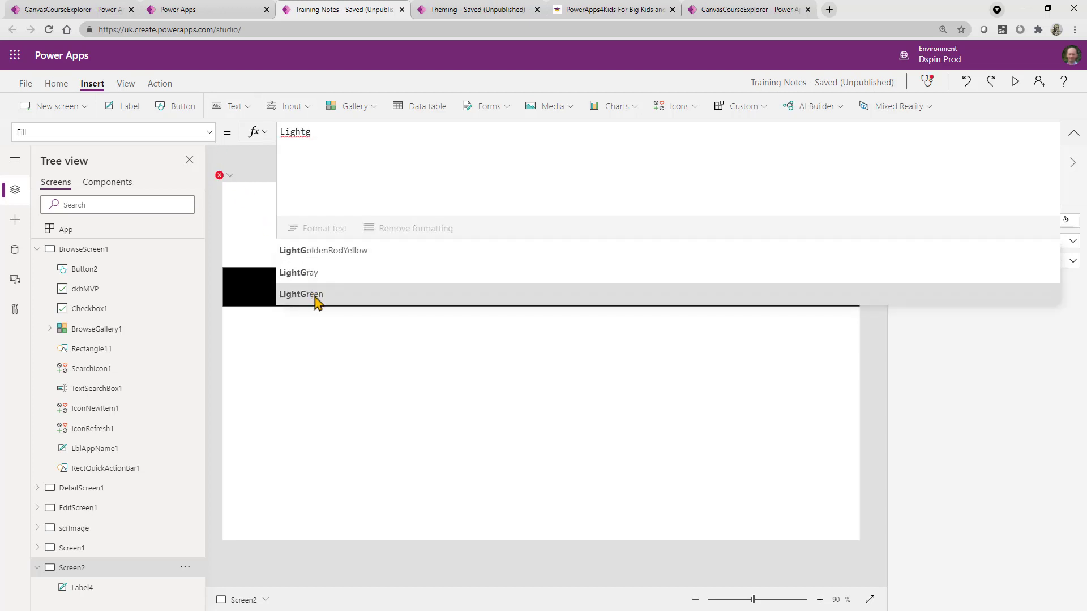
{"action": "left_click", "coordinate": [301, 295]}
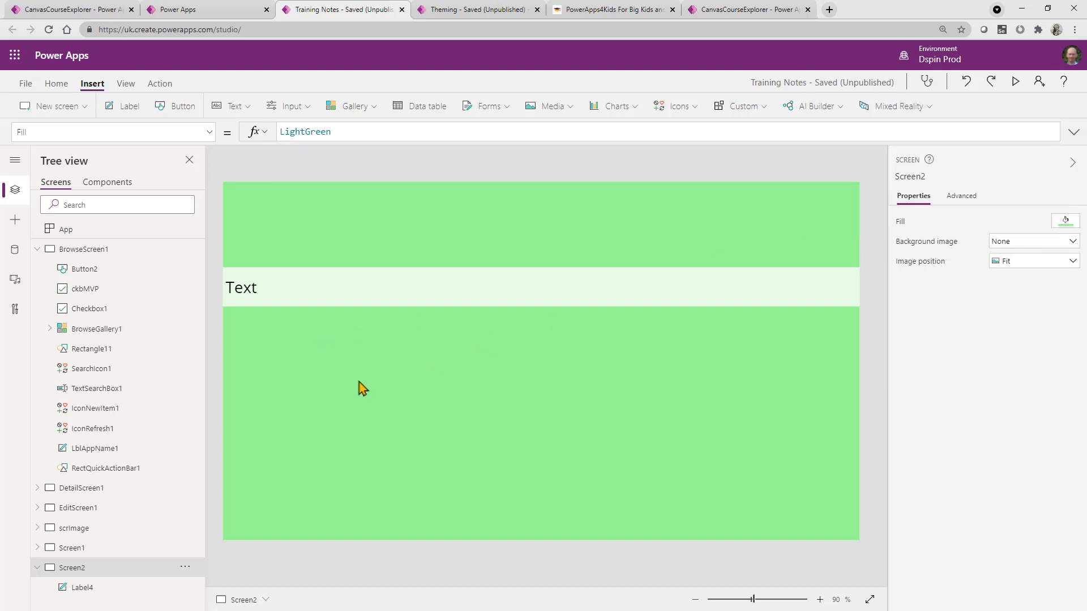
{"action": "left_click", "coordinate": [37, 249]}
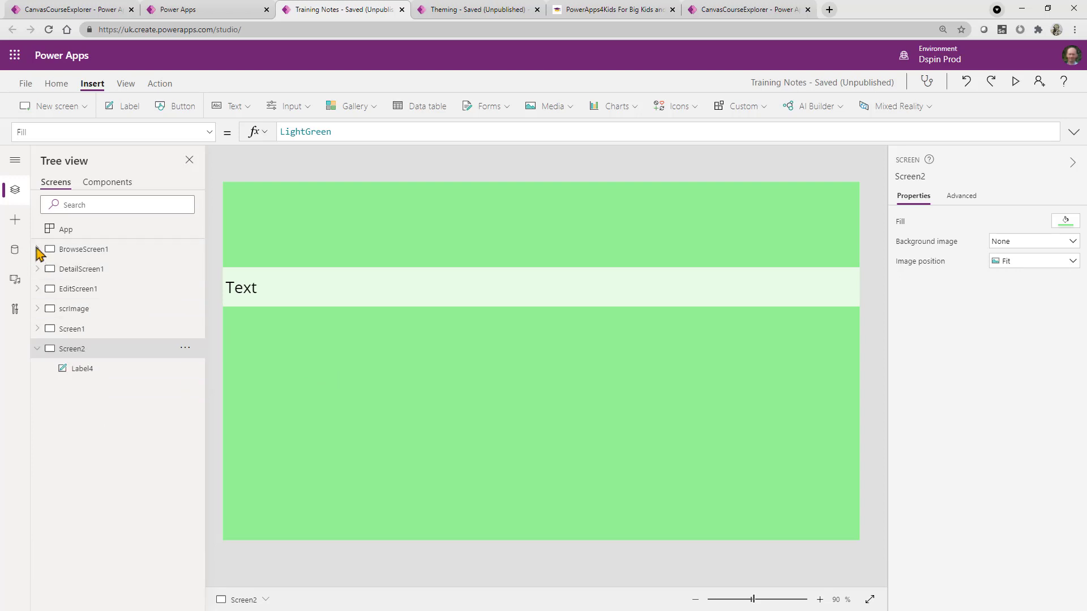
Step: Search the Insert pane for containers and clear the search
{"action": "left_click", "coordinate": [14, 219]}
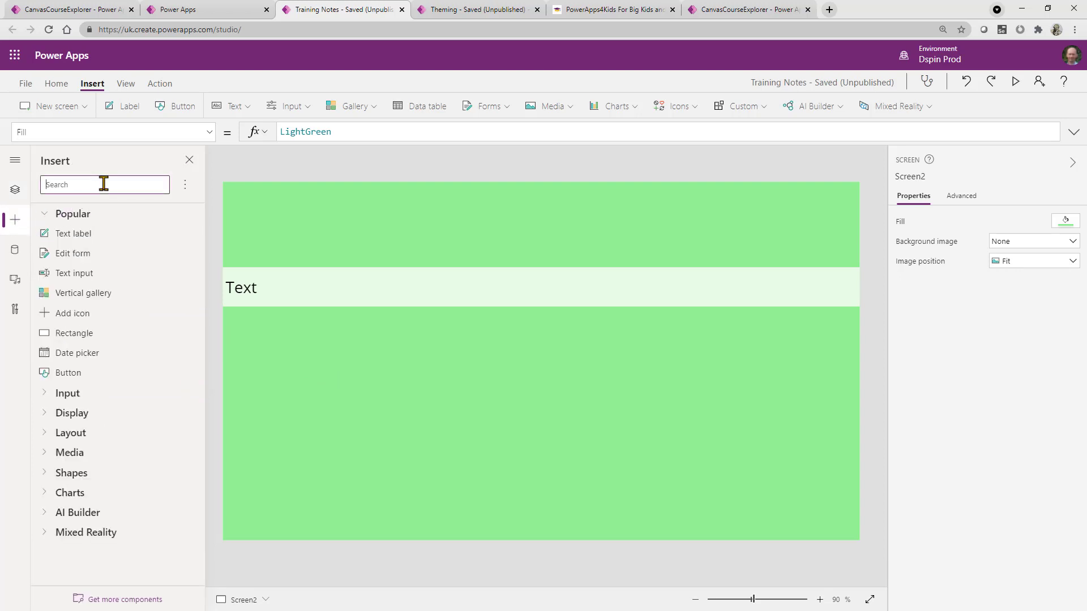
{"action": "type", "text": "cd"}
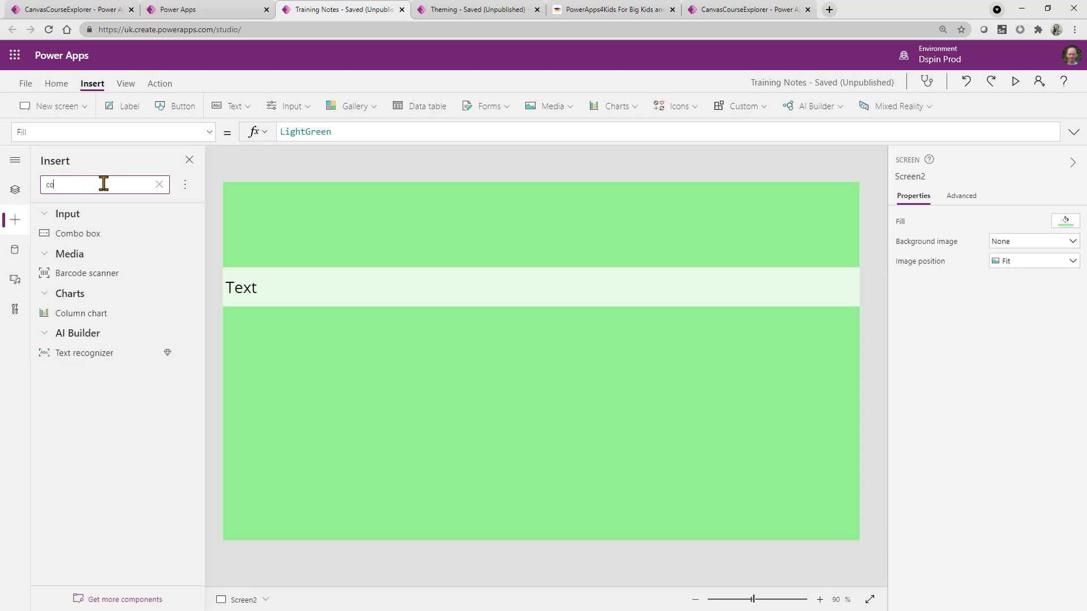
{"action": "left_click", "coordinate": [159, 184]}
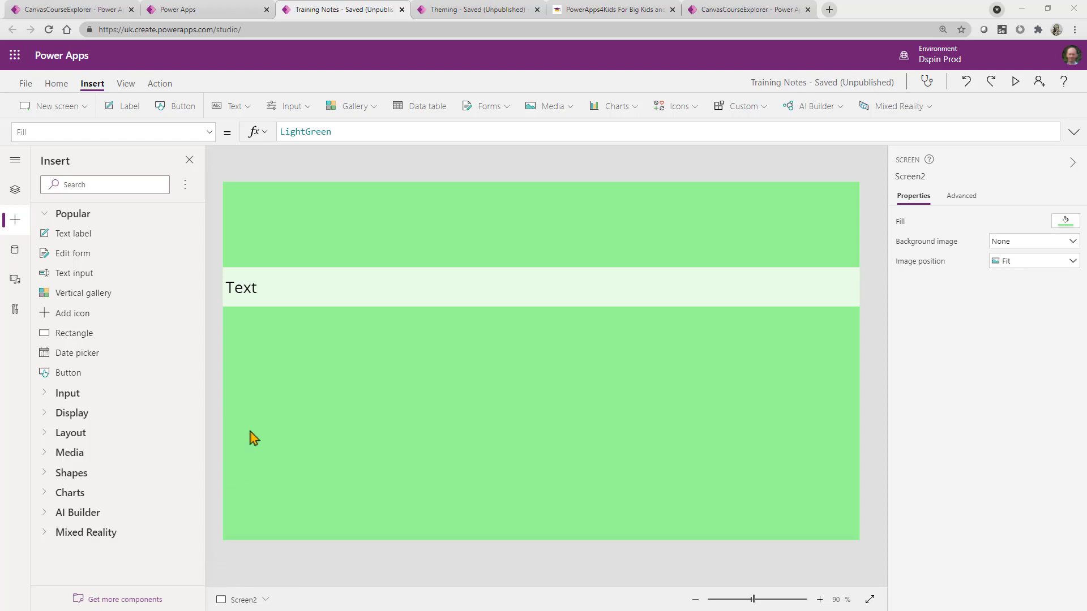
{"action": "mouse_move", "coordinate": [112, 221]}
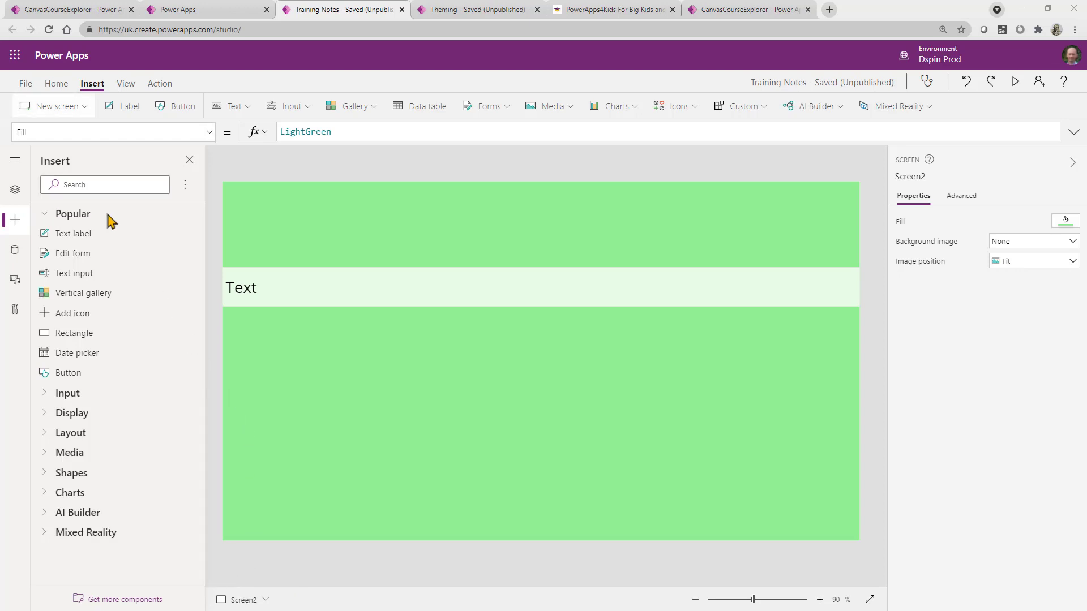
Step: Enable the Layout containers preview feature in File > Settings > Advanced settings
{"action": "left_click", "coordinate": [25, 82]}
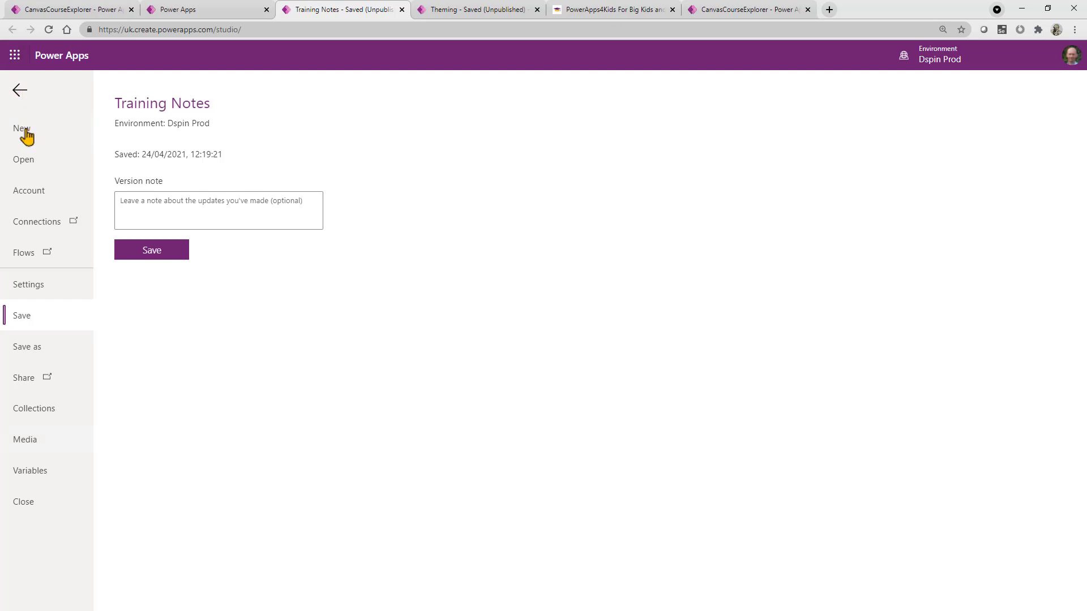
{"action": "left_click", "coordinate": [27, 285]}
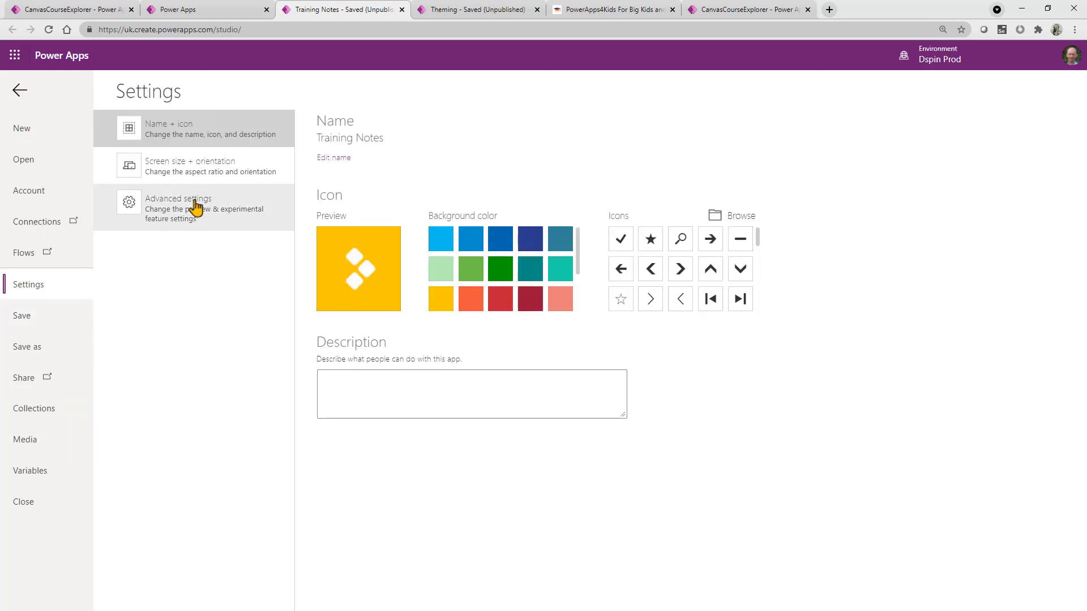
{"action": "left_click", "coordinate": [193, 209]}
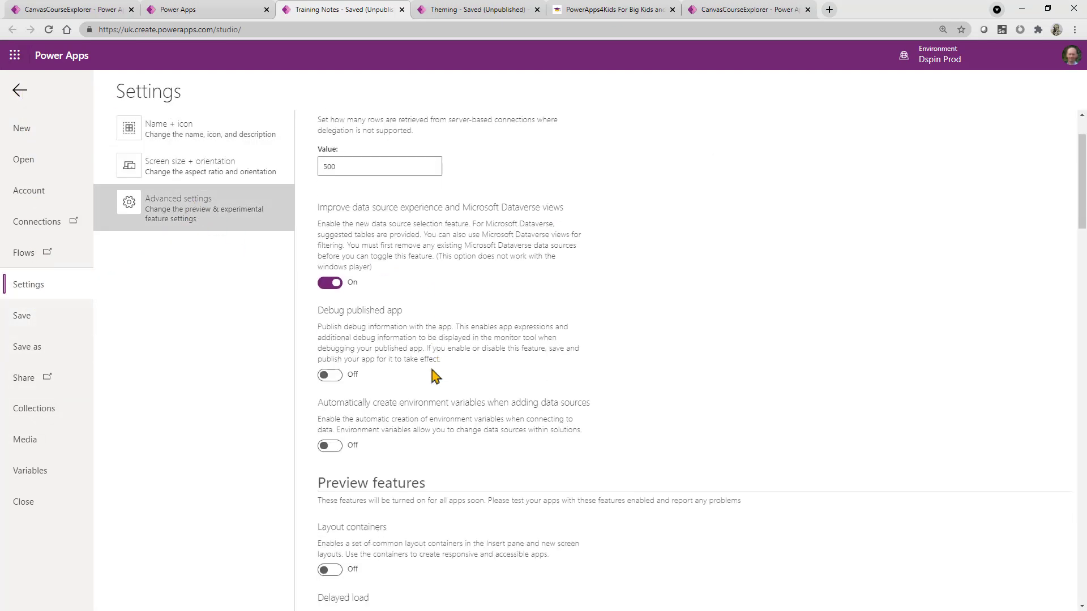
{"action": "scroll", "scroll_direction": "down", "scroll_amount": 3}
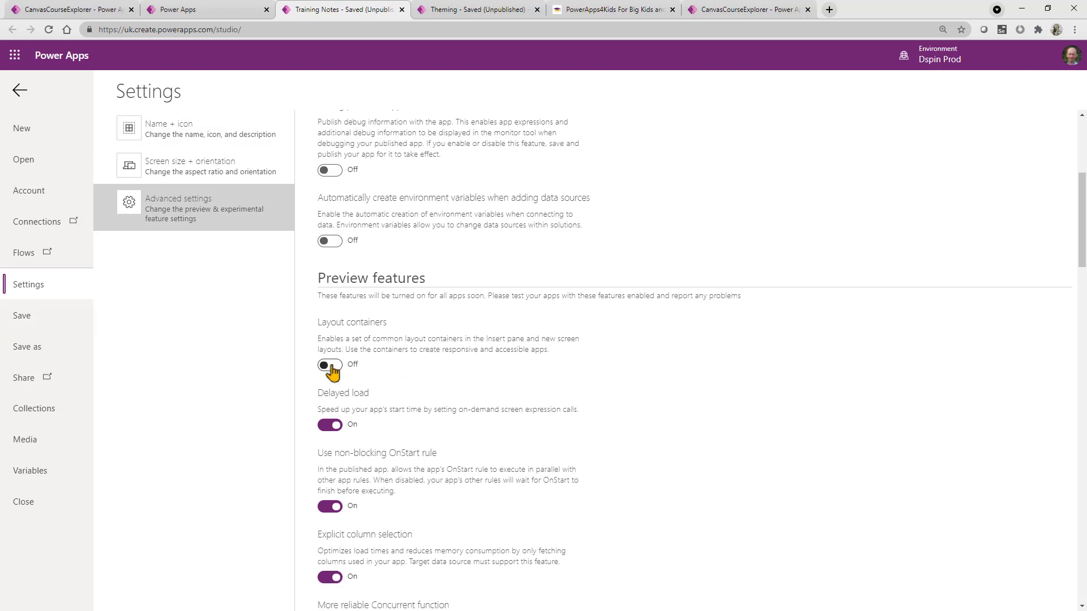
{"action": "left_click", "coordinate": [330, 366]}
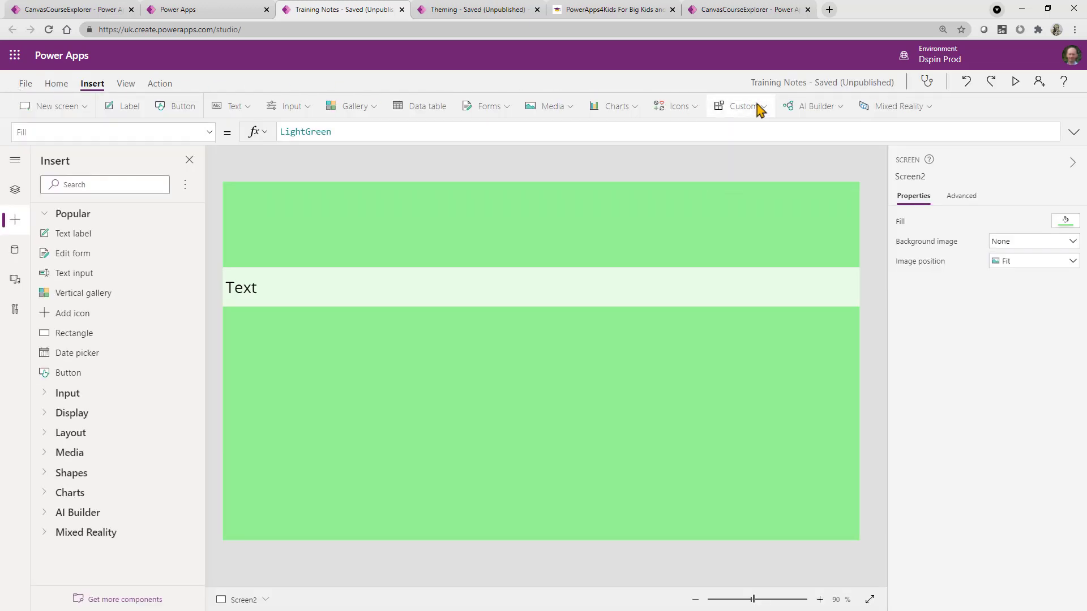
{"action": "type", "text": "cont"}
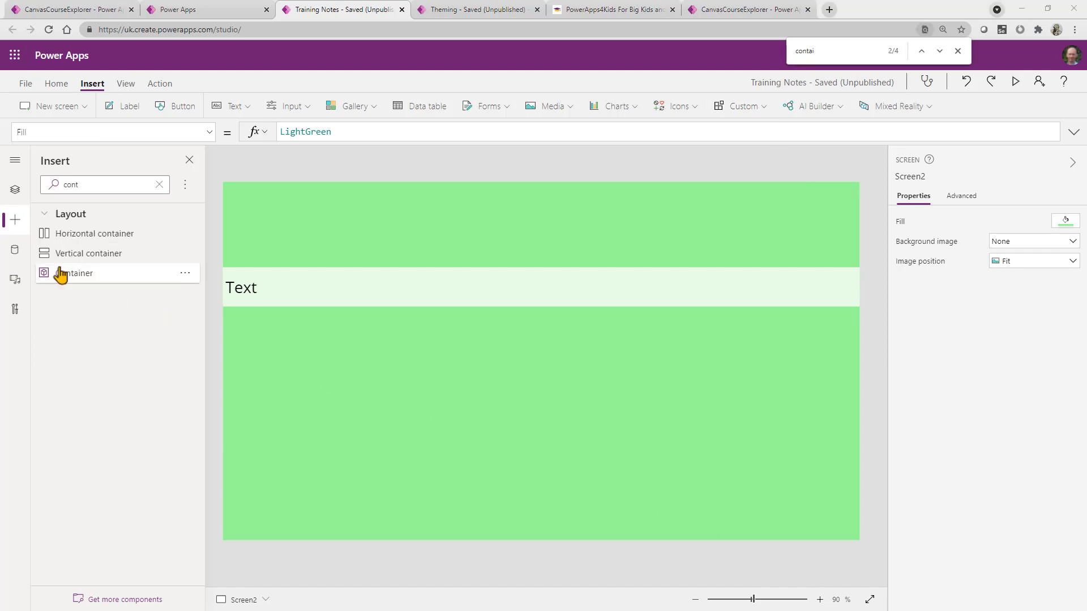
Step: Insert a plain Container, Container1, onto Screen2
{"action": "left_click", "coordinate": [75, 273]}
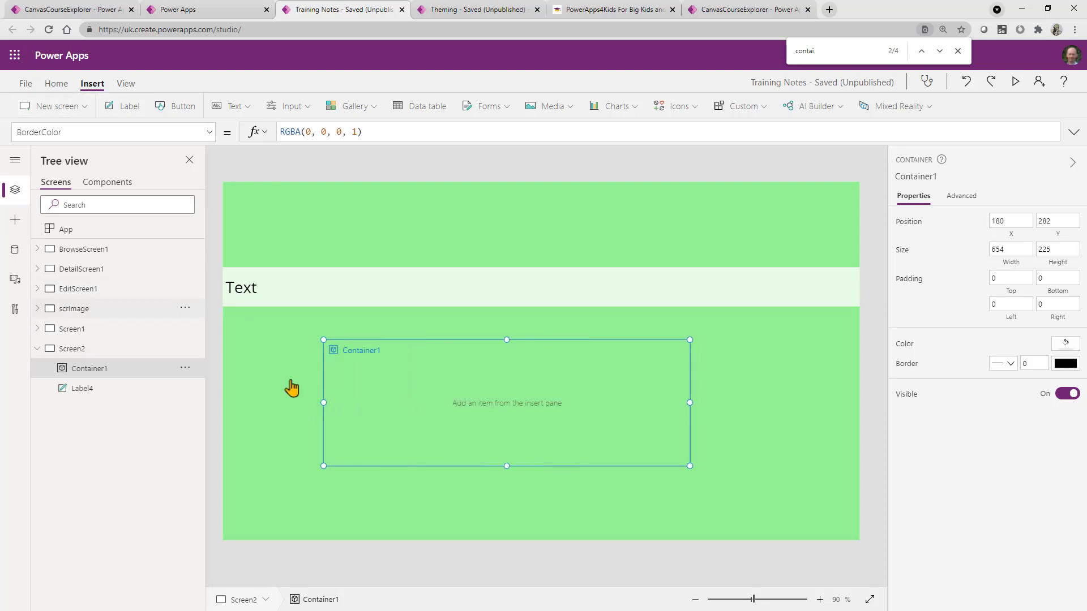
Step: Insert Container2 inside Container1 from the Insert pane, then select Container1
{"action": "left_click", "coordinate": [15, 220]}
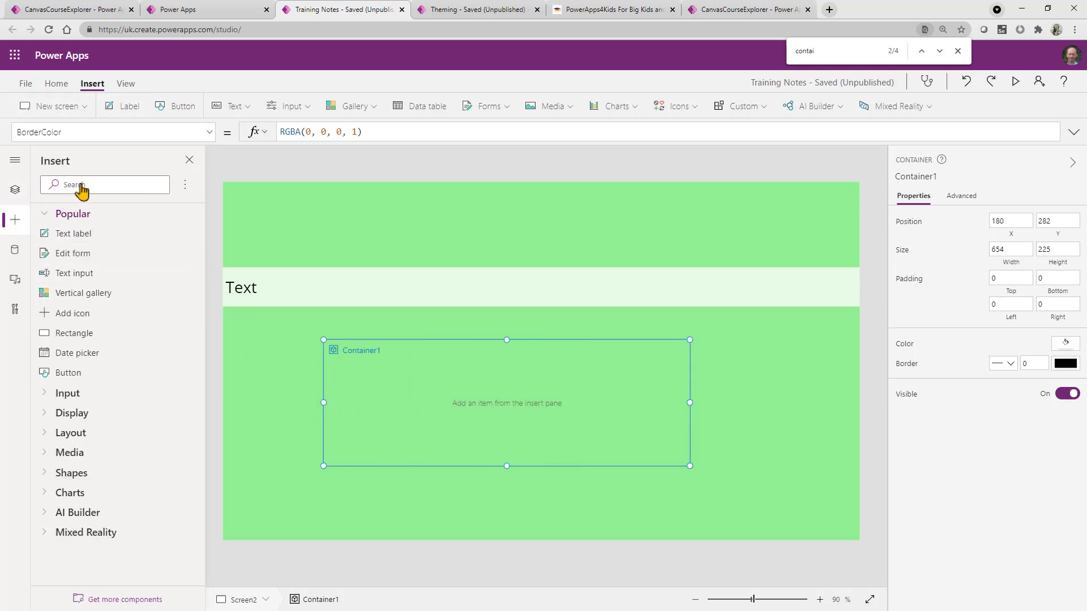
{"action": "type", "text": "con"}
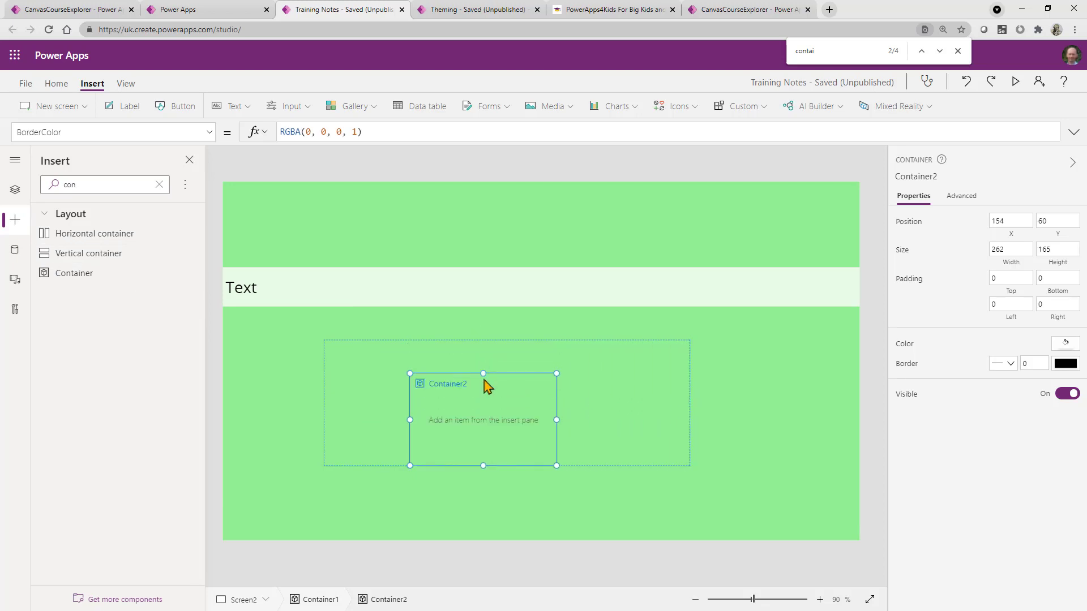
{"action": "mouse_move", "coordinate": [469, 382]}
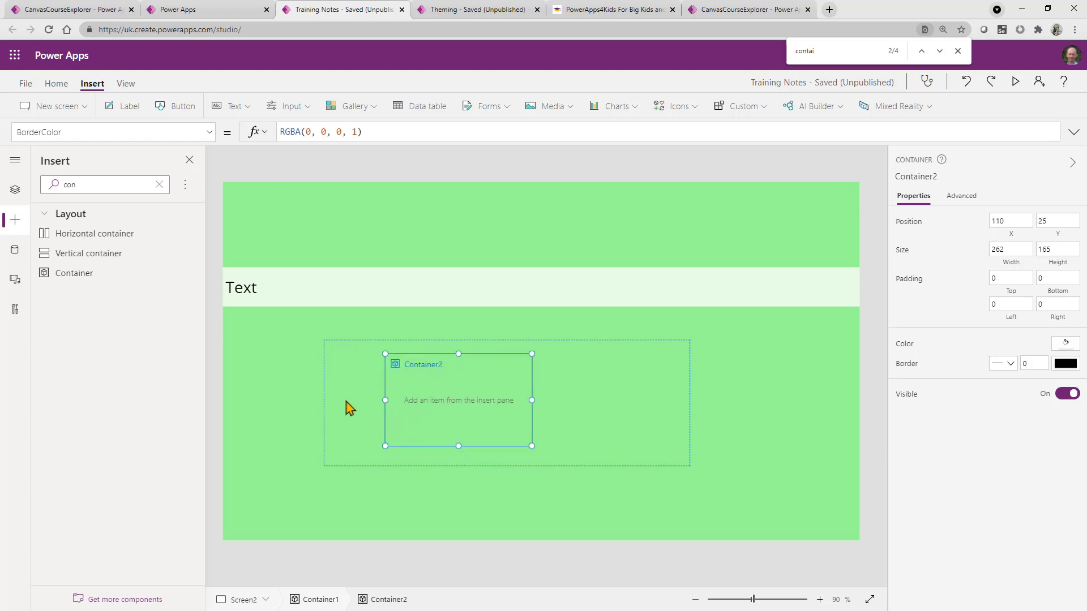
{"action": "mouse_move", "coordinate": [430, 413]}
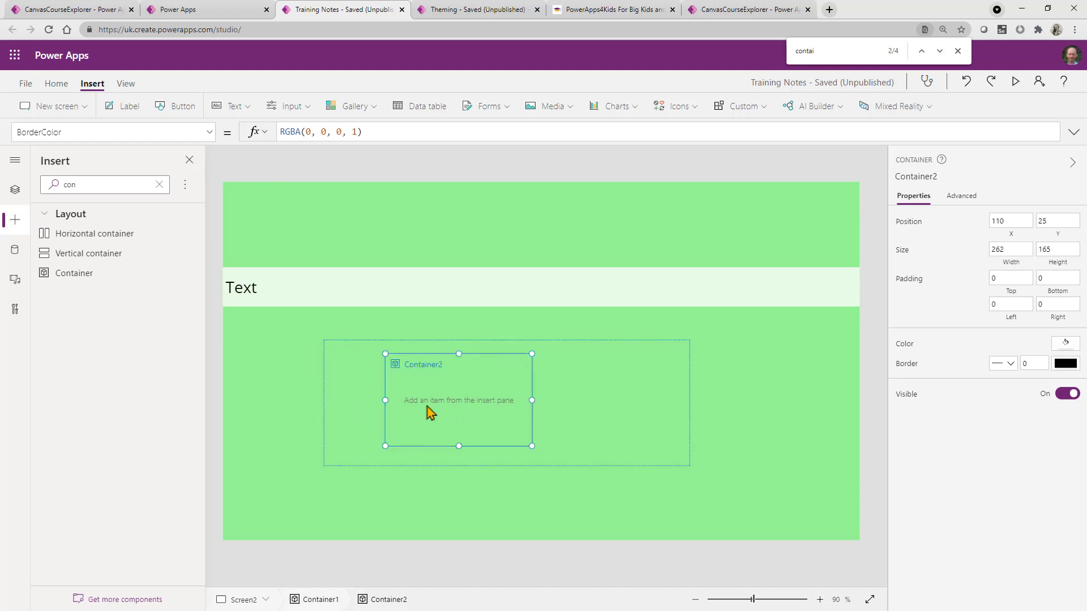
{"action": "left_click", "coordinate": [367, 409]}
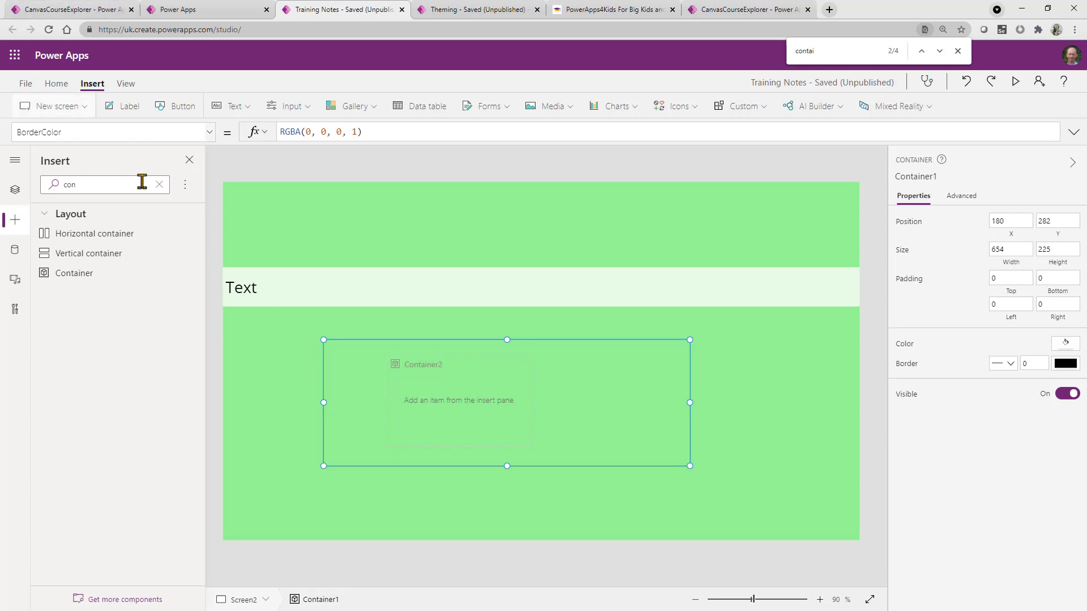
{"action": "mouse_move", "coordinate": [26, 107]}
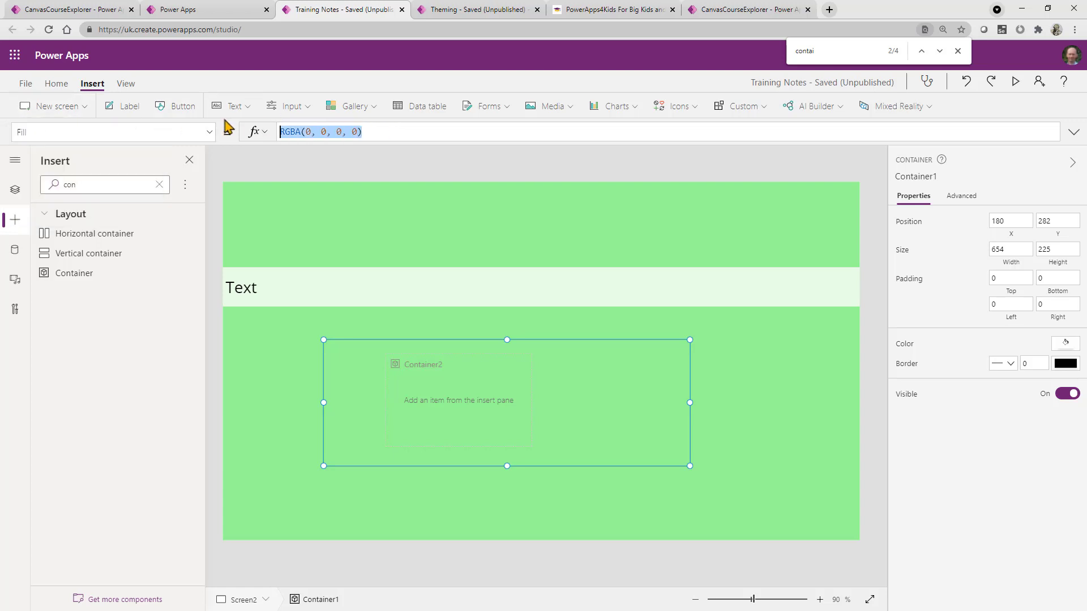
Step: Set Container1's Fill to Blue and Container2's Fill to Parent.Fill, then reselect Container1
{"action": "type", "text": "Blue"}
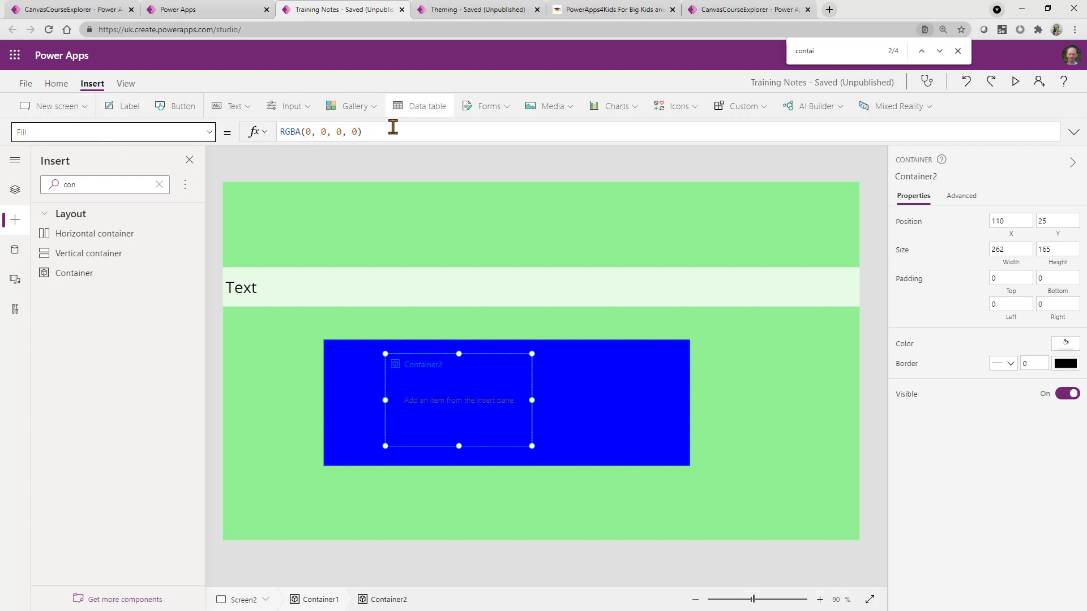
{"action": "type", "text": "paren"}
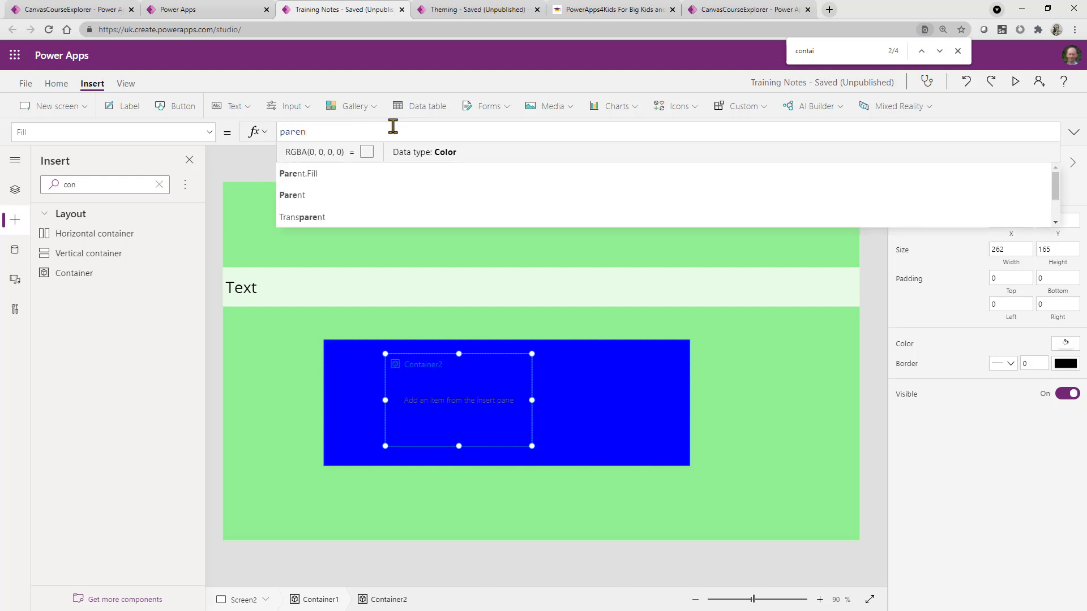
{"action": "type", "text": "Parent.F"}
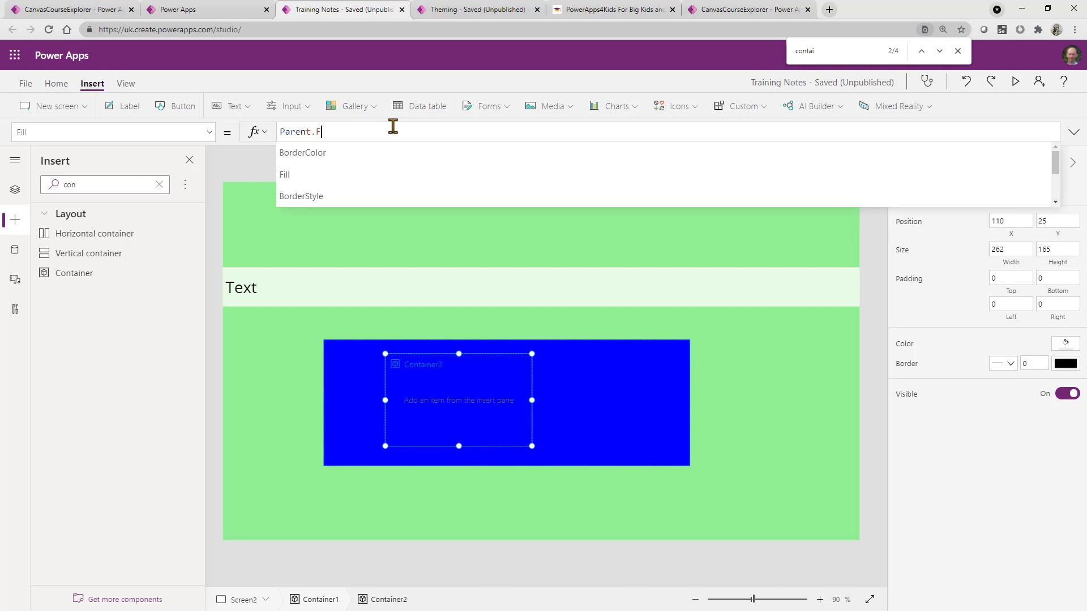
{"action": "left_click", "coordinate": [285, 174]}
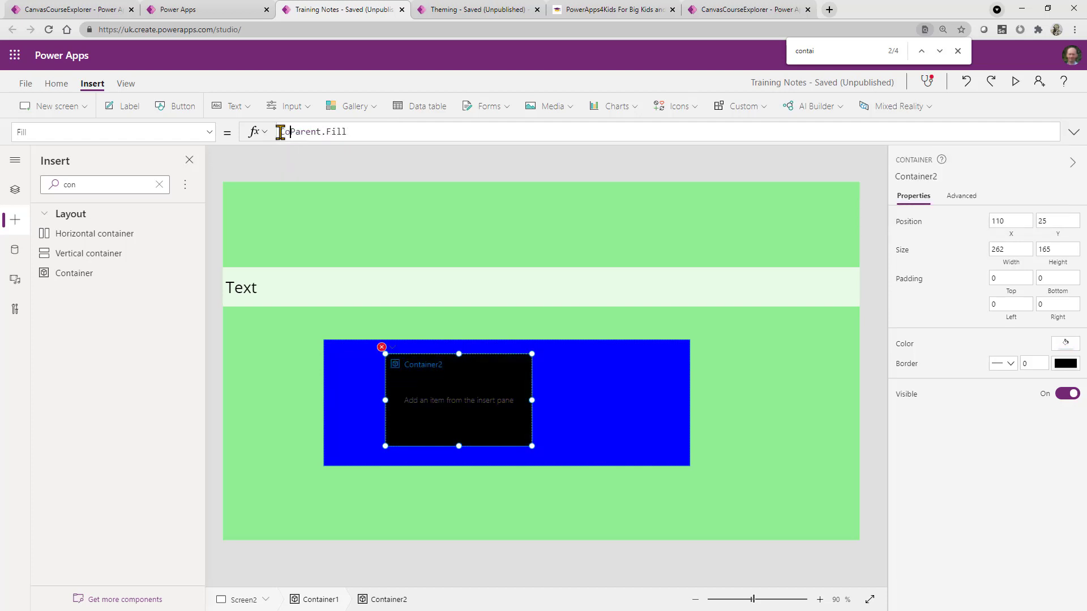
{"action": "left_click", "coordinate": [310, 132]}
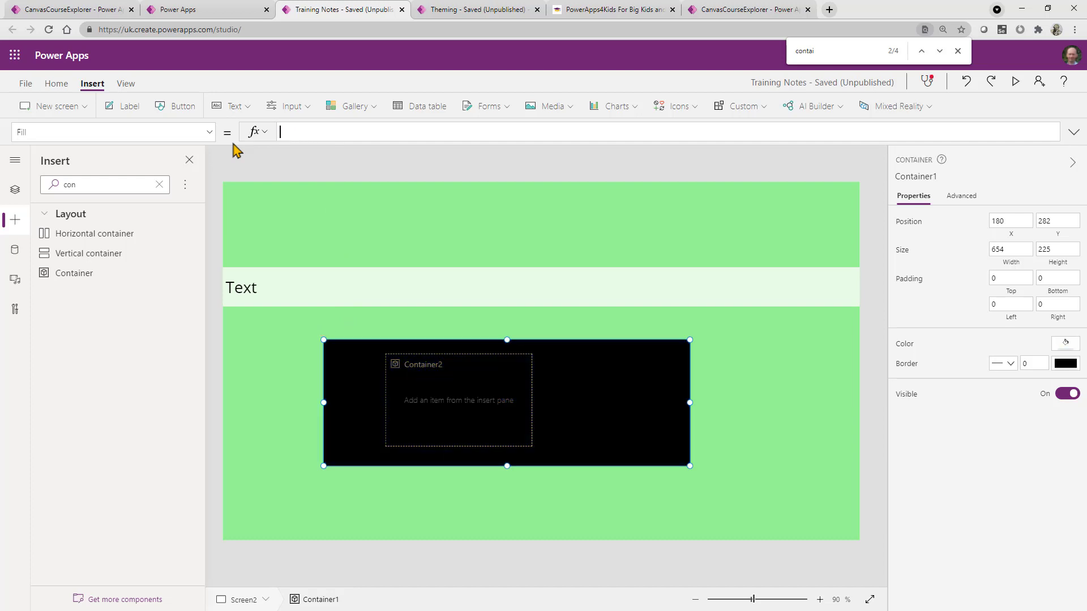
Step: Set Container1's Fill to RGBA(255,255,255,.05), then select Container2
{"action": "type", "text": "RGBA("}
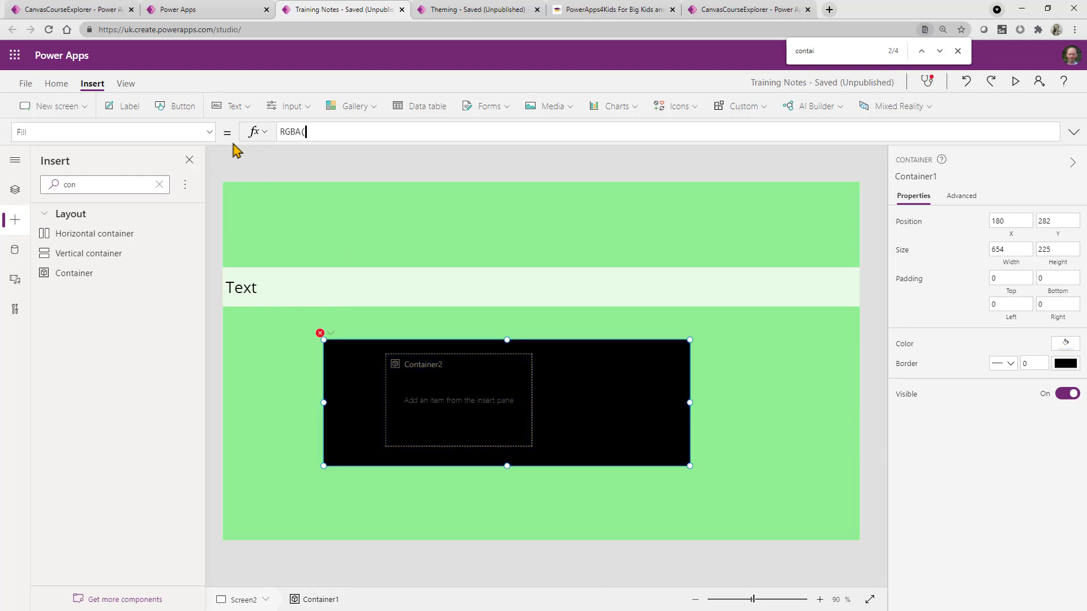
{"action": "type", "text": "255"}
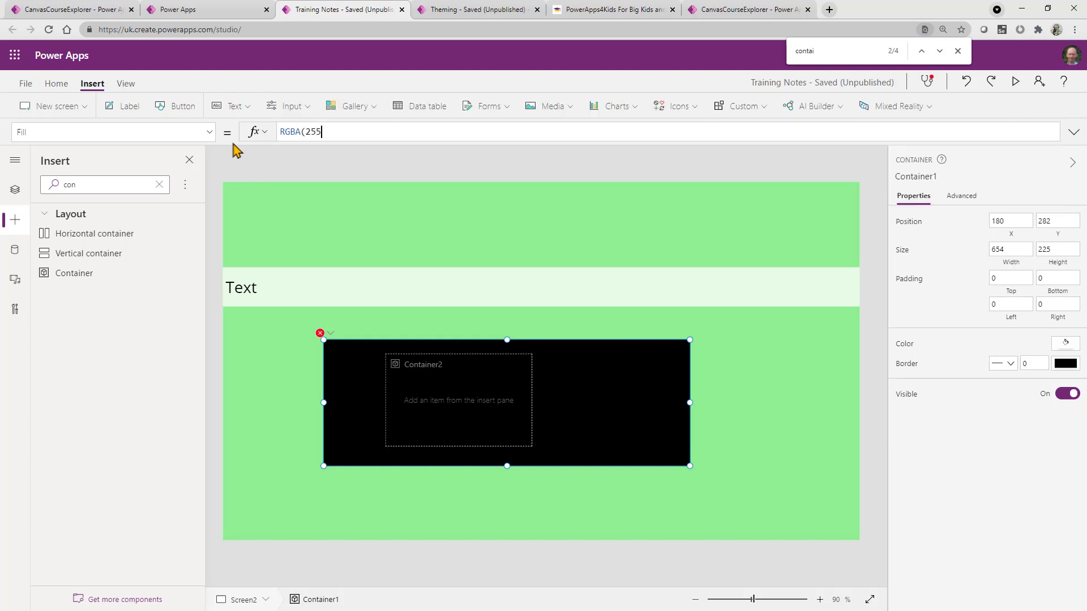
{"action": "type", "text": "255,"}
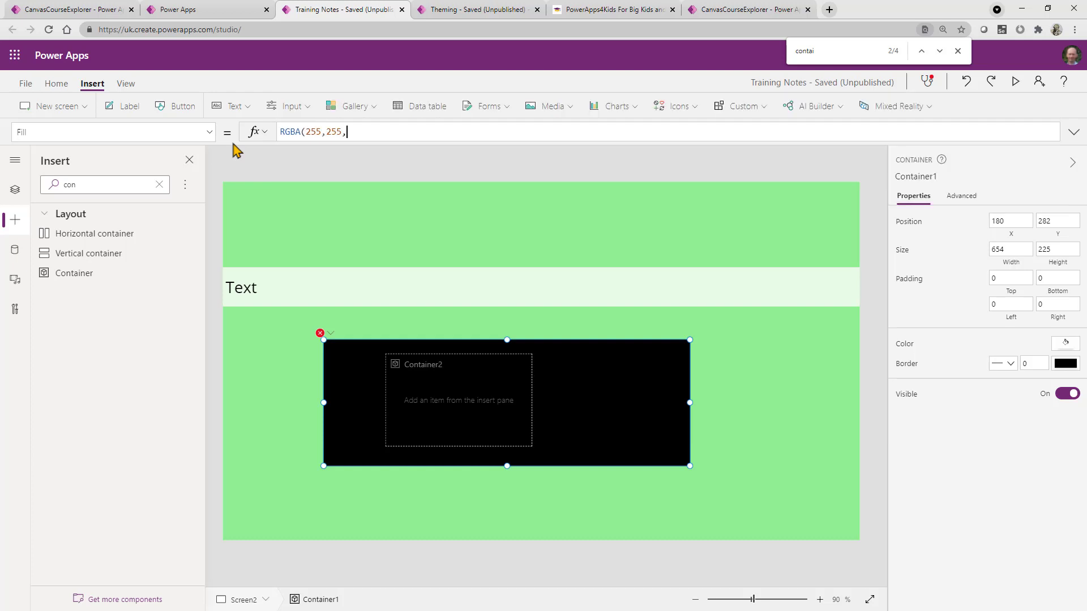
{"action": "type", "text": "55"}
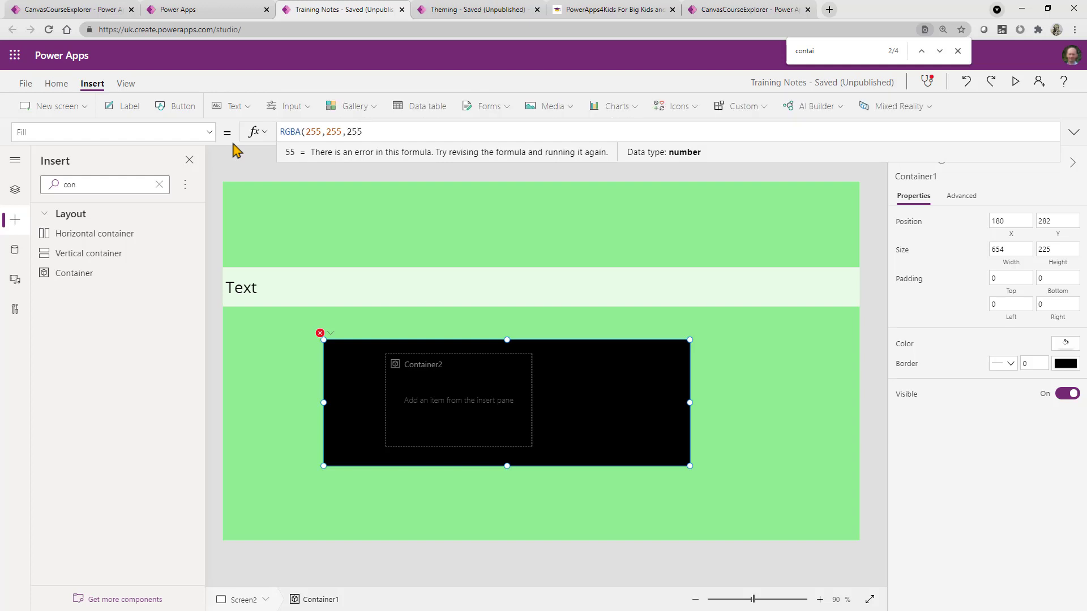
{"action": "type", "text": ".05"}
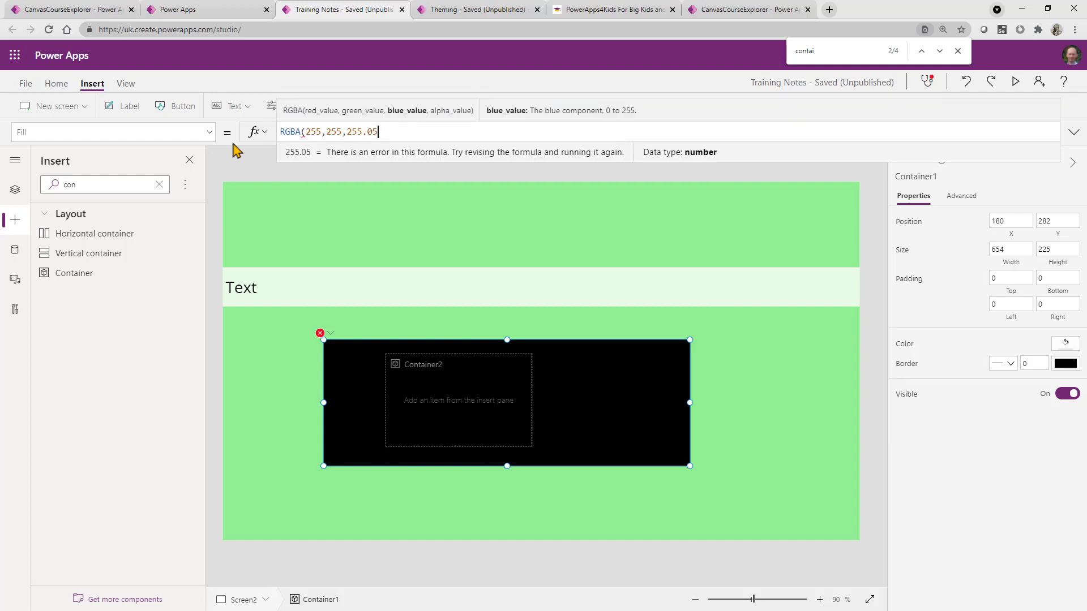
{"action": "type", "text": ","}
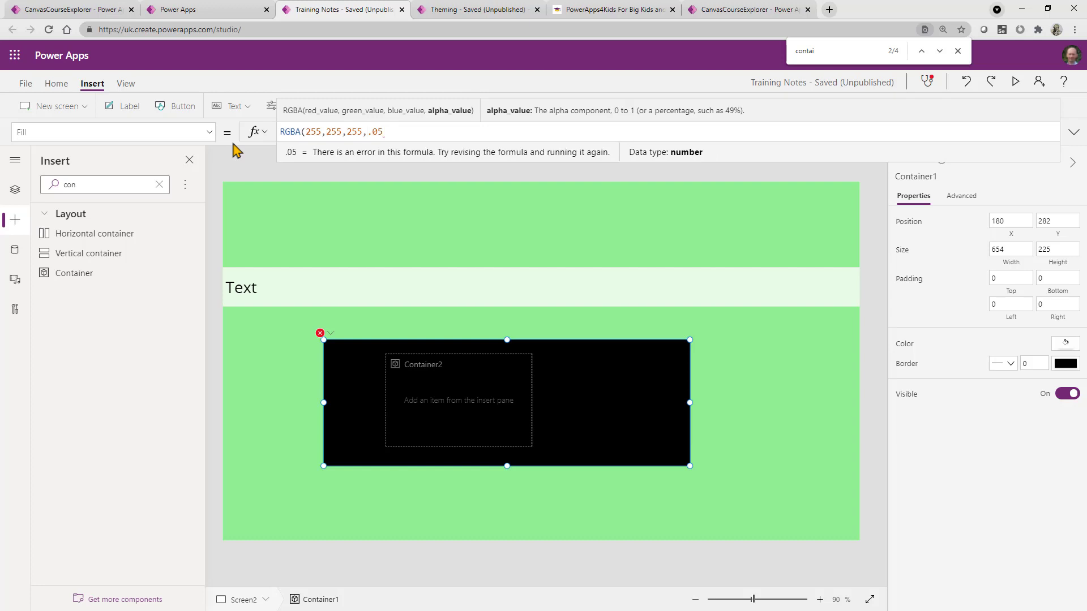
{"action": "left_click", "coordinate": [383, 132]}
{"action": "type", "text": ")"}
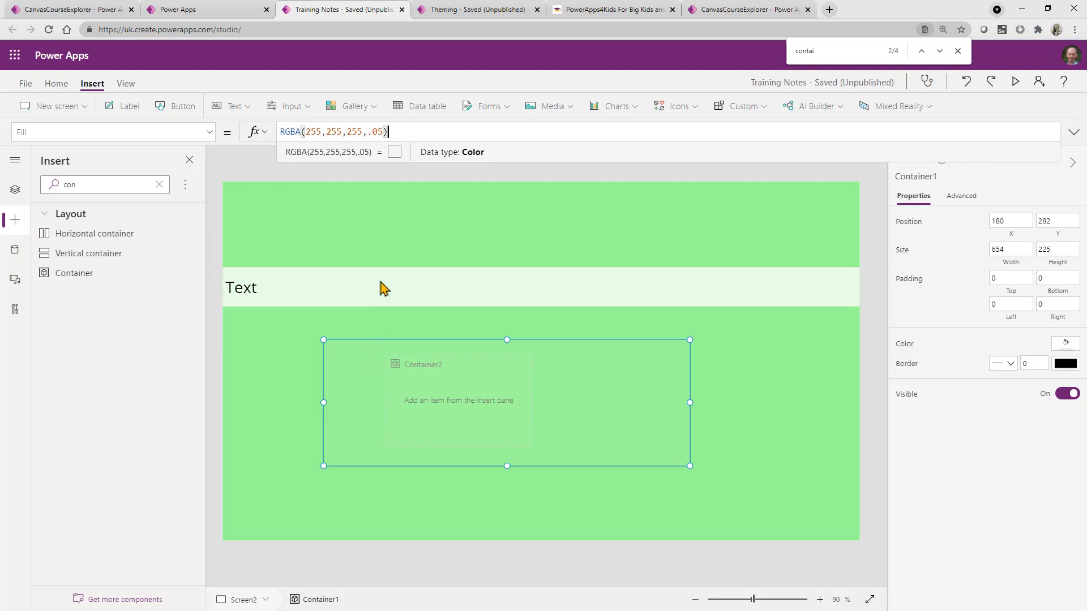
{"action": "mouse_move", "coordinate": [405, 134]}
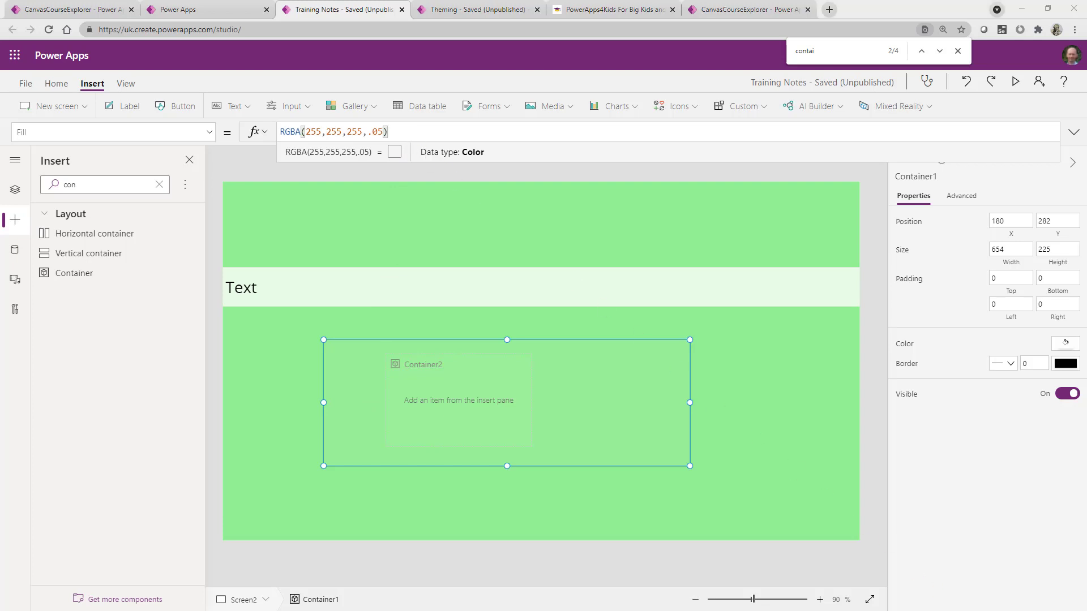
{"action": "left_click", "coordinate": [15, 190]}
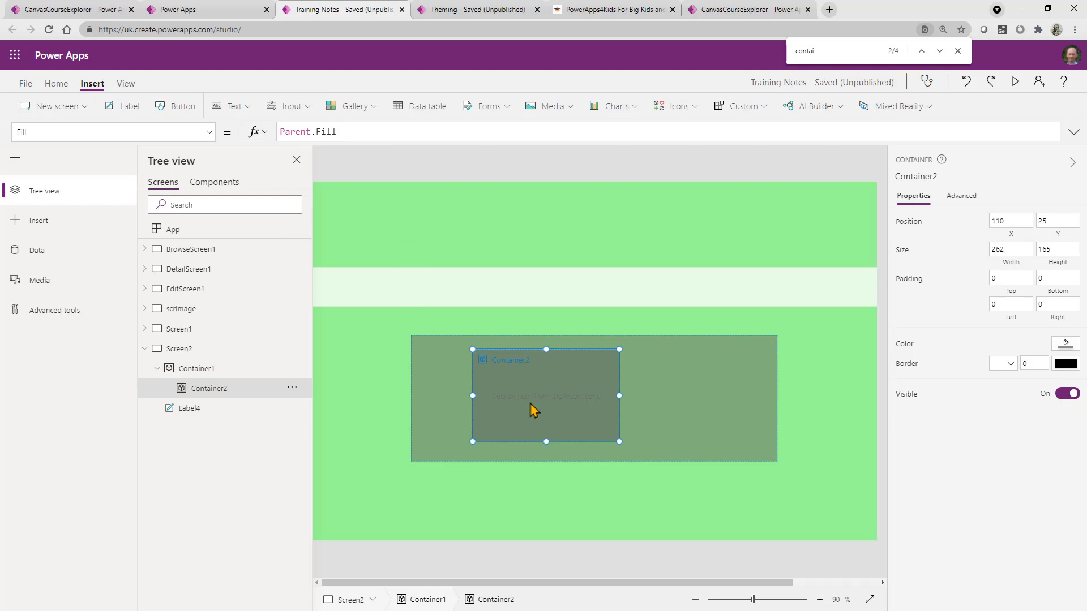
{"action": "mouse_move", "coordinate": [326, 390]}
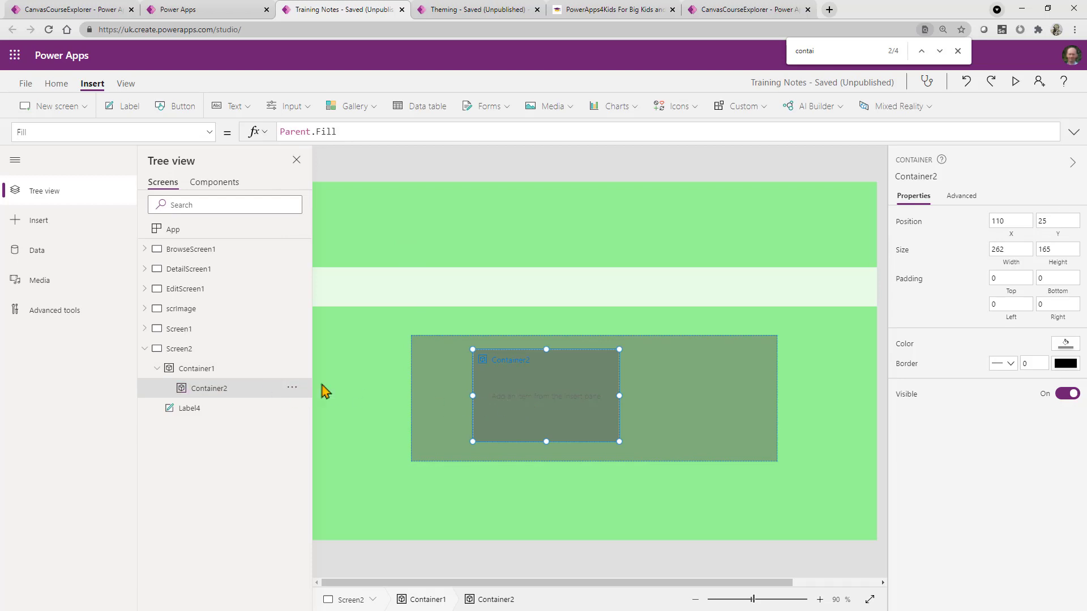
Step: Paste a copy Container2_1 into Container2, move it to the lower half, then go to BrowseScreen1's gallery
{"action": "right_click", "coordinate": [499, 389]}
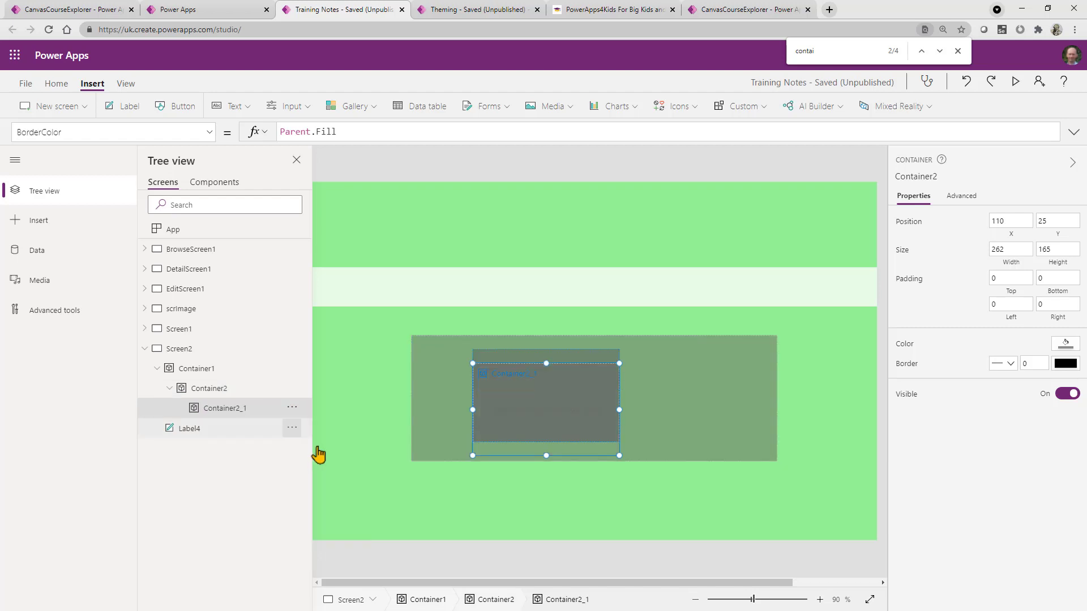
{"action": "left_click", "coordinate": [225, 408]}
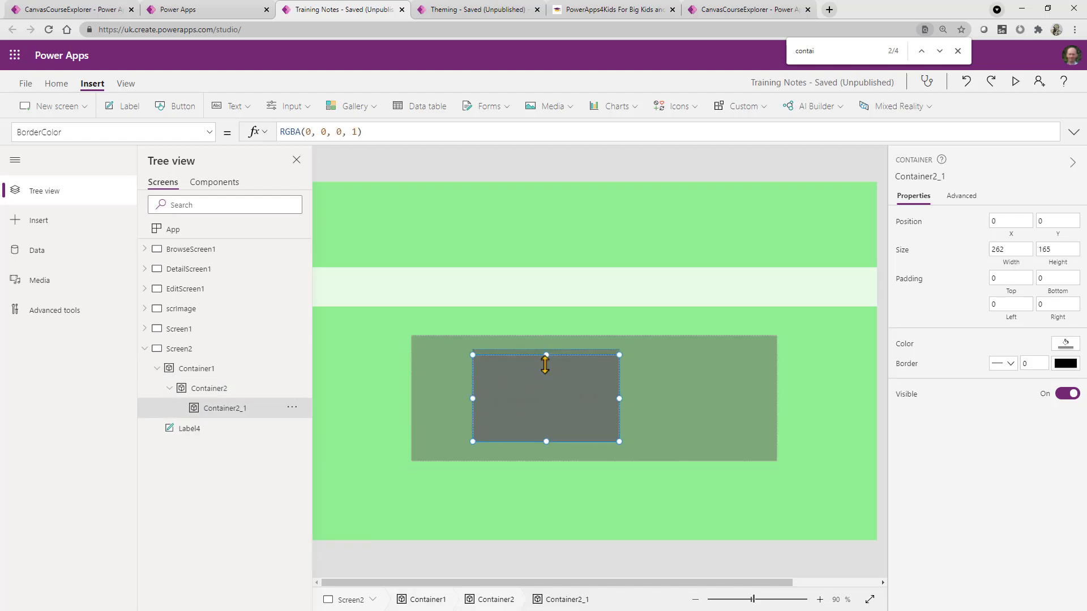
{"action": "left_click_drag", "start_coordinate": [546, 355], "coordinate": [546, 394]}
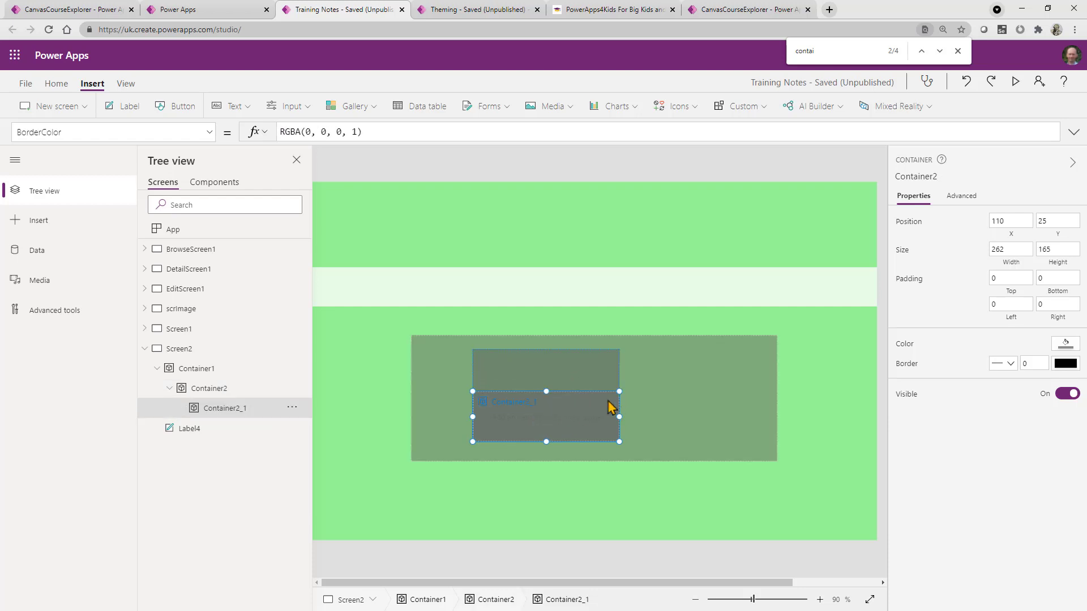
{"action": "left_click", "coordinate": [211, 388]}
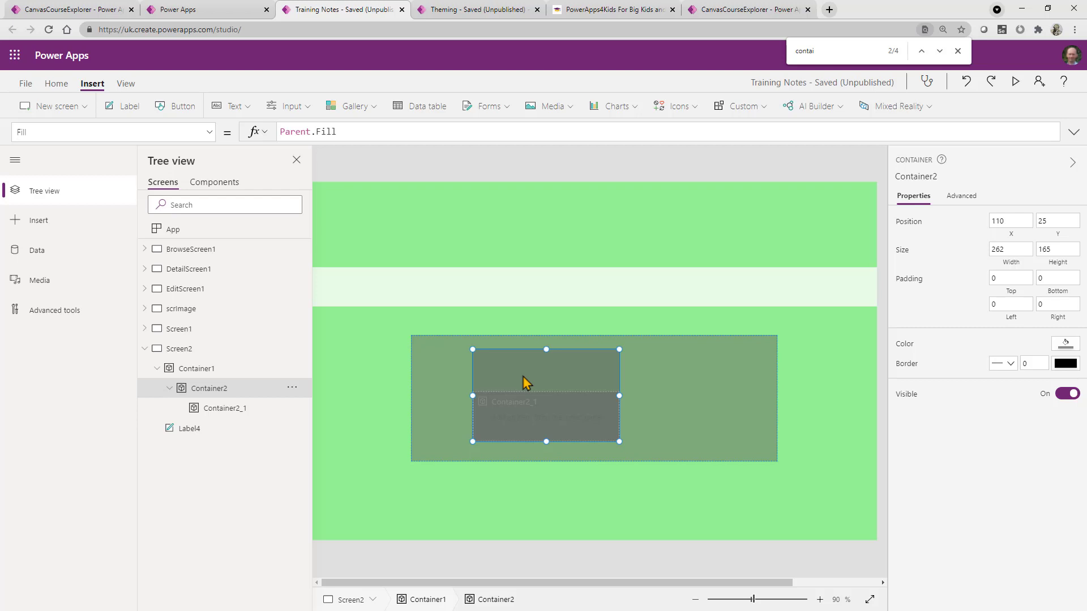
{"action": "mouse_move", "coordinate": [336, 401]}
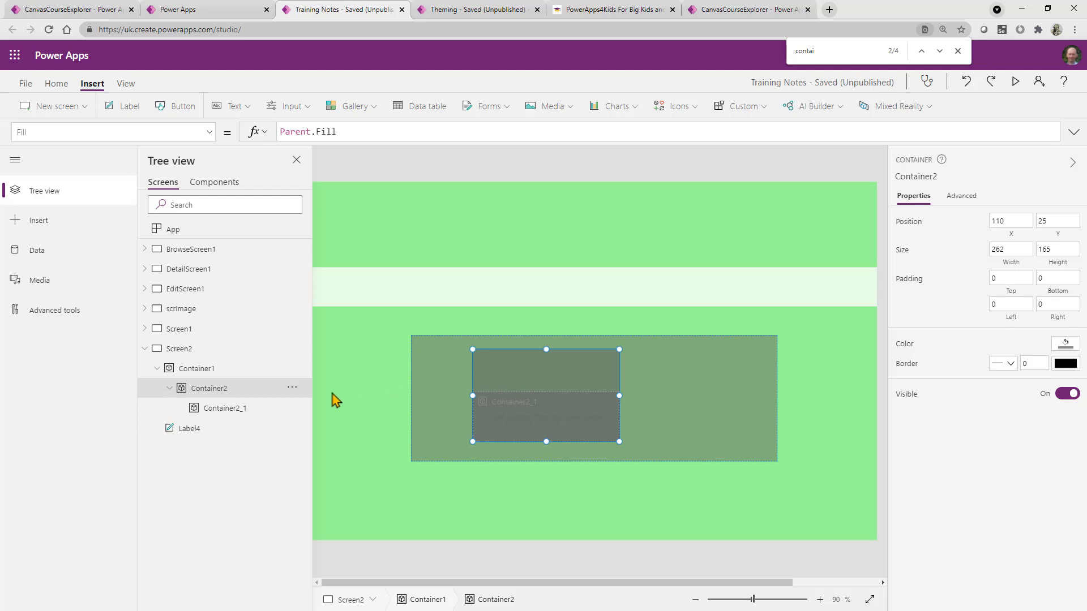
{"action": "left_click", "coordinate": [191, 249]}
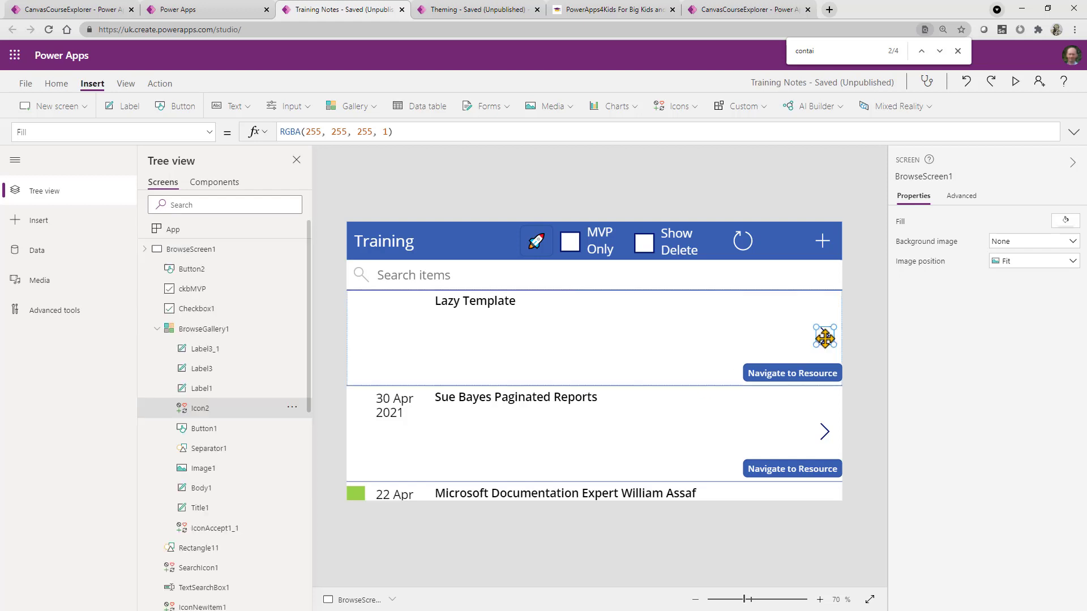
Step: Set Icon2's X to Parent.Width - Self.Width - 20 so it sits 20 px from the right
{"action": "left_click", "coordinate": [825, 337]}
{"action": "type", "text": "Parent.Width- Self"}
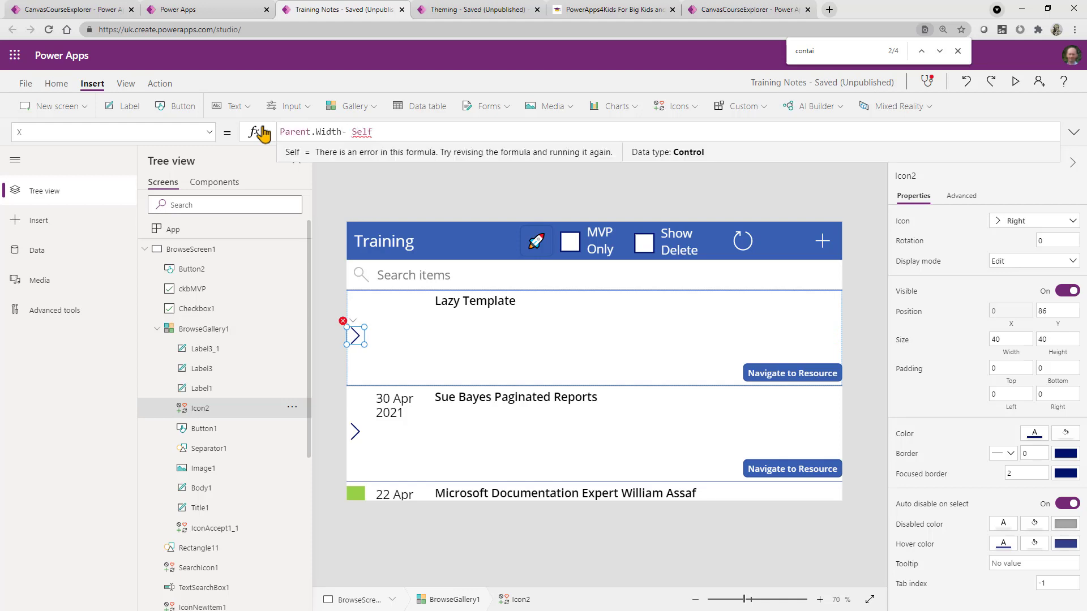
{"action": "type", "text": ".width -"}
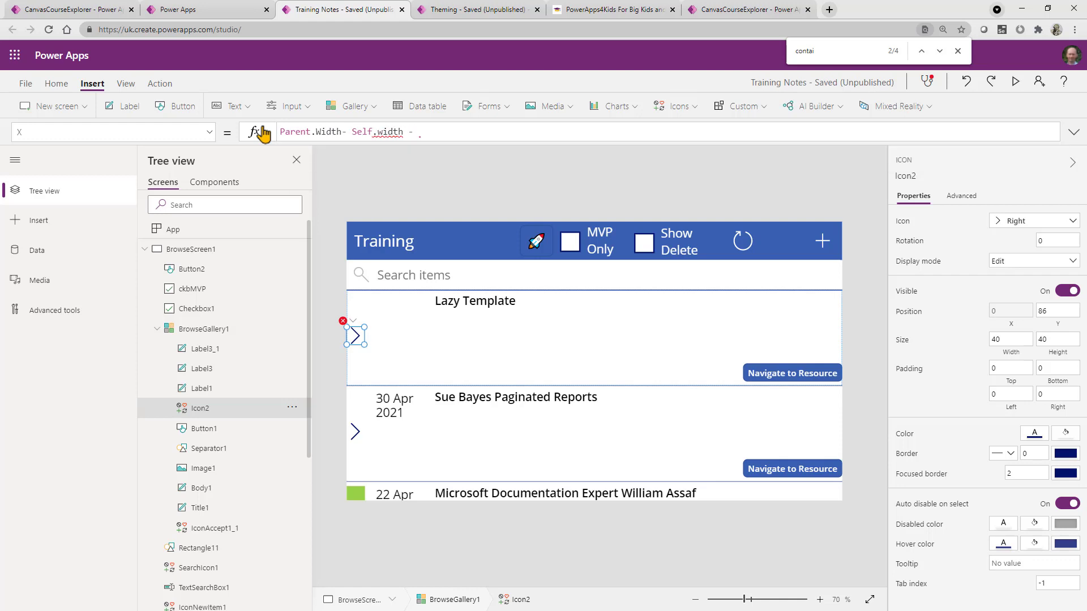
{"action": "type", "text": "20"}
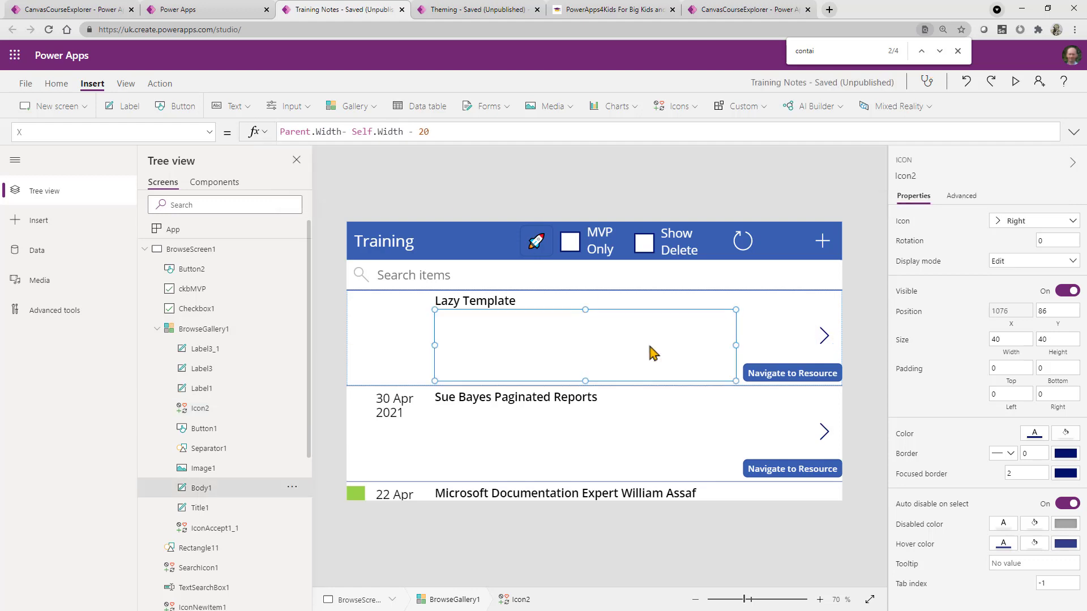
{"action": "left_click", "coordinate": [204, 328]}
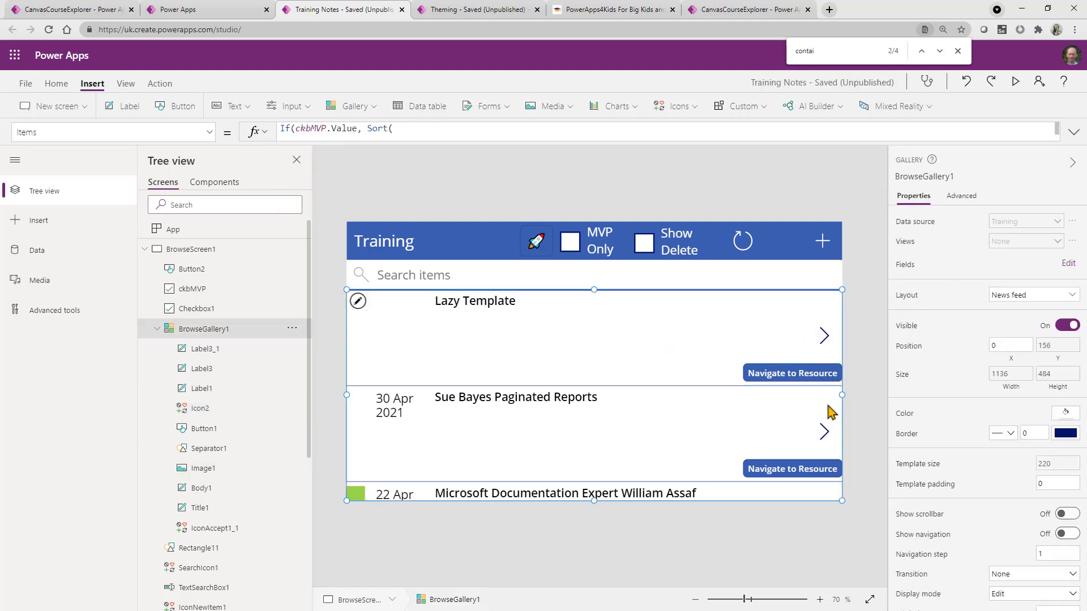
{"action": "left_click_drag", "start_coordinate": [842, 395], "coordinate": [782, 404]}
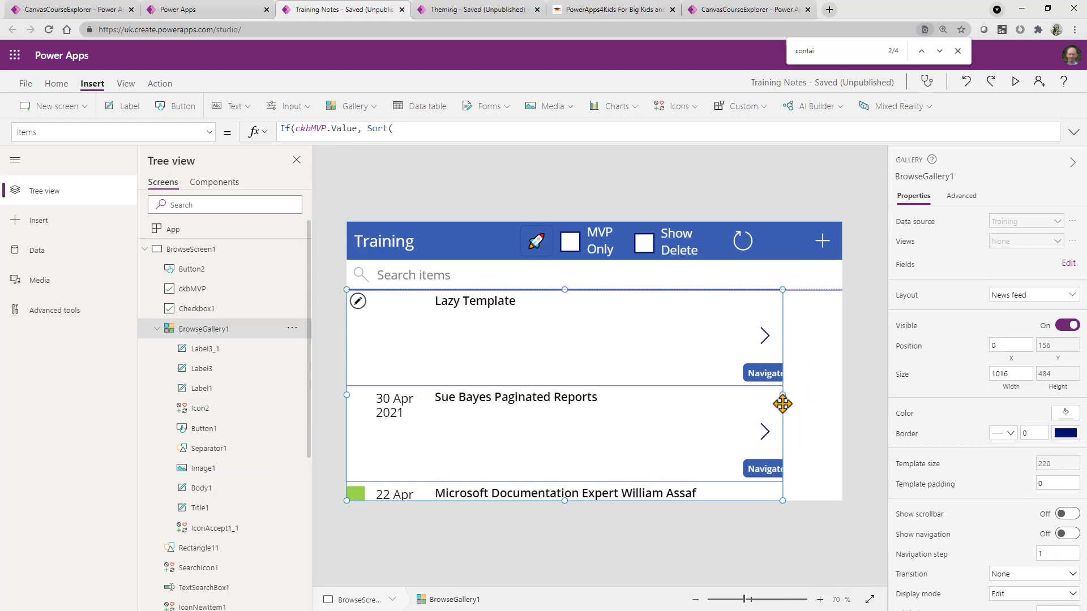
{"action": "left_click_drag", "start_coordinate": [783, 405], "coordinate": [841, 404]}
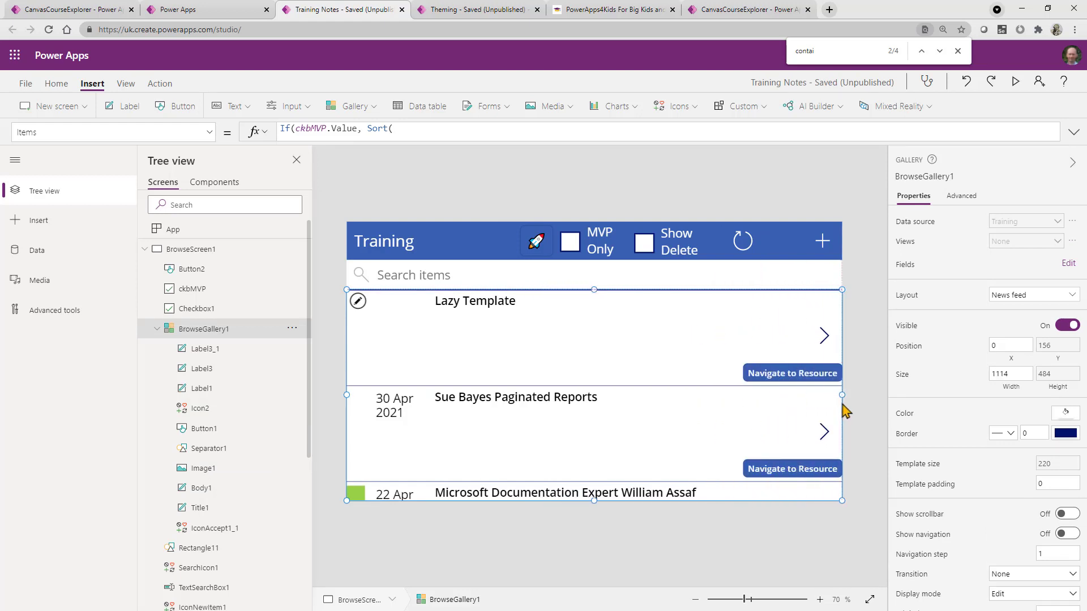
{"action": "left_click_drag", "start_coordinate": [842, 397], "coordinate": [856, 396]}
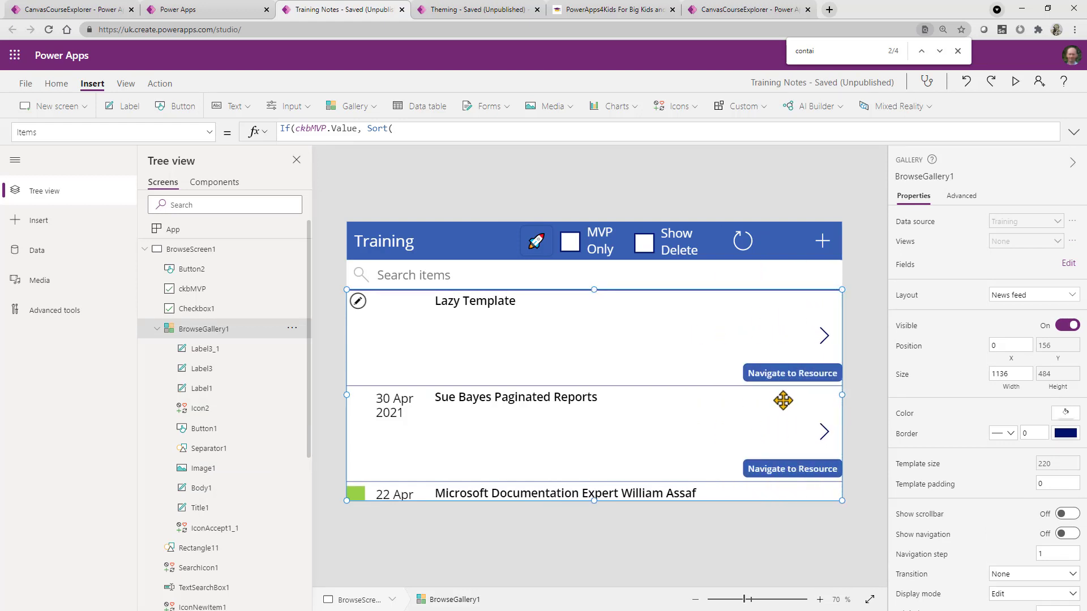
{"action": "left_click", "coordinate": [475, 300]}
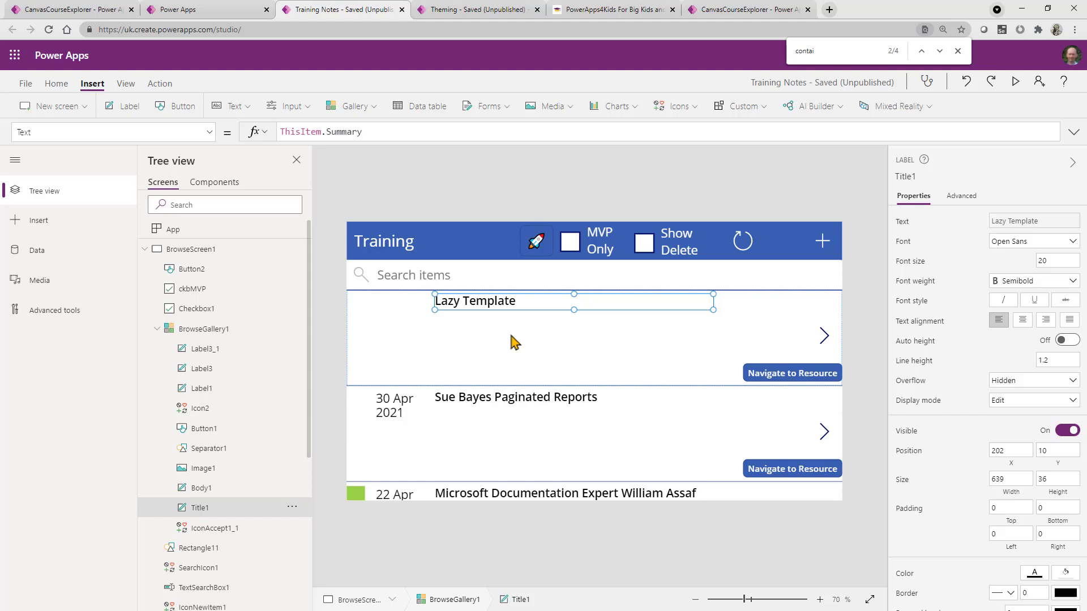
{"action": "mouse_move", "coordinate": [116, 228]}
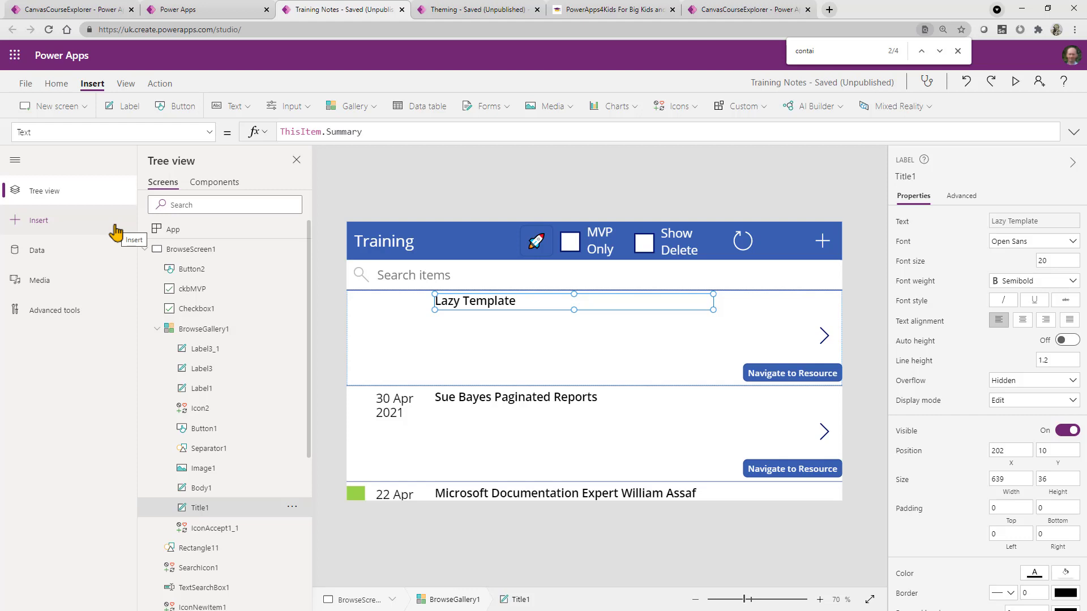
{"action": "mouse_move", "coordinate": [118, 235]}
{"action": "type", "text": "X"}
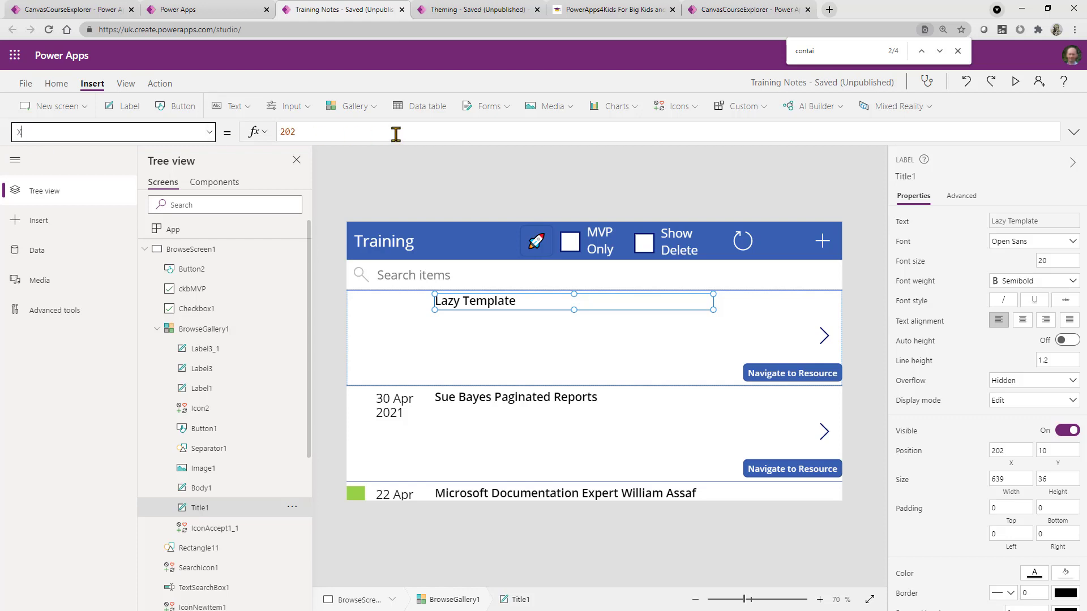
Step: Set Title1's X to Parent.Width/2 - Self.Width/2
{"action": "type", "text": "pare"}
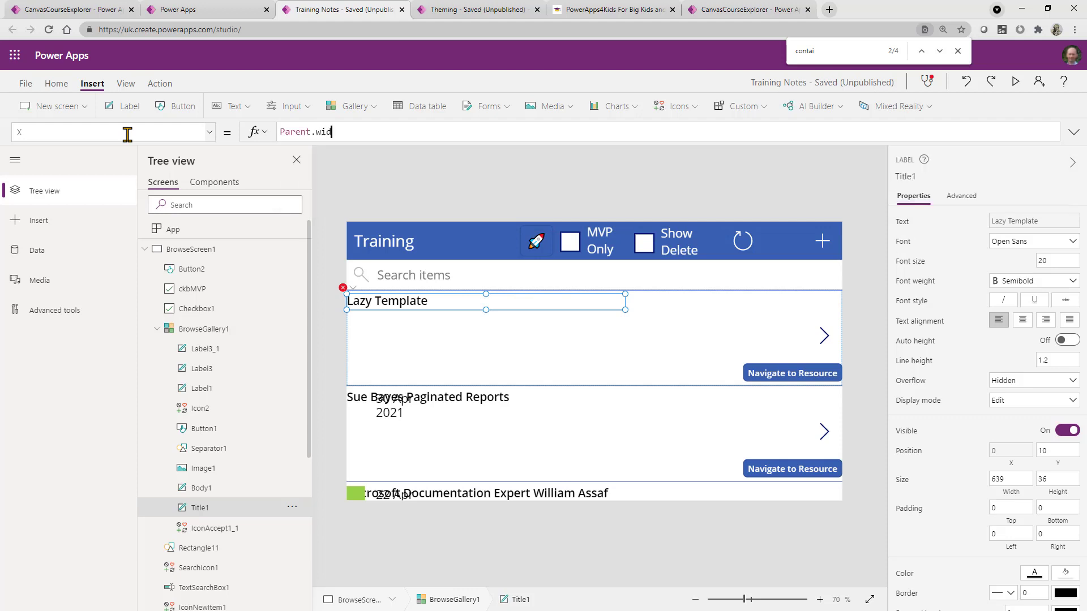
{"action": "type", "text": "Width/"}
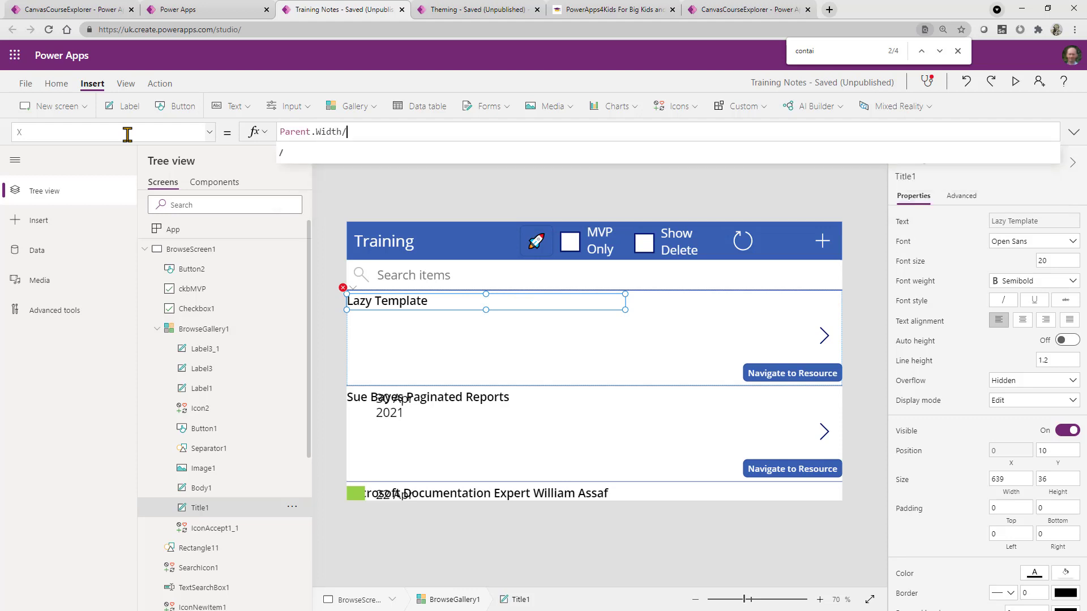
{"action": "type", "text": "2-s"}
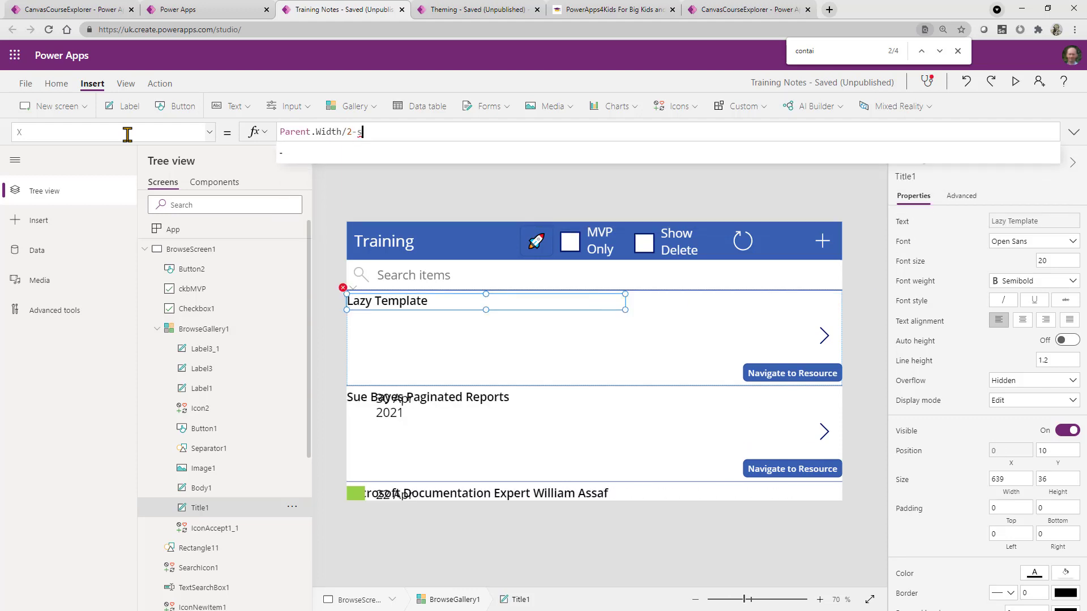
{"action": "type", "text": "elf.wi"}
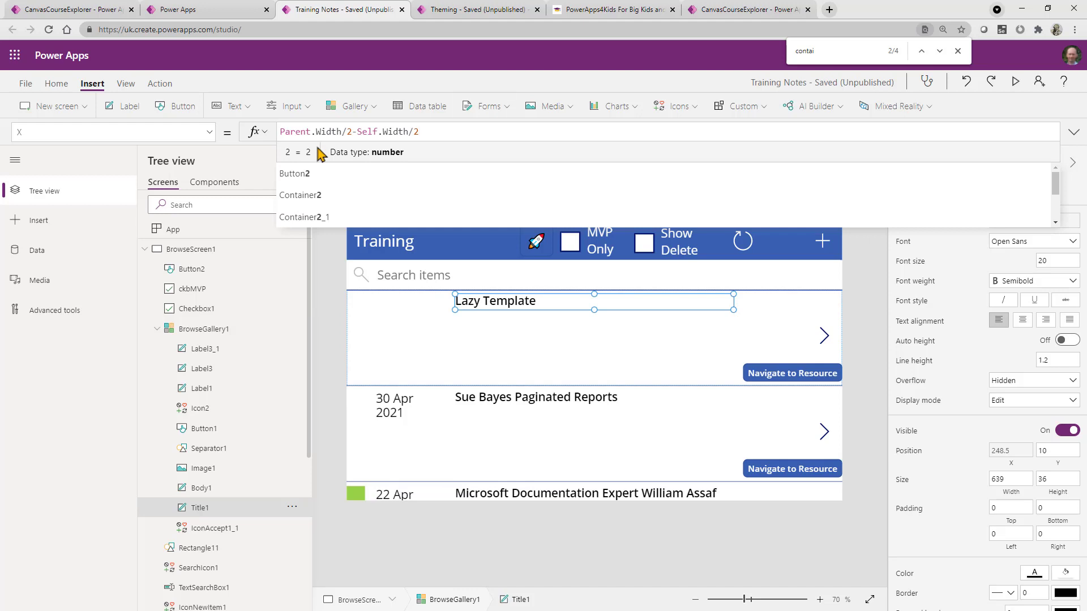
Step: Centre-align Title1's text and resize BrowseGallery1 to confirm titles stay centred
{"action": "left_click", "coordinate": [205, 328]}
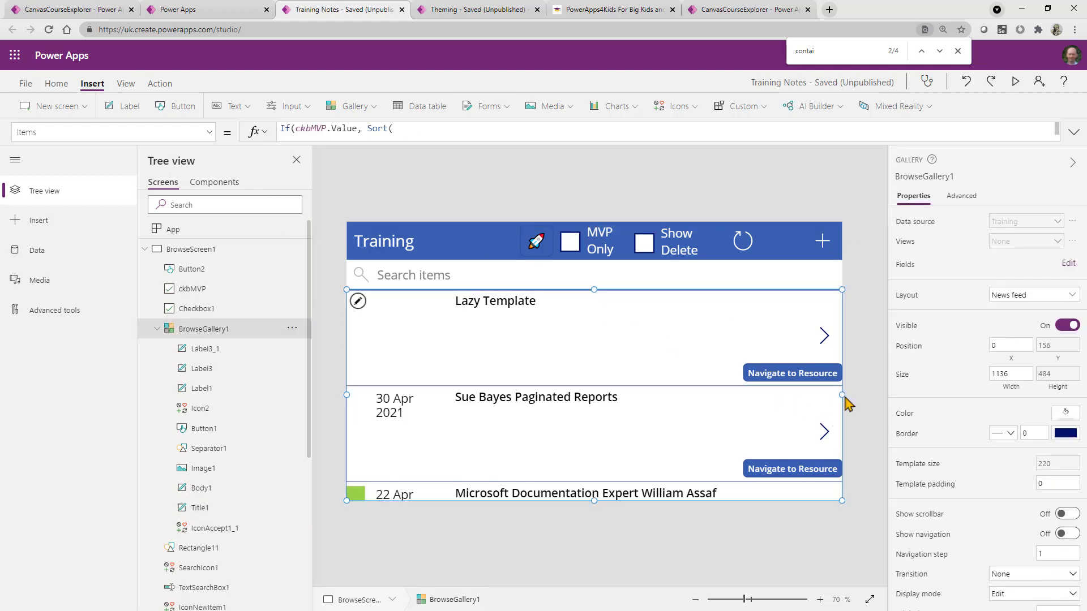
{"action": "left_click_drag", "start_coordinate": [842, 386], "coordinate": [762, 412]}
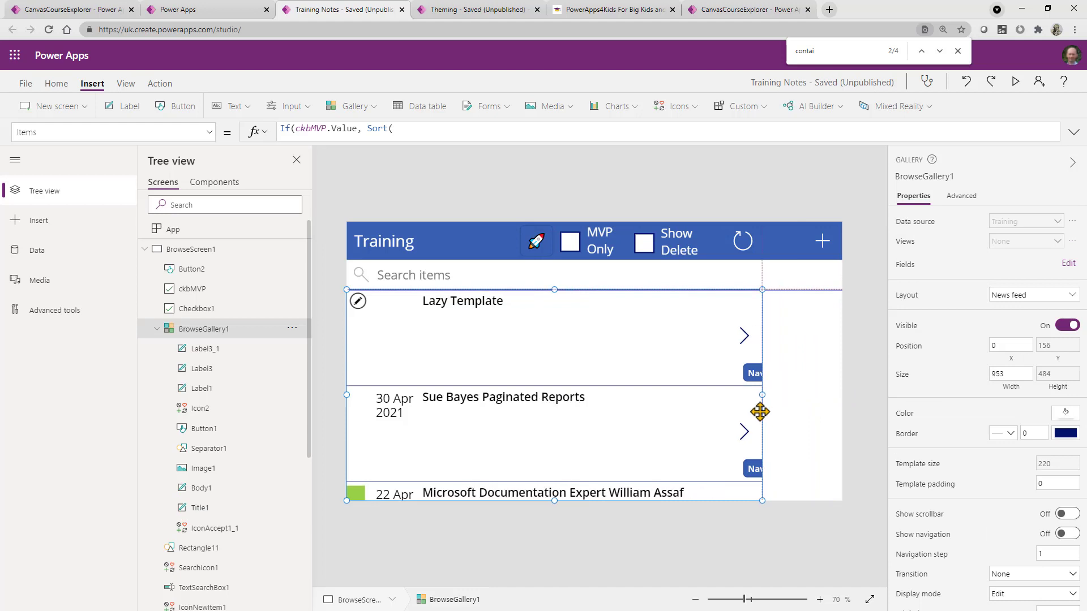
{"action": "left_click_drag", "start_coordinate": [762, 412], "coordinate": [751, 397]}
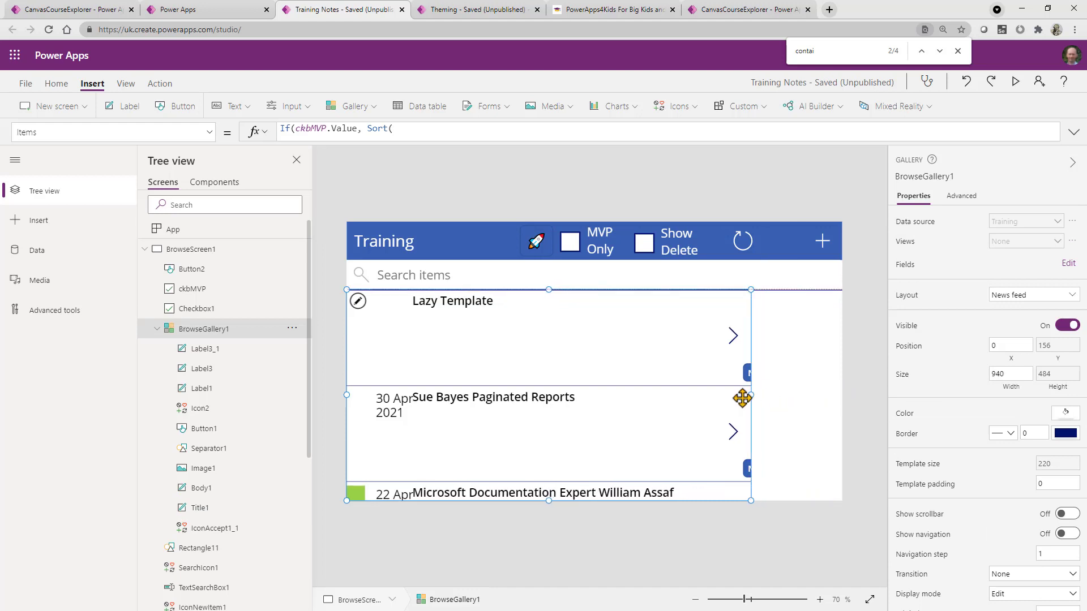
{"action": "left_click", "coordinate": [452, 300]}
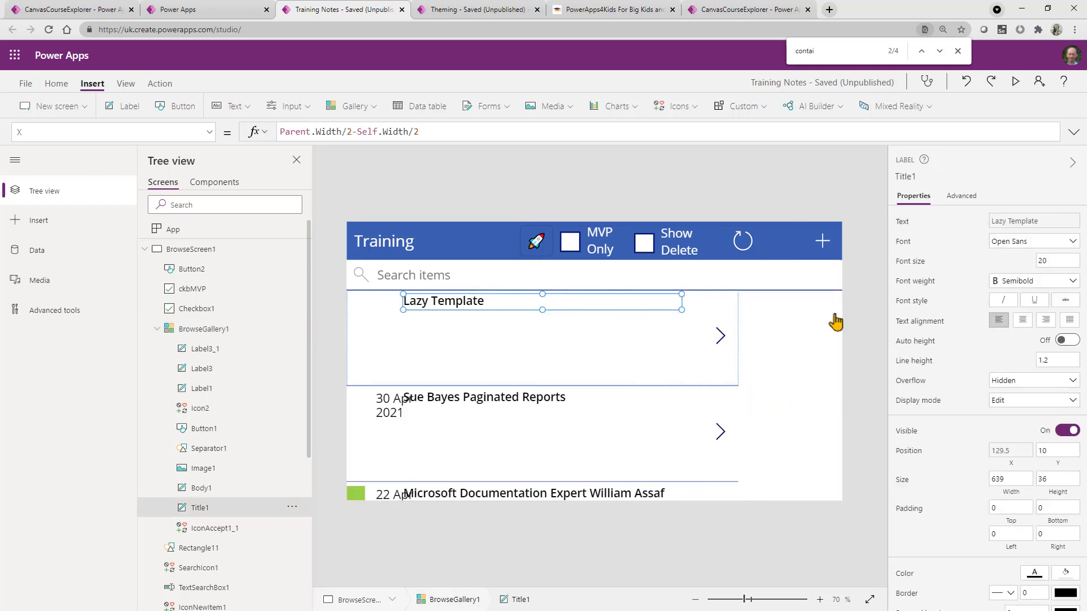
{"action": "left_click", "coordinate": [1022, 320]}
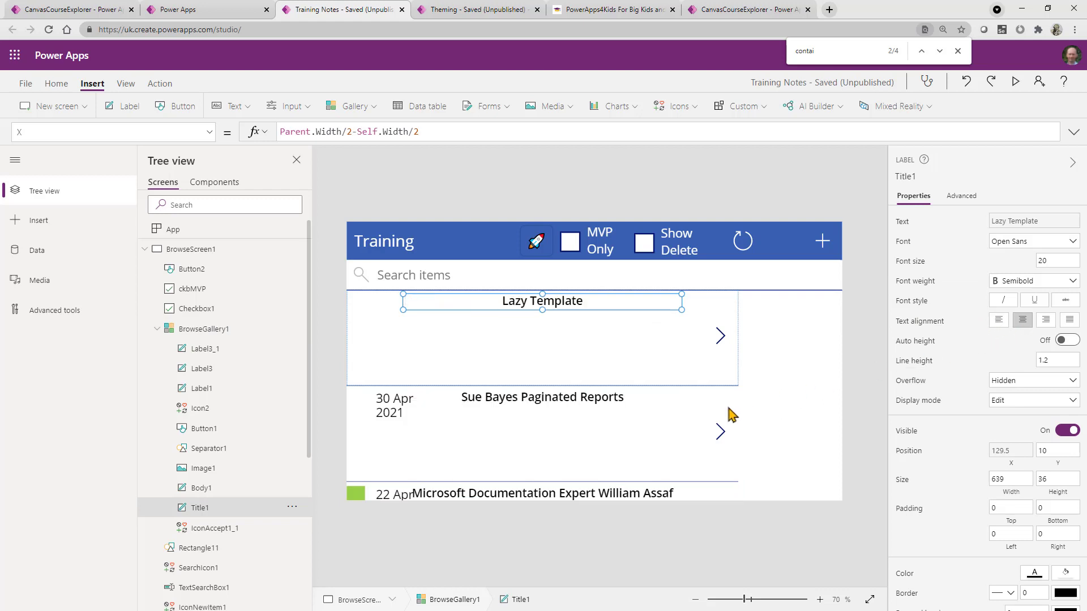
{"action": "left_click", "coordinate": [205, 328]}
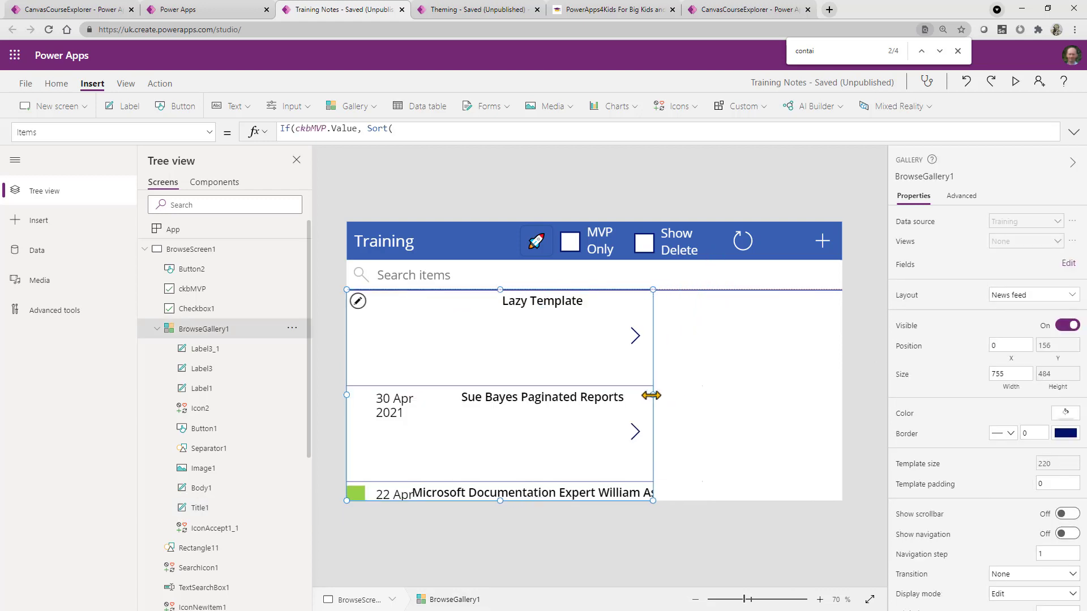
{"action": "left_click_drag", "start_coordinate": [653, 396], "coordinate": [842, 396]}
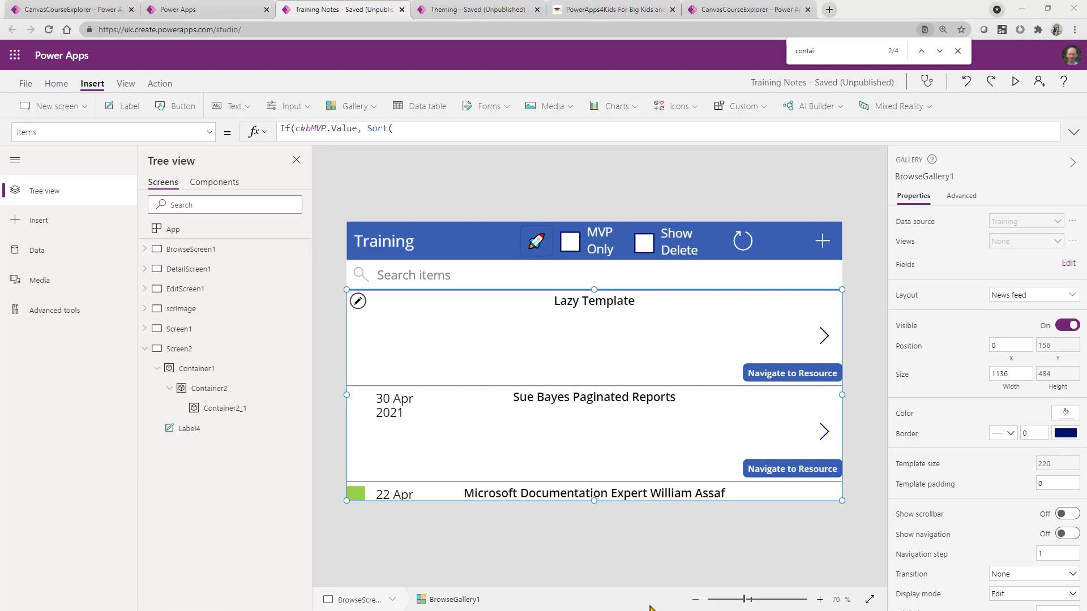
{"action": "mouse_move", "coordinate": [469, 532]}
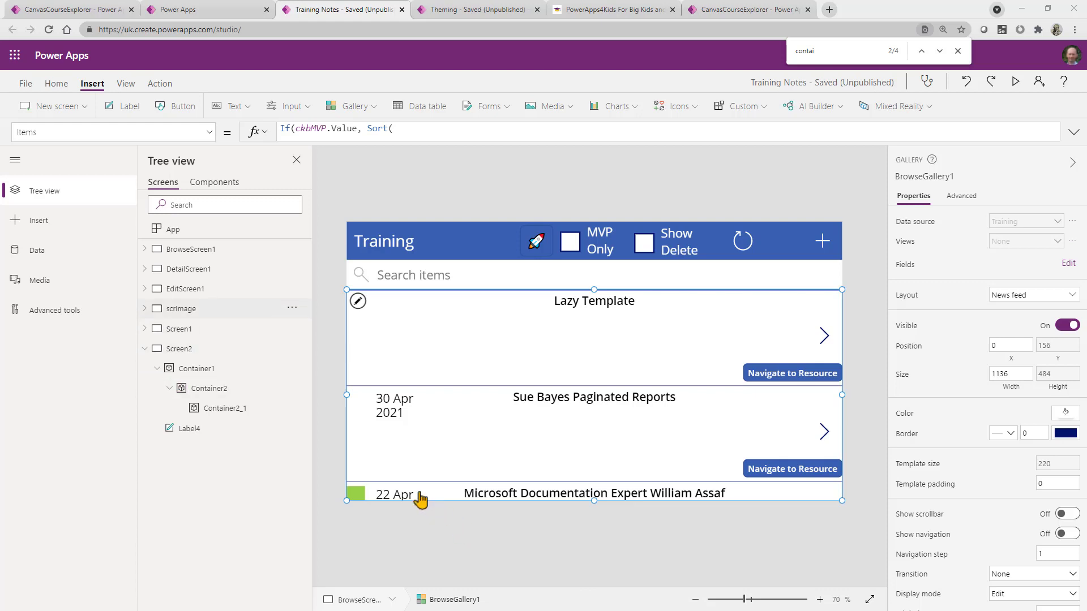
Step: Expand EditScreen1 in the Tree view and select EditForm1 bound to Training
{"action": "left_click", "coordinate": [145, 288]}
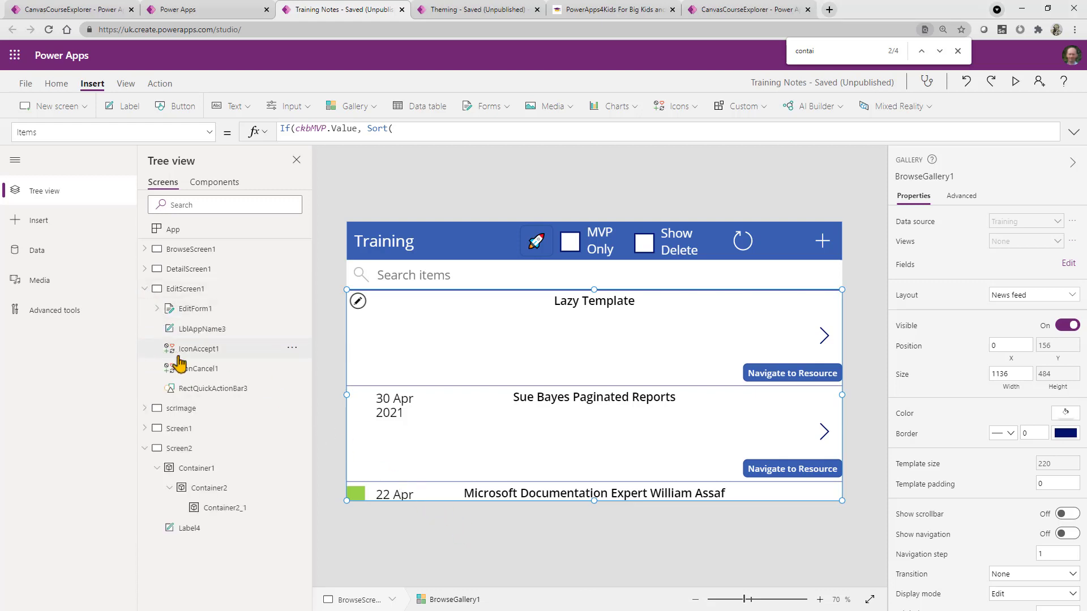
{"action": "left_click", "coordinate": [201, 368]}
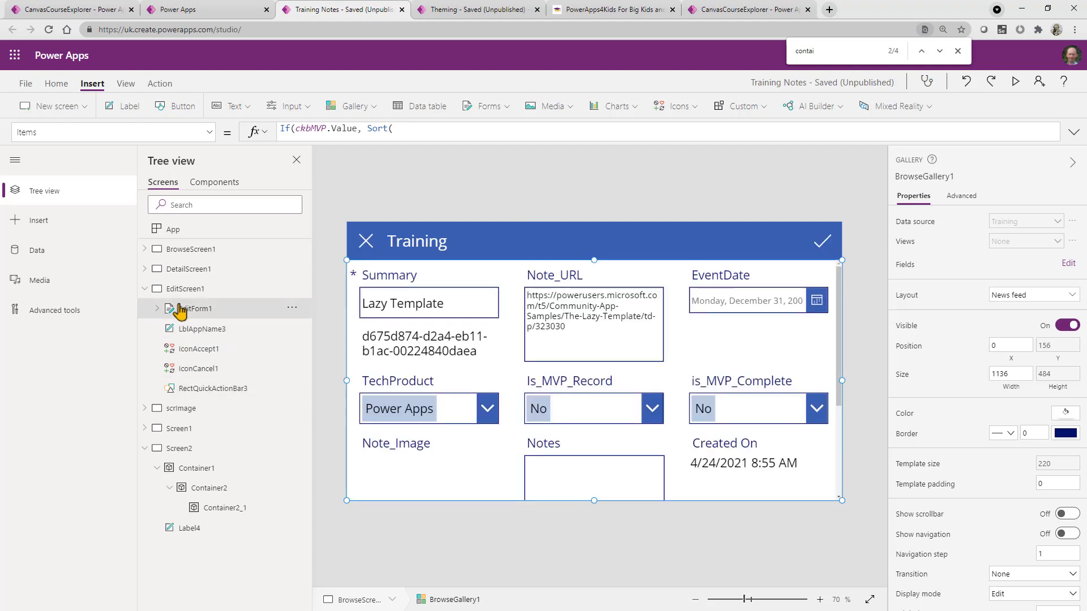
{"action": "left_click", "coordinate": [196, 308]}
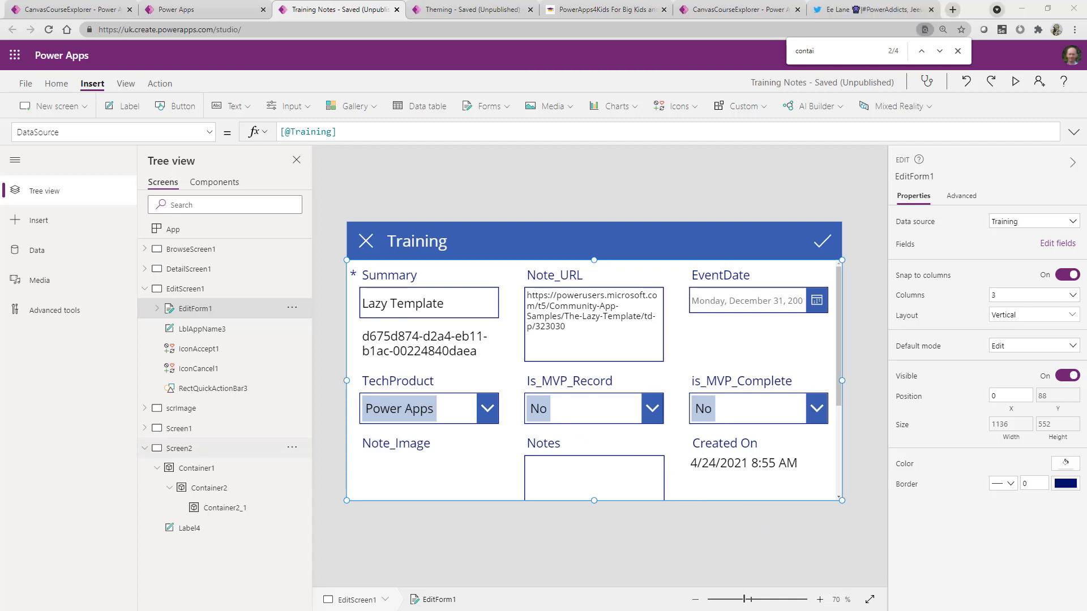
Step: Select DataCardValue5 under Summary_DataCard2 to reveal its Default of Parent.Default, then return to the card
{"action": "left_click", "coordinate": [145, 308]}
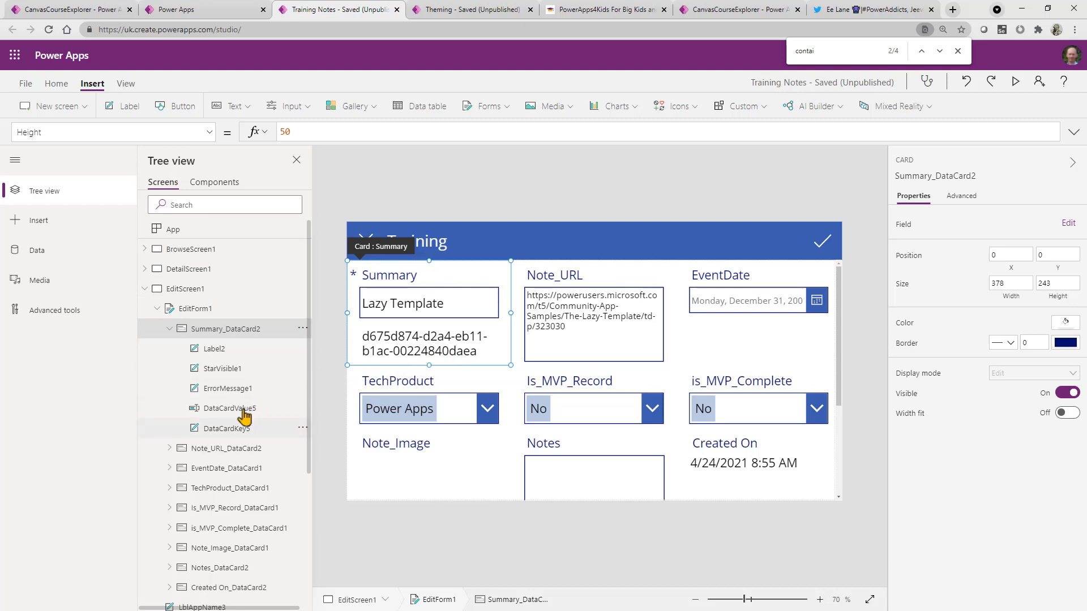
{"action": "left_click", "coordinate": [229, 408]}
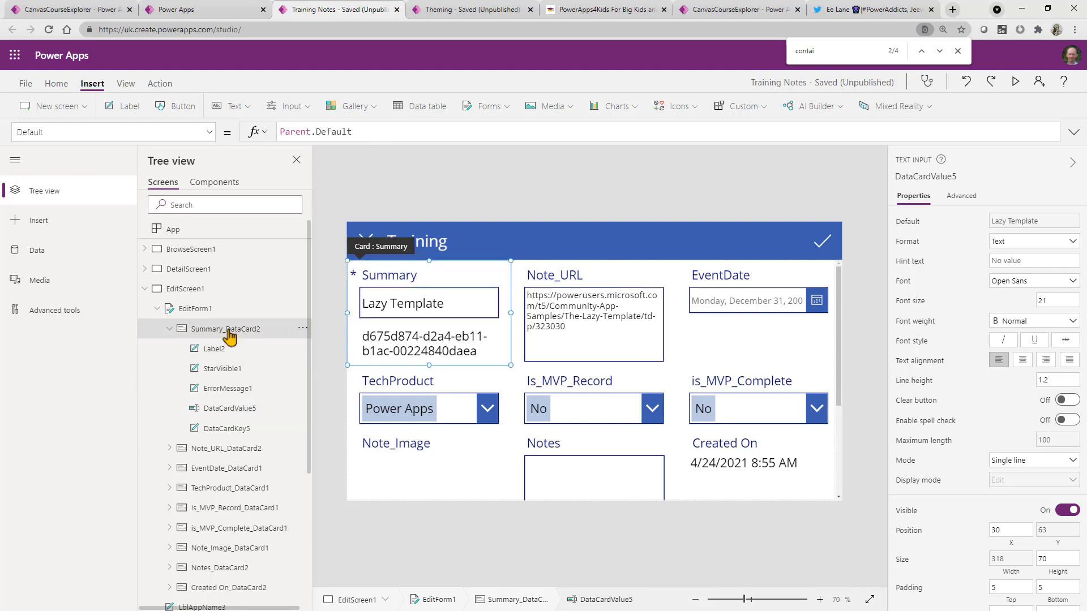
{"action": "left_click", "coordinate": [210, 131]}
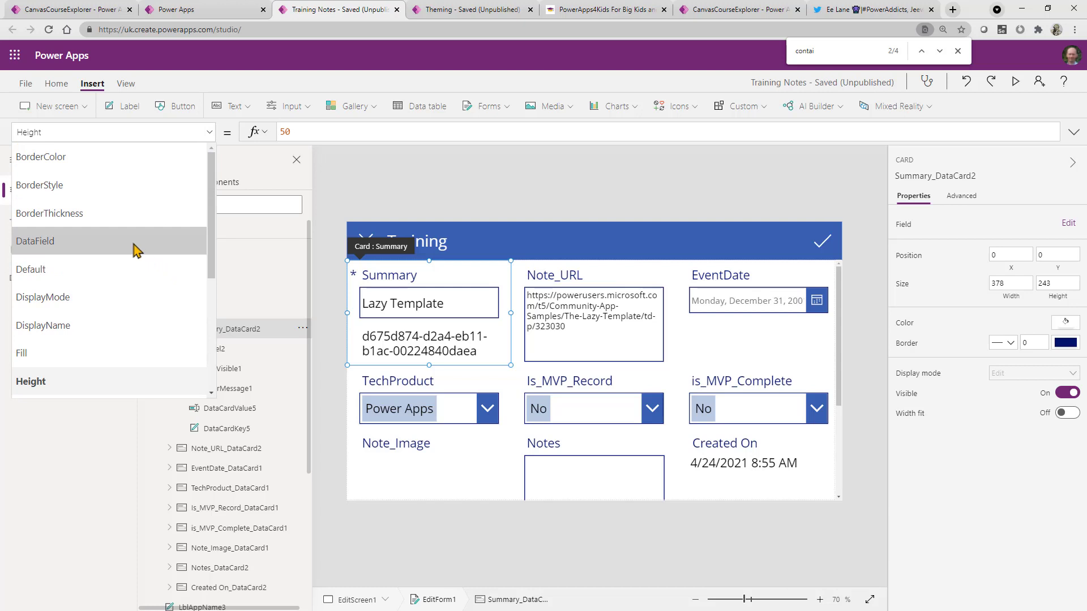
{"action": "left_click", "coordinate": [35, 241]}
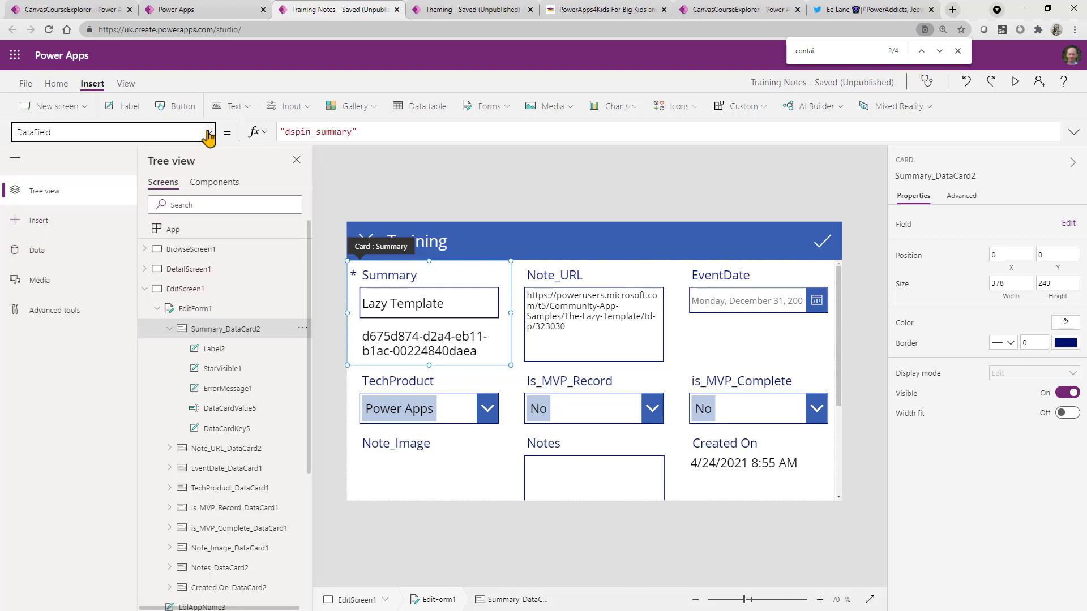
{"action": "left_click", "coordinate": [209, 131]}
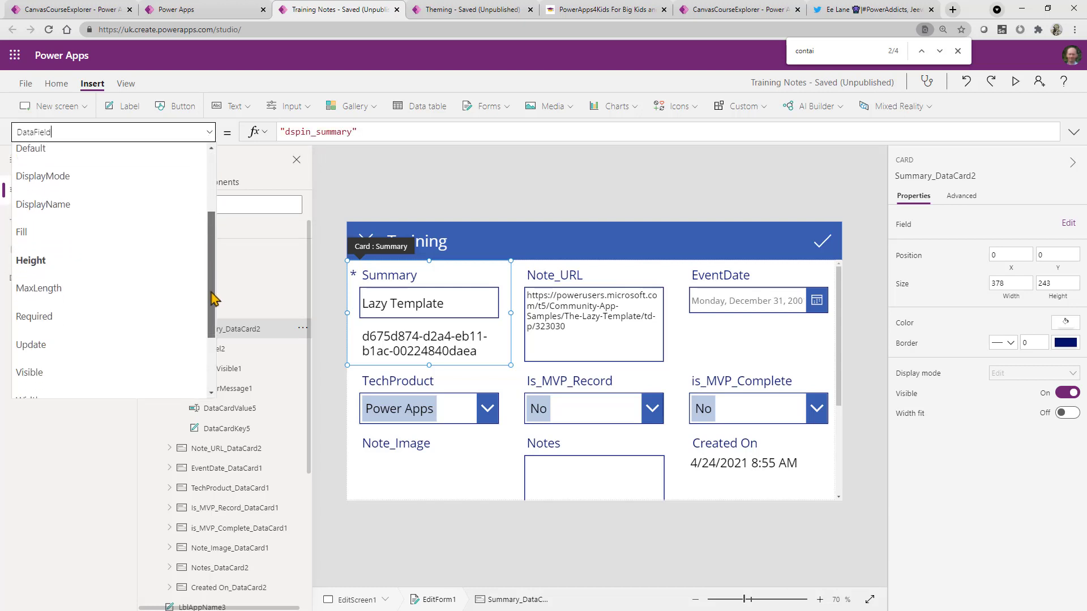
{"action": "left_click", "coordinate": [32, 344]}
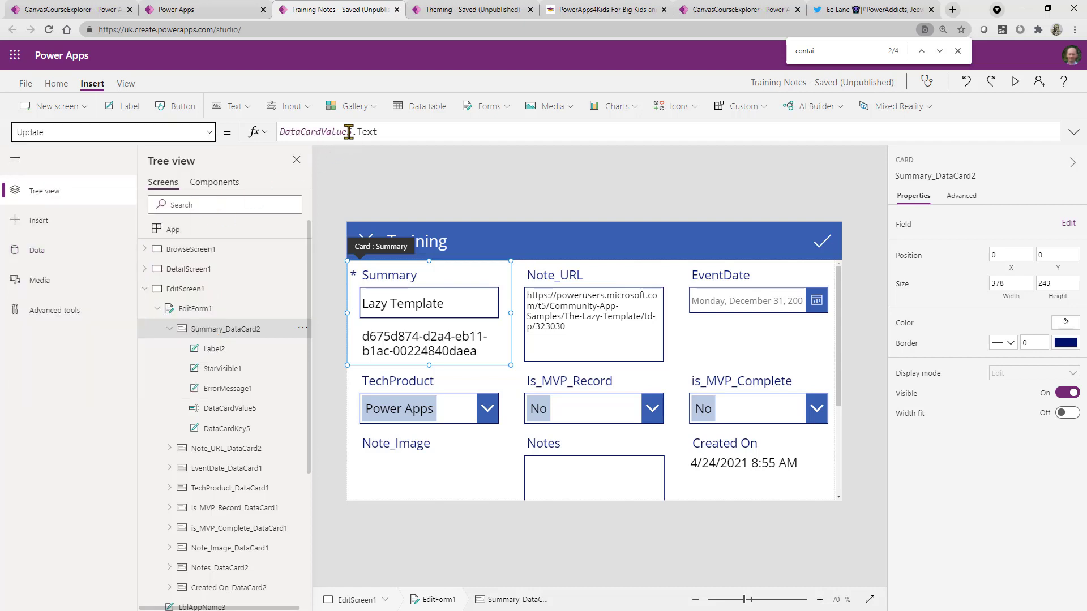
{"action": "left_click", "coordinate": [385, 132]}
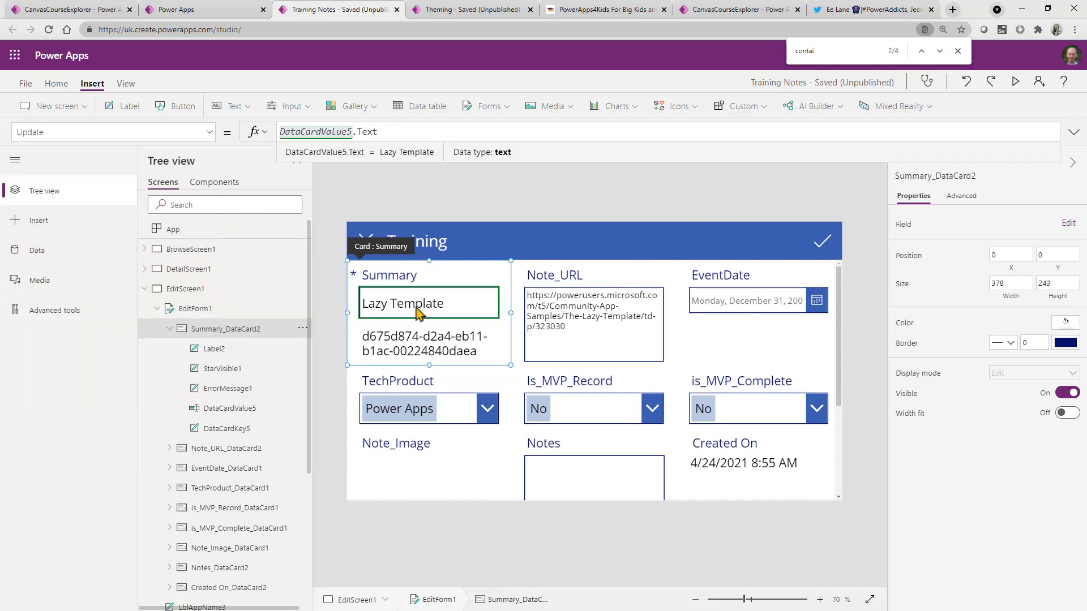
{"action": "left_click", "coordinate": [401, 304]}
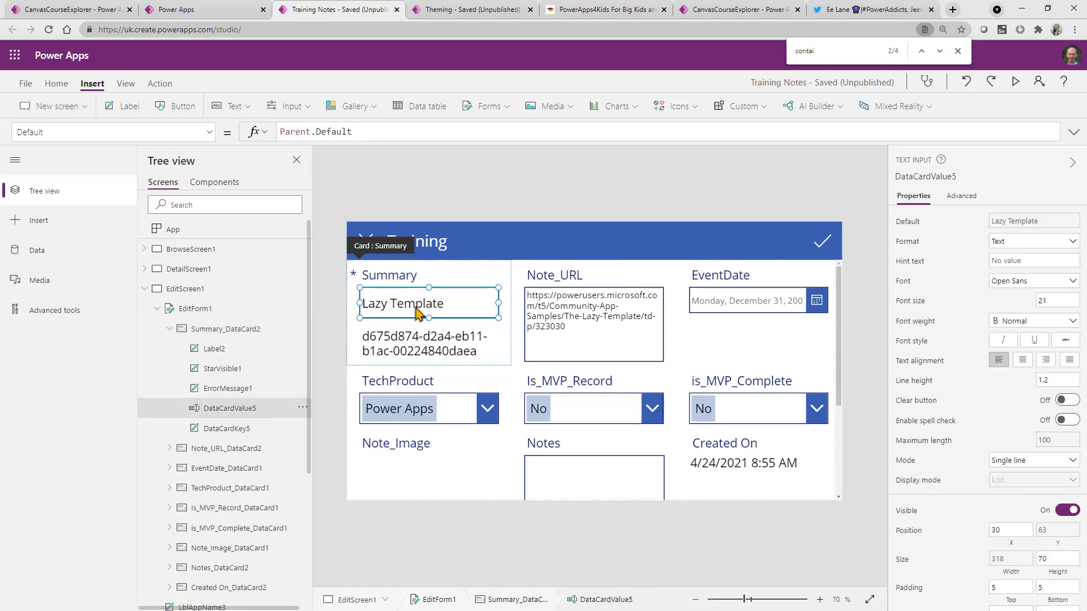
{"action": "left_click", "coordinate": [223, 329]}
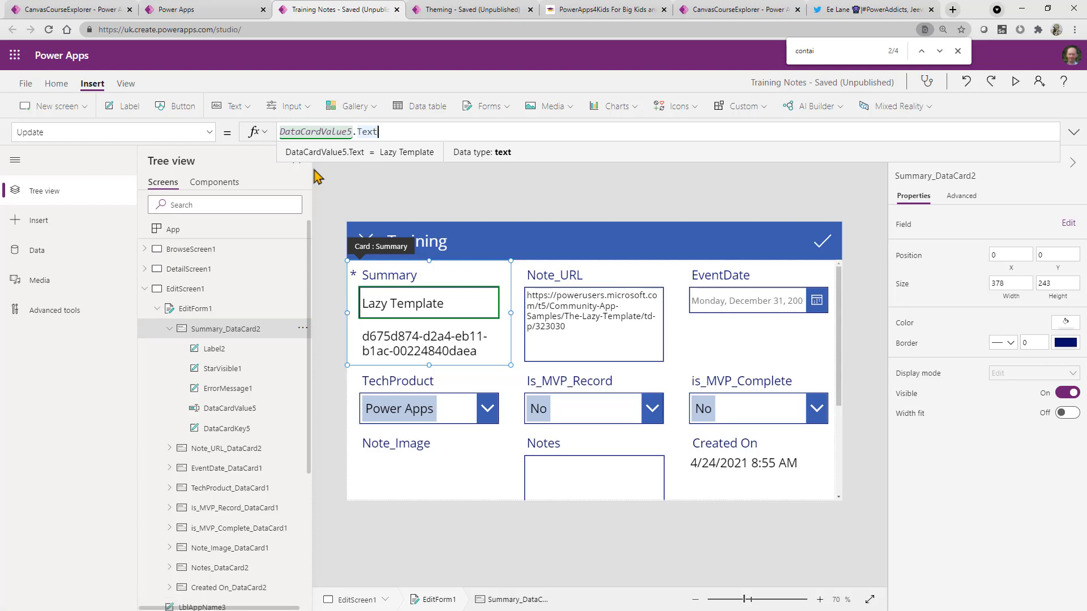
{"action": "left_click", "coordinate": [428, 303]}
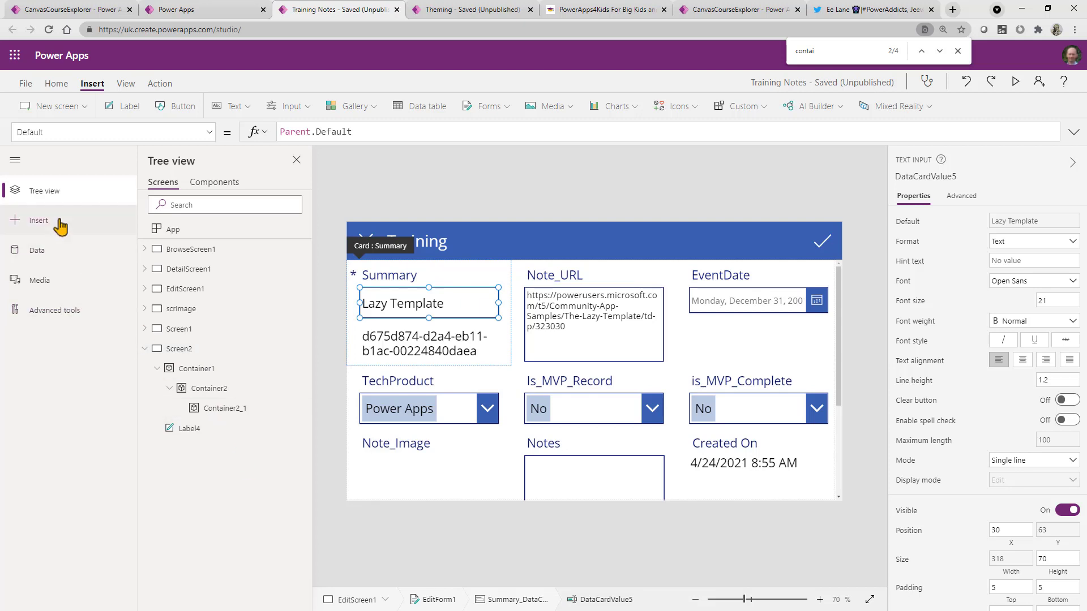
Step: Insert a Scrollable screen, Screen3, and add a section so Canvas1 holds DataCard1 to DataCard3
{"action": "left_click", "coordinate": [38, 221]}
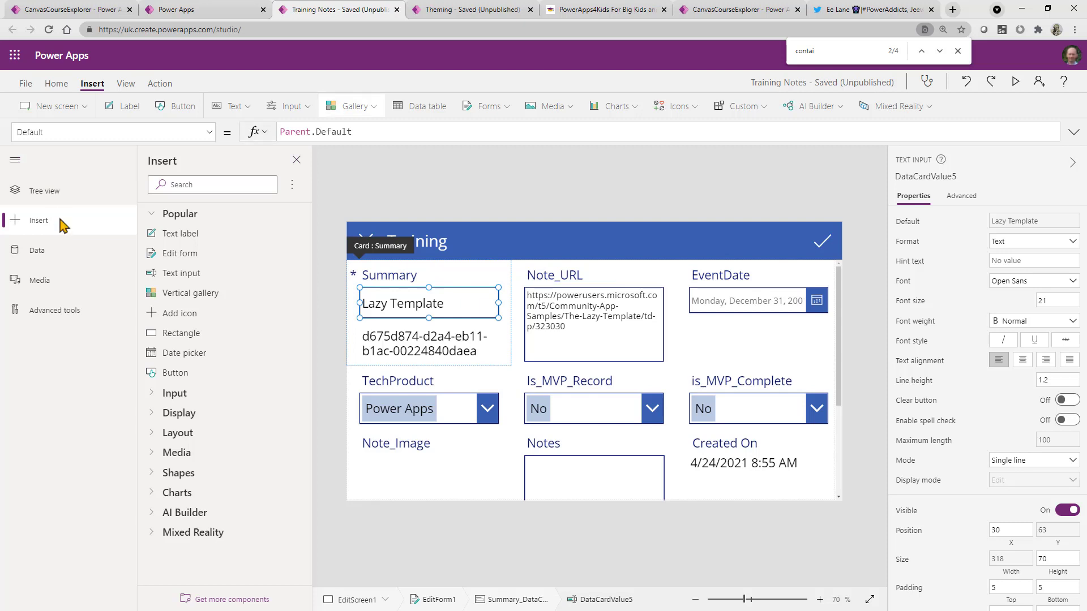
{"action": "left_click", "coordinate": [52, 105]}
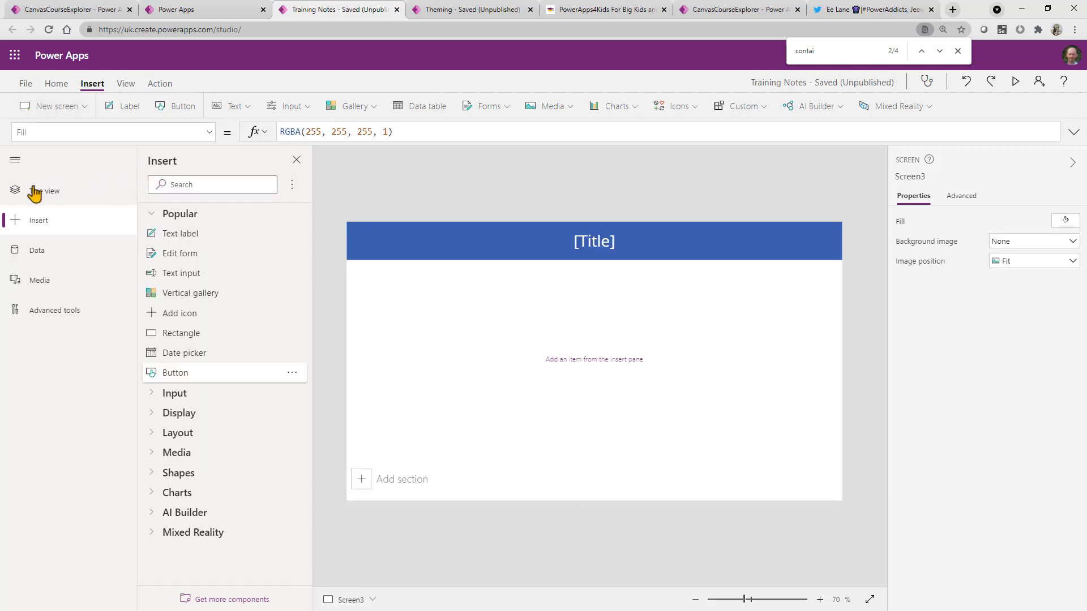
{"action": "left_click", "coordinate": [15, 190]}
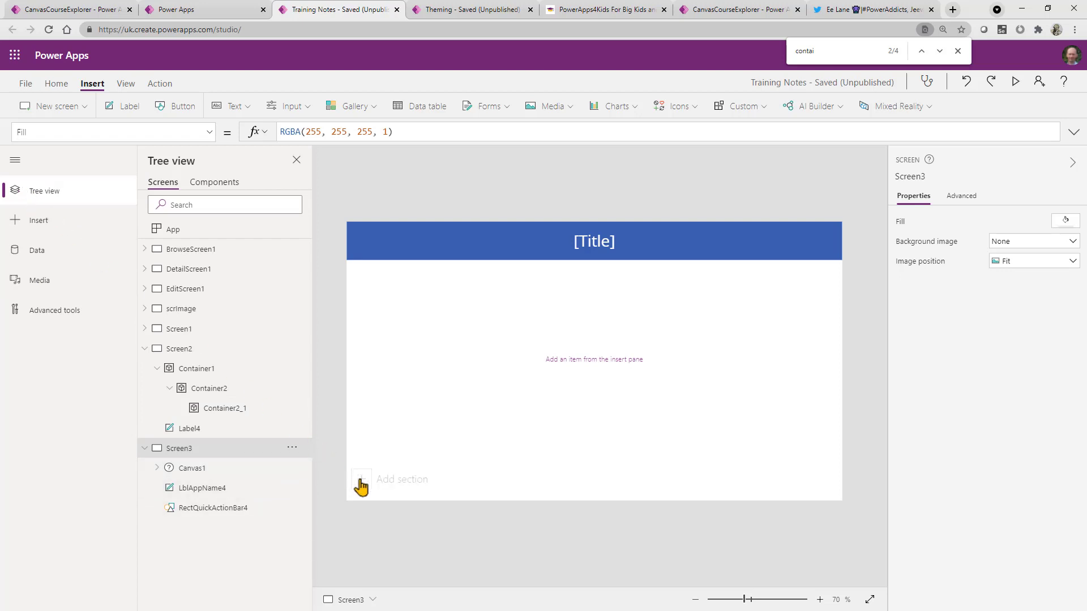
{"action": "left_click", "coordinate": [360, 486]}
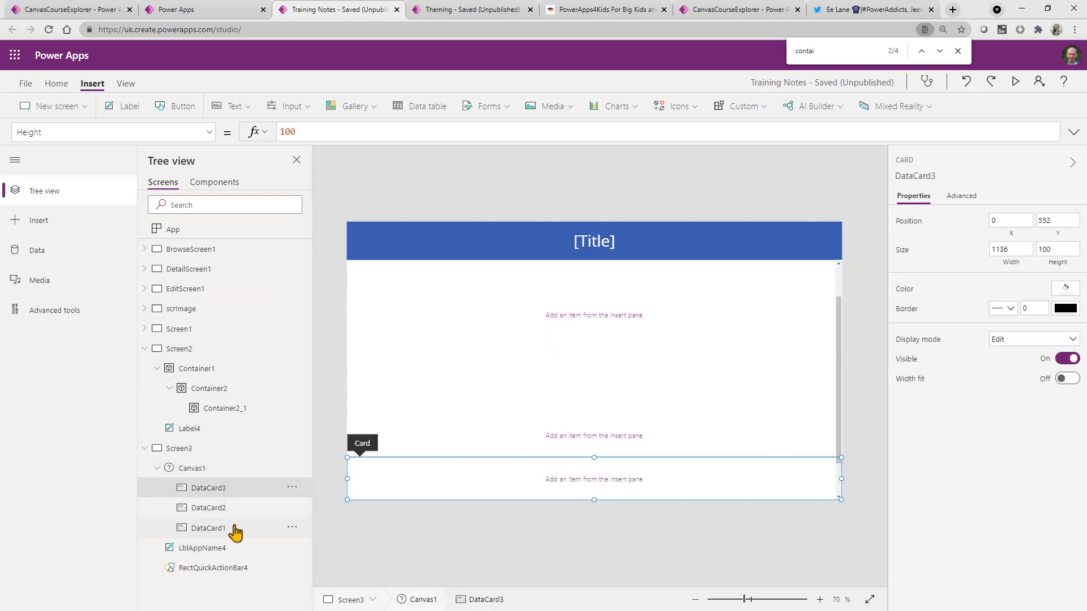
Step: Check the DataCard heights under Canvas1 and delete DataCard2, leaving DataCard1 and DataCard3
{"action": "left_click", "coordinate": [206, 528]}
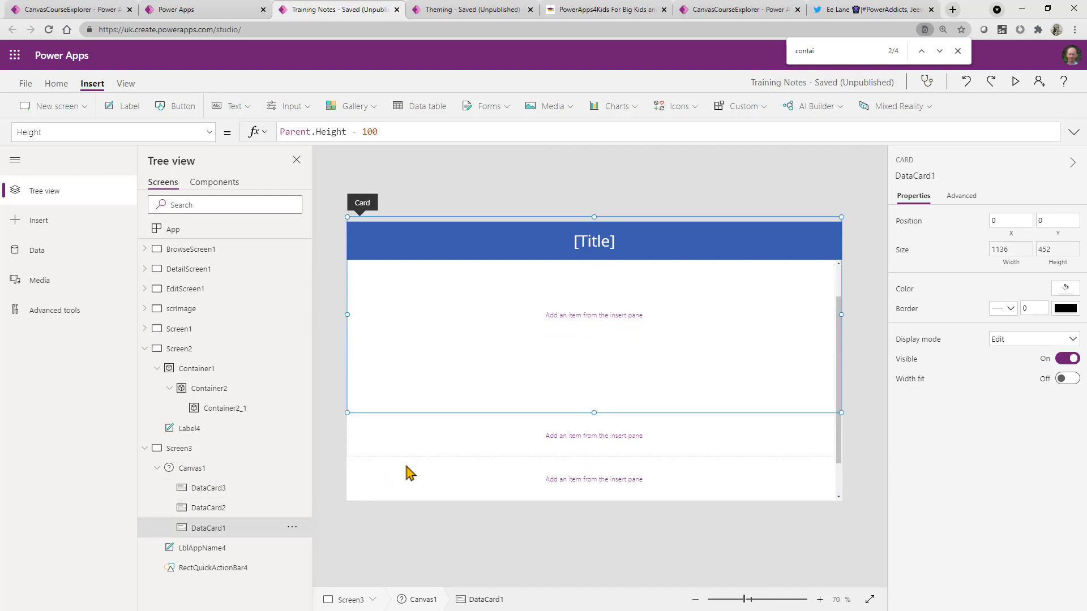
{"action": "mouse_move", "coordinate": [201, 467]}
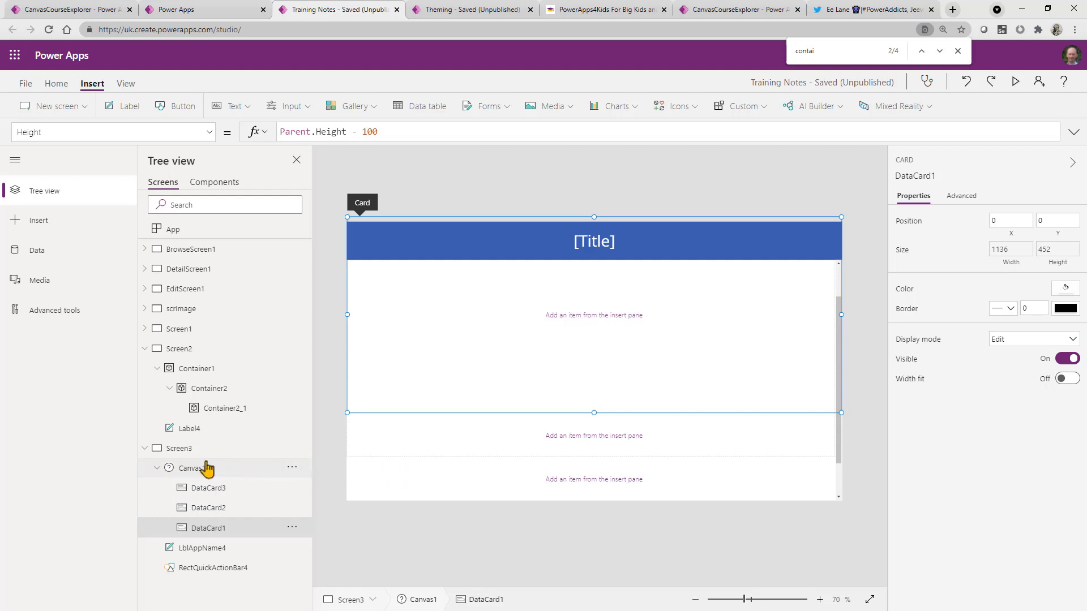
{"action": "left_click", "coordinate": [194, 467]}
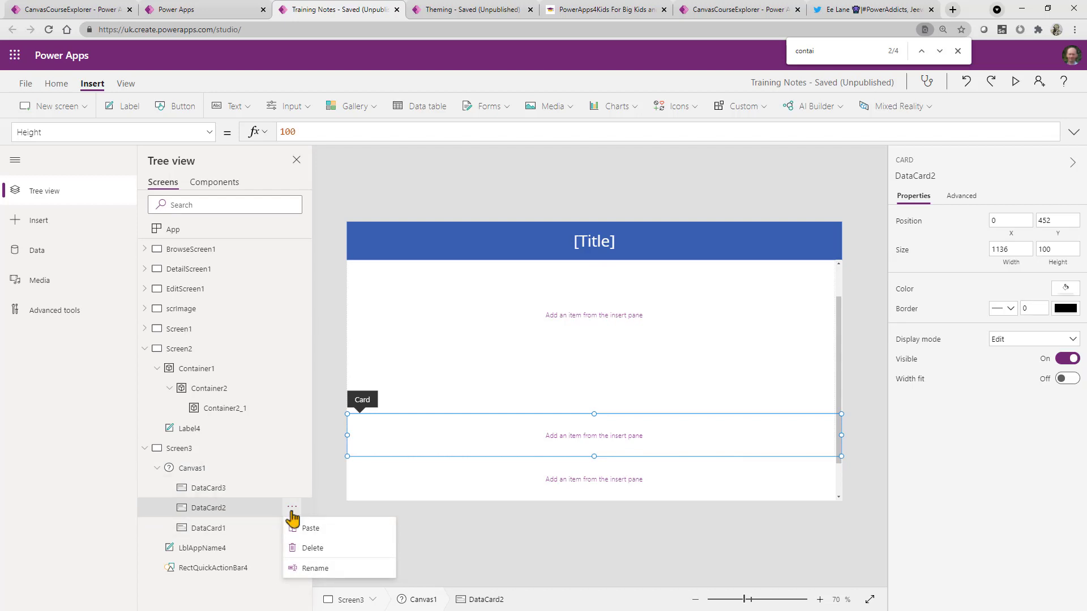
{"action": "mouse_move", "coordinate": [459, 380]}
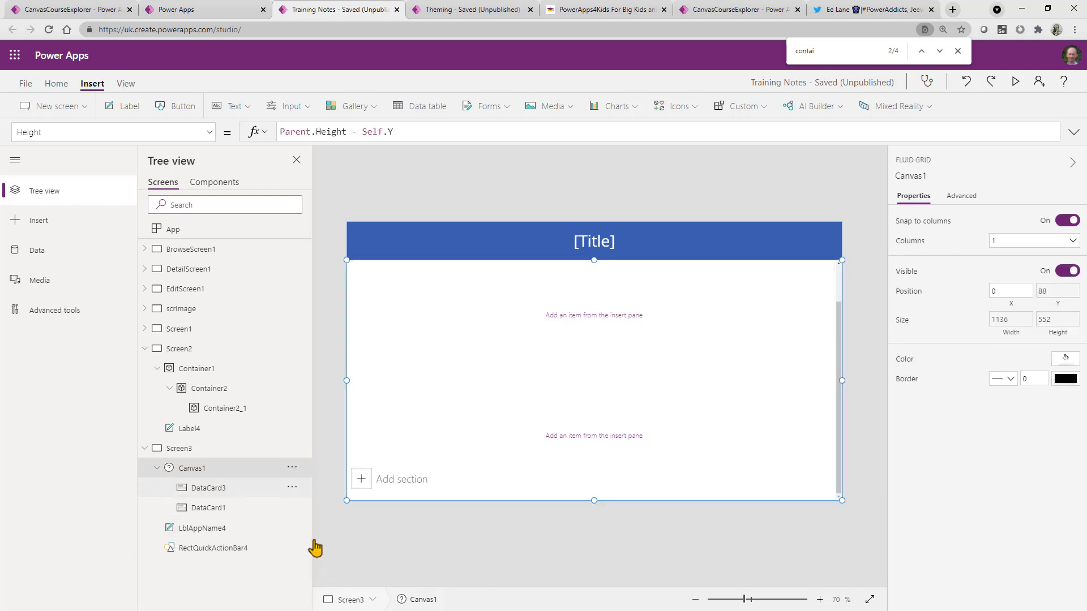
{"action": "left_click", "coordinate": [292, 467]}
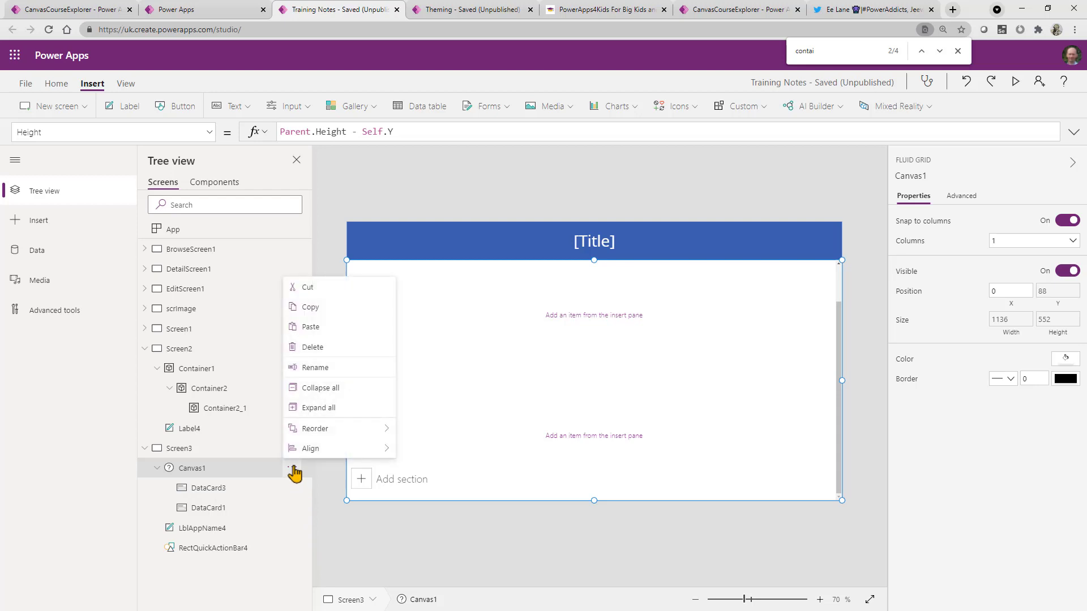
{"action": "left_click", "coordinate": [295, 471]}
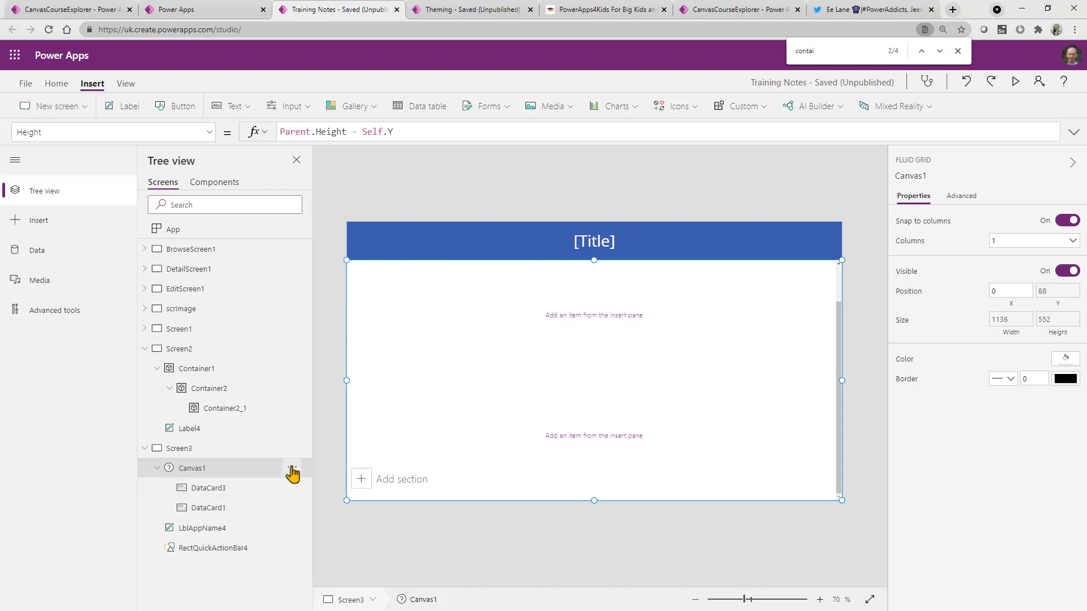
{"action": "mouse_move", "coordinate": [305, 364]}
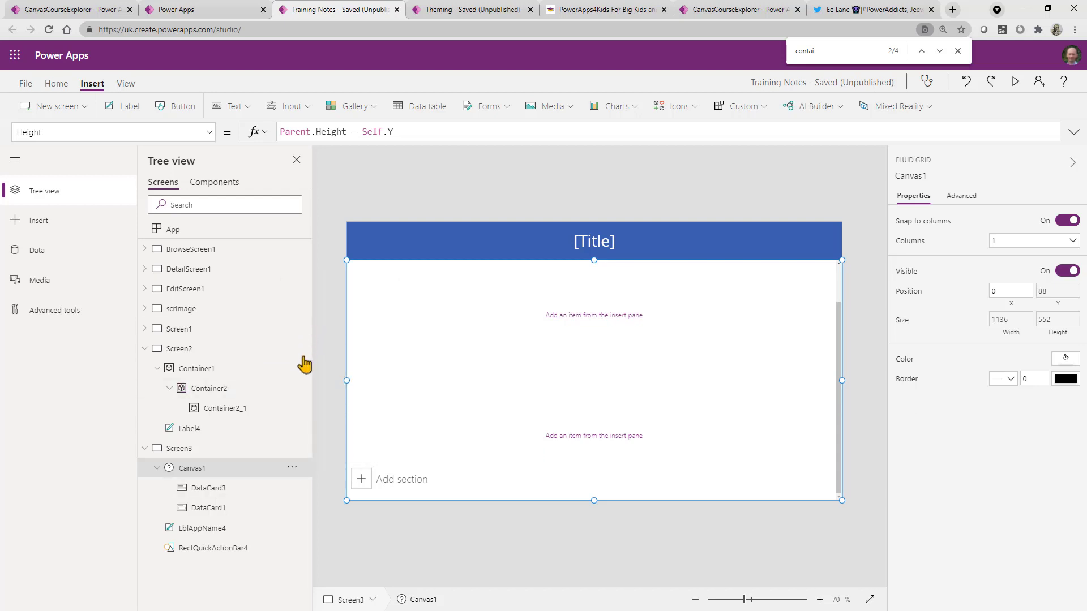
{"action": "mouse_move", "coordinate": [270, 503]}
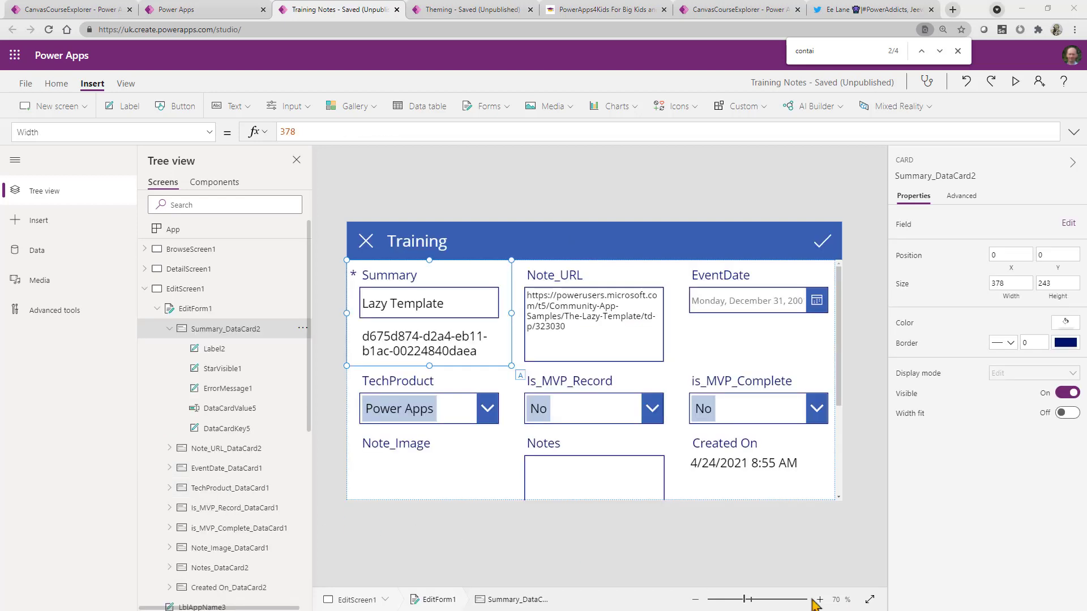
{"action": "mouse_move", "coordinate": [713, 580]}
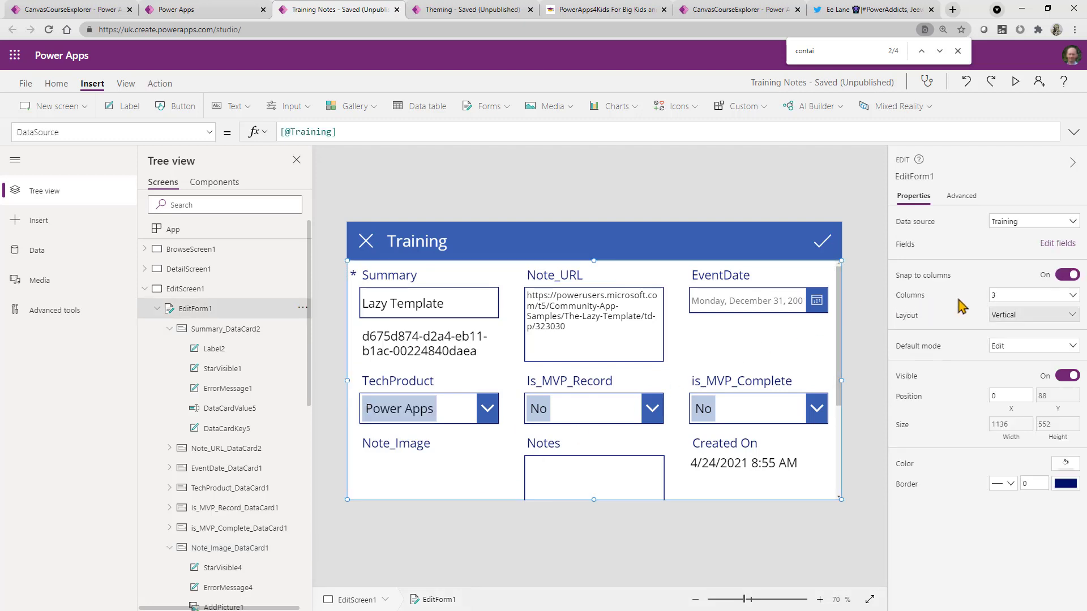
{"action": "left_click", "coordinate": [1032, 295]}
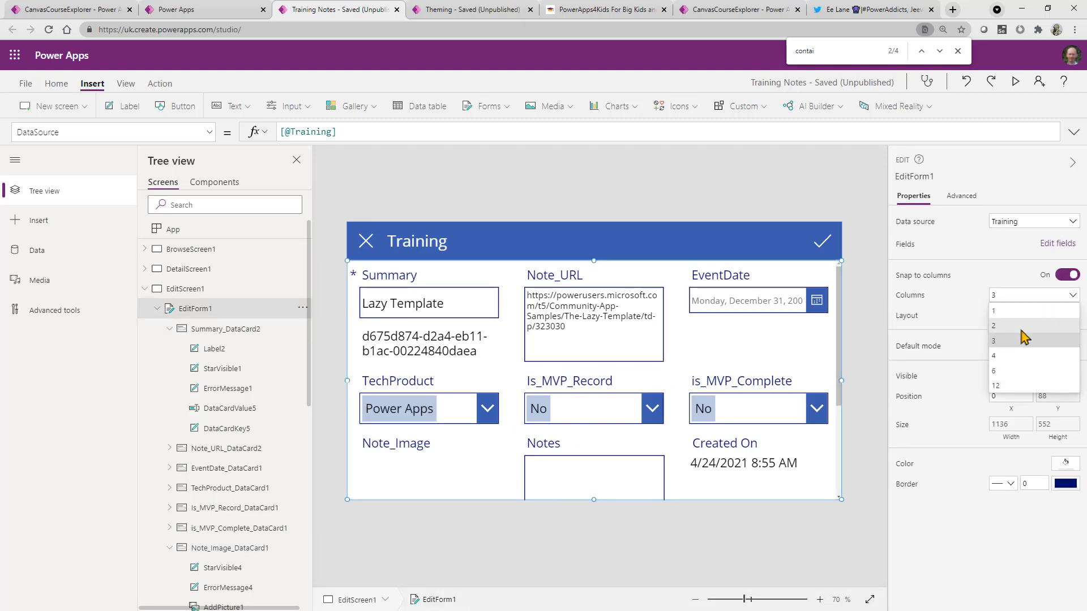
{"action": "left_click", "coordinate": [994, 325]}
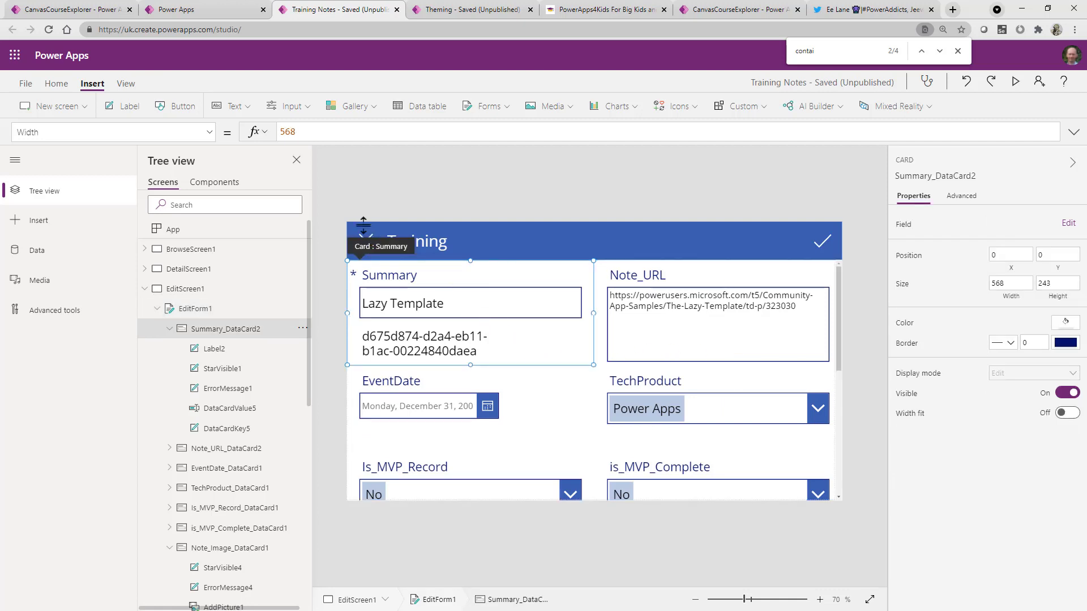
{"action": "left_click", "coordinate": [287, 131]}
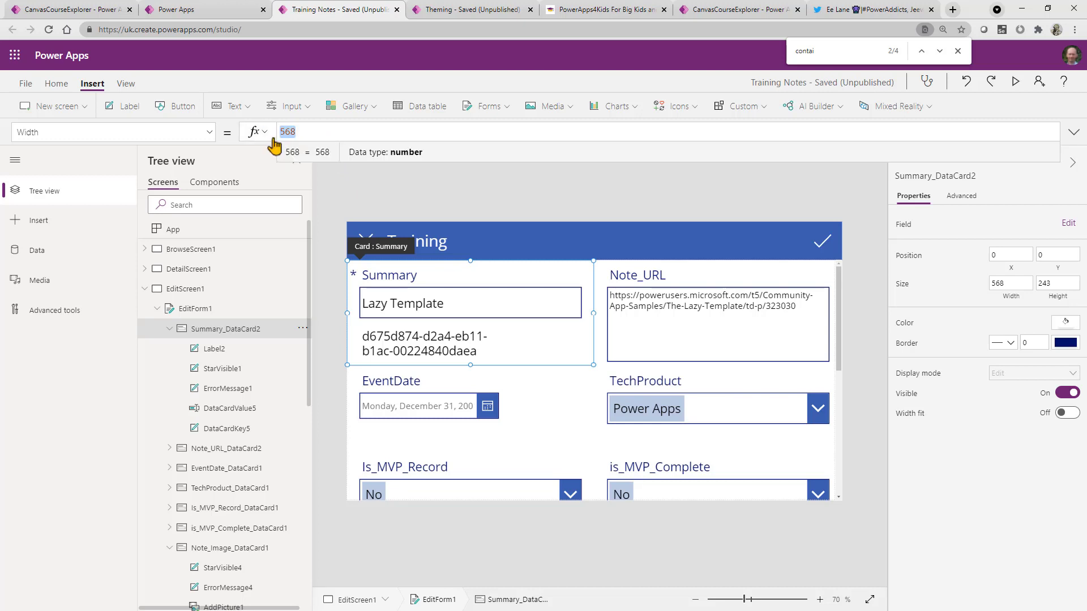
{"action": "type", "text": "pare"}
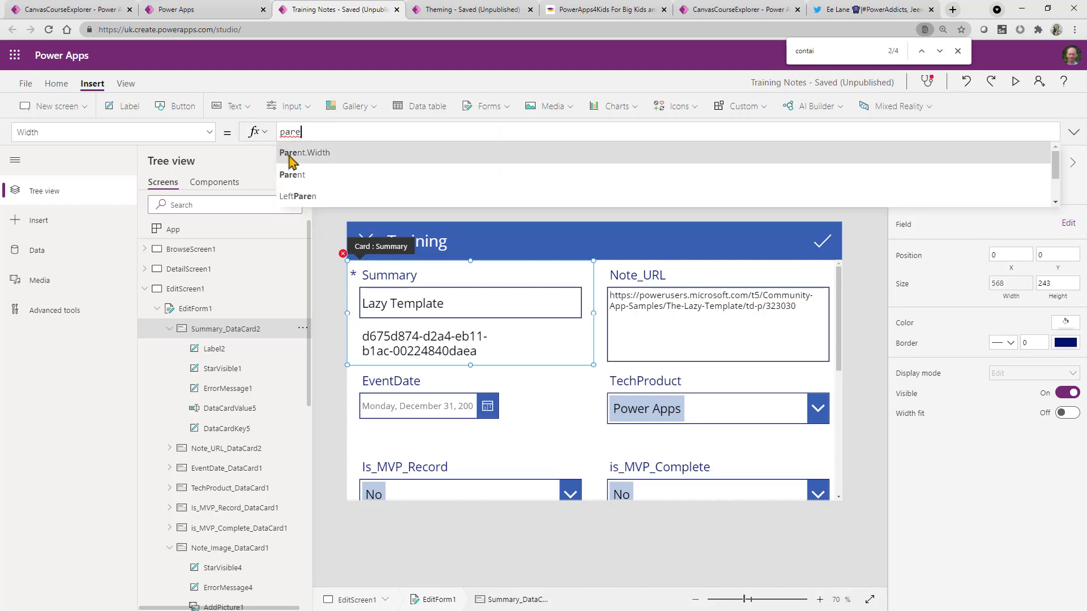
{"action": "left_click", "coordinate": [303, 153]}
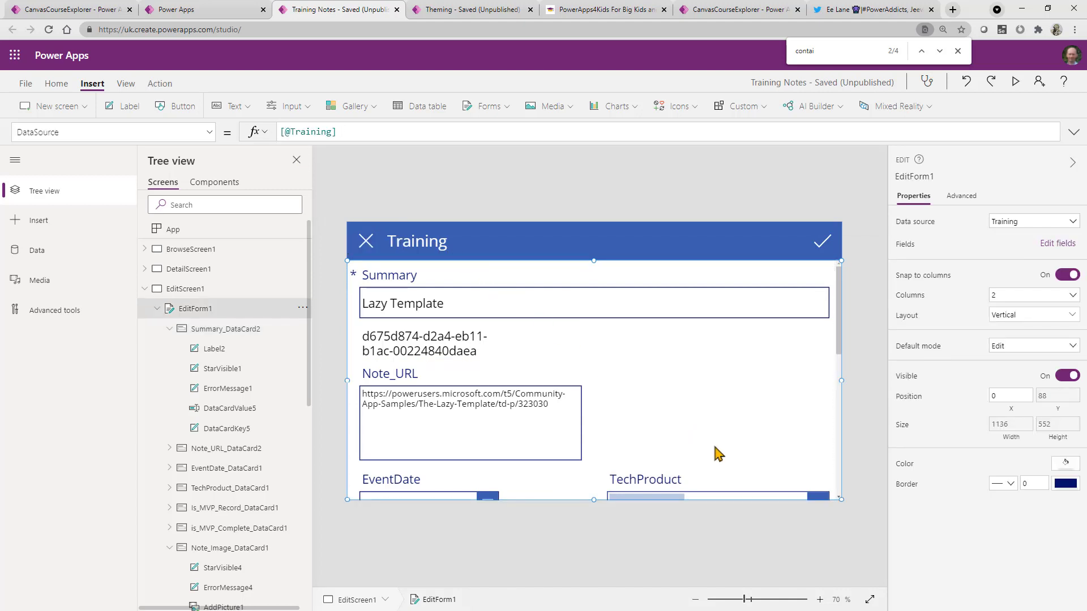
{"action": "left_click", "coordinate": [1033, 294]}
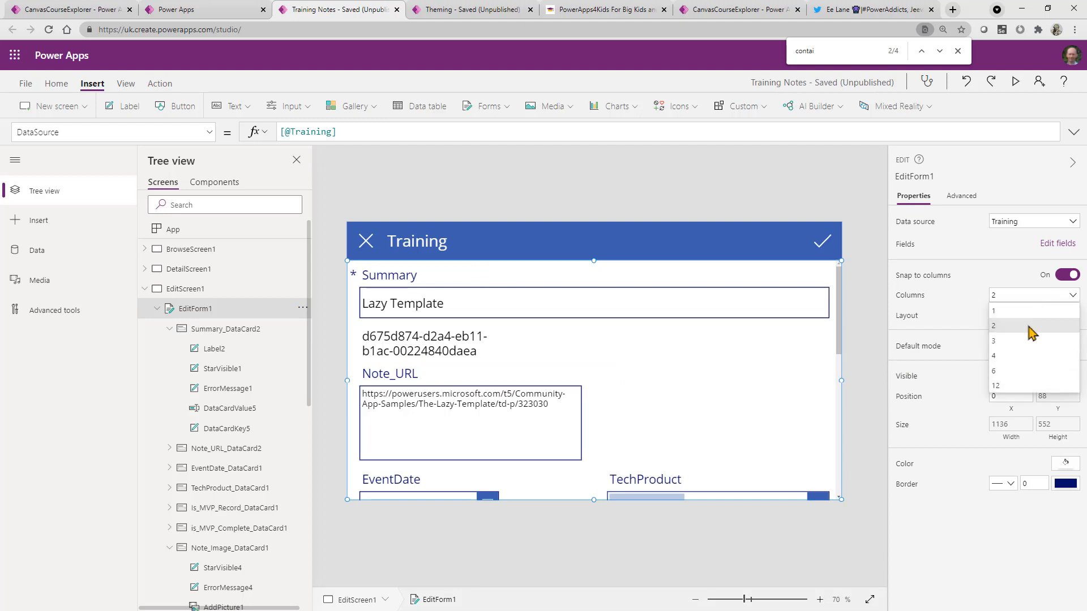
{"action": "left_click", "coordinate": [993, 340]}
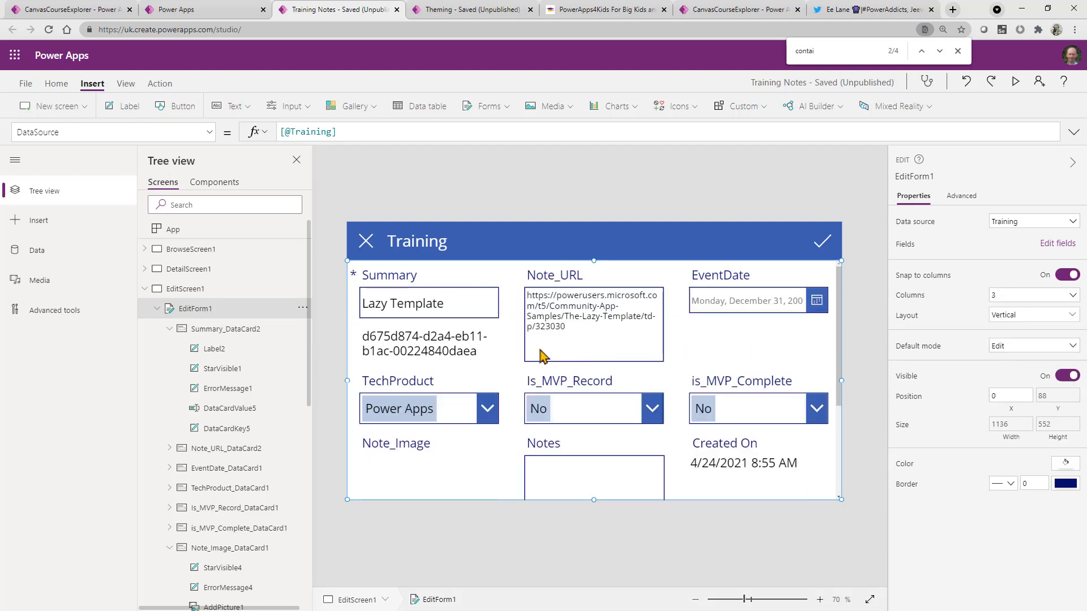